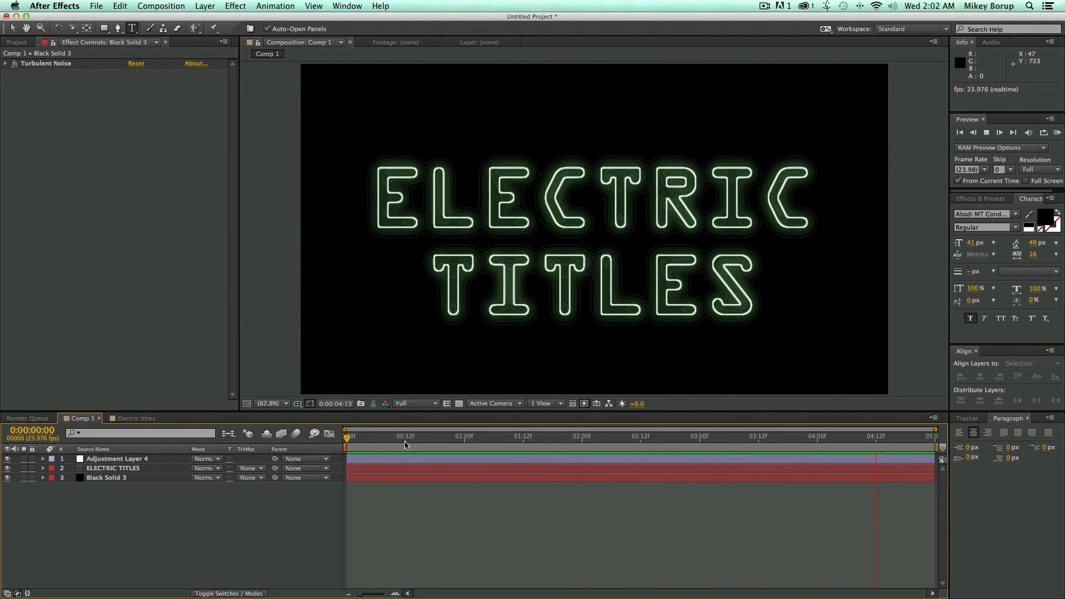
- Start a new composition to become the 1280×720, five-second Electric Title comp
click(519, 436)
text(Electric Title)
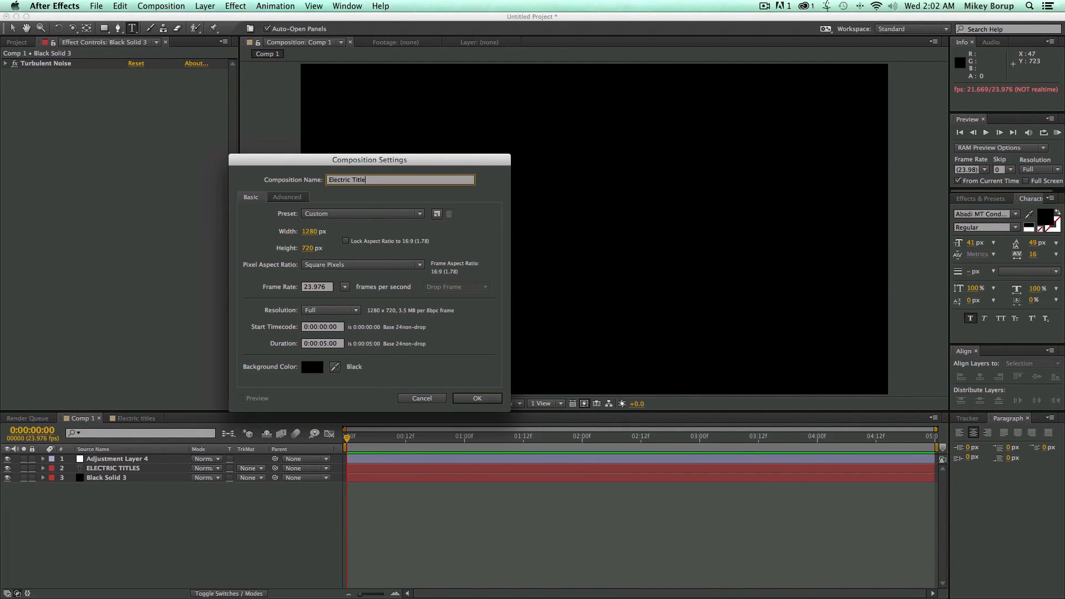
- Create the Electric Title comp and add a full-frame black solid named Electric Noise
click(477, 398)
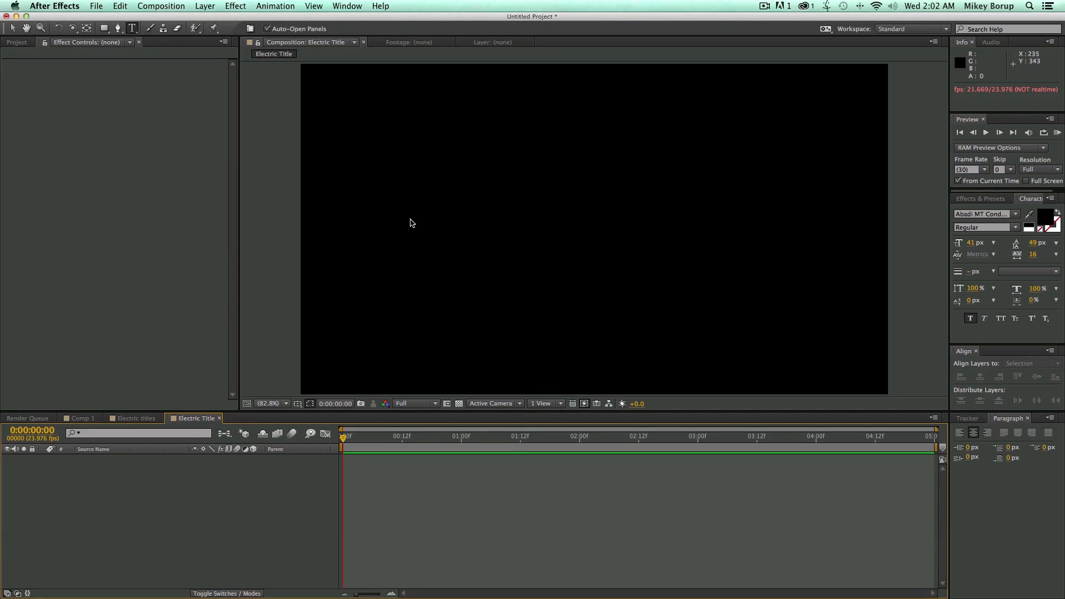
mouse_move(394, 348)
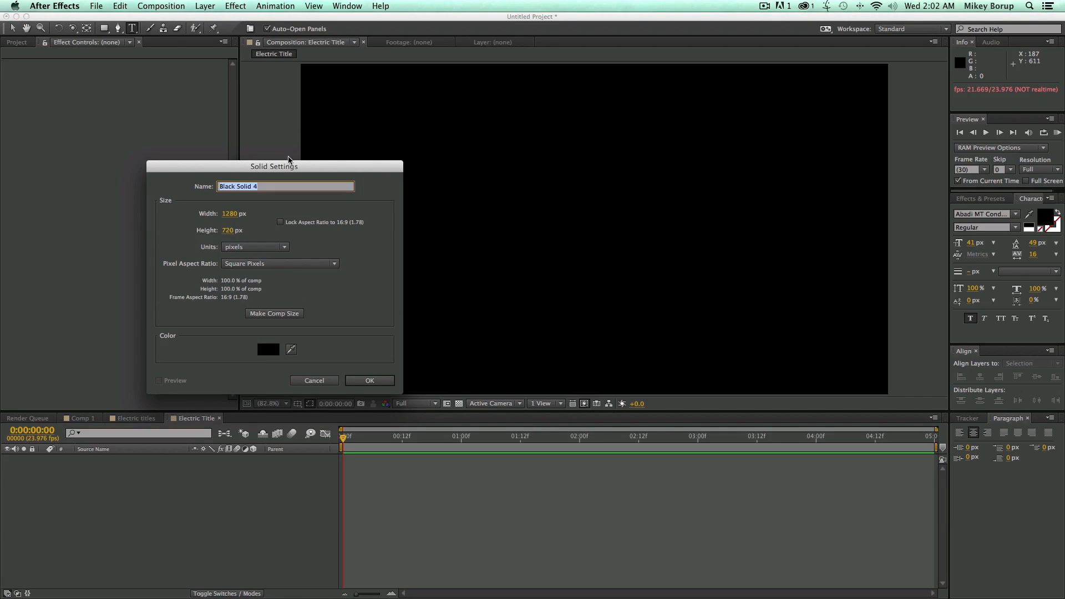
text(Electric Noise)
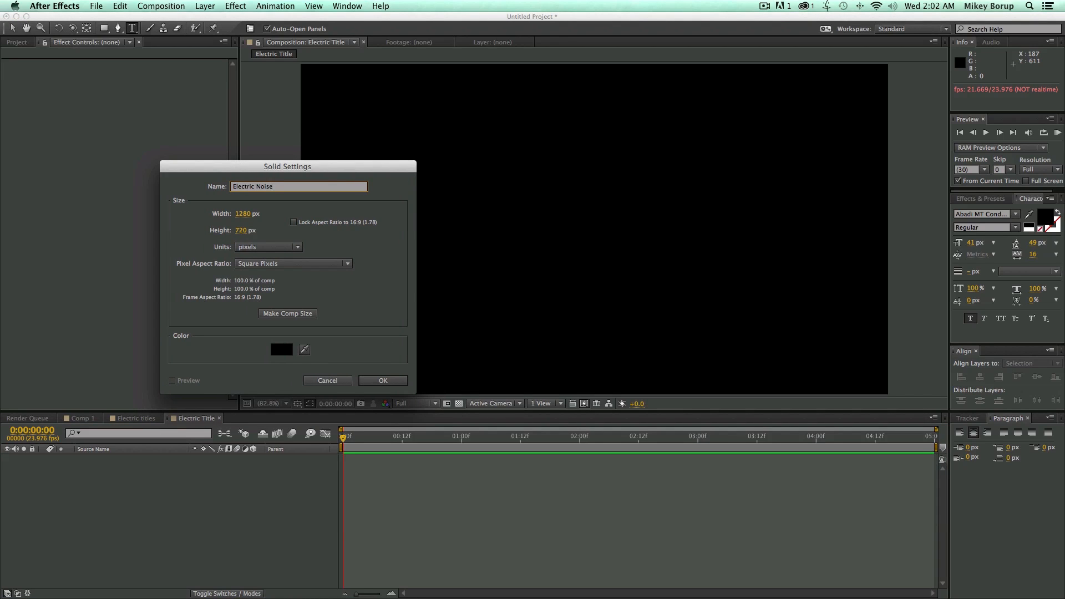
click(383, 381)
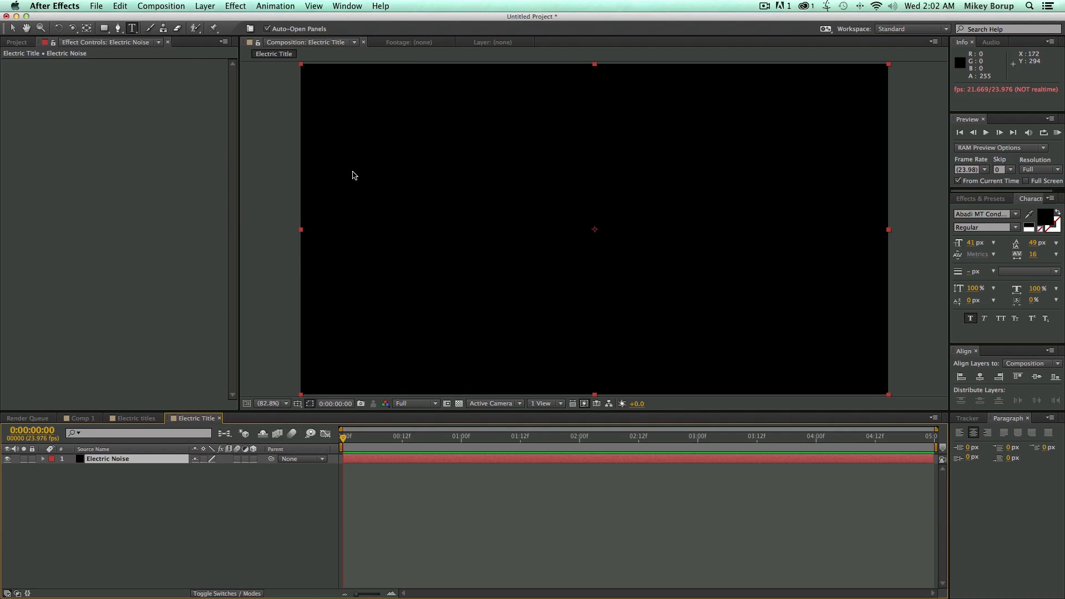
- Apply Turbulent Noise with Subscale fractal, Block noise, contrast 70 and brightness 20
click(235, 6)
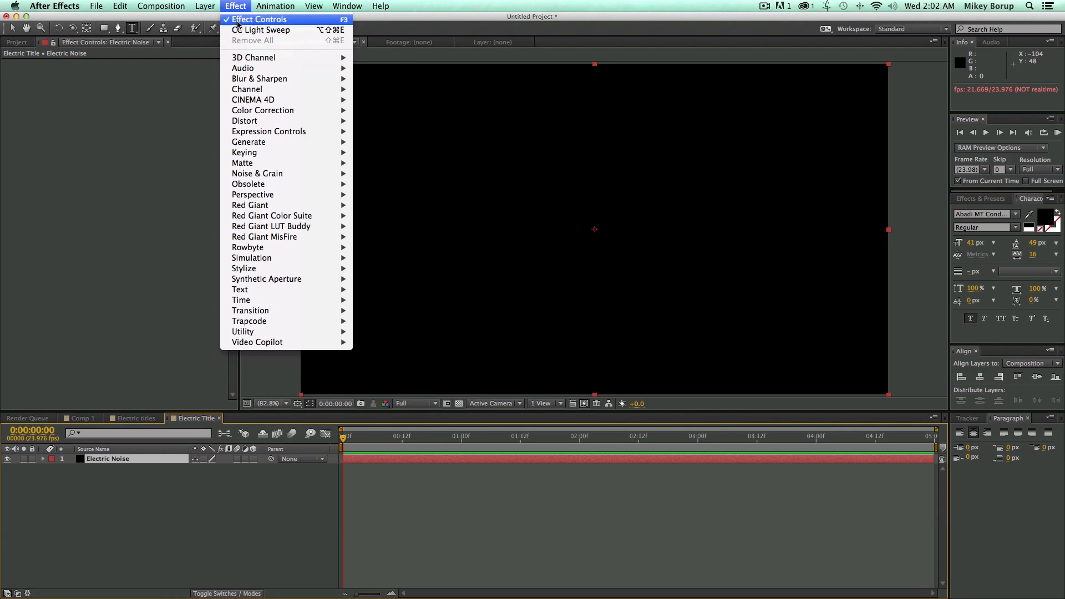
mouse_move(257, 173)
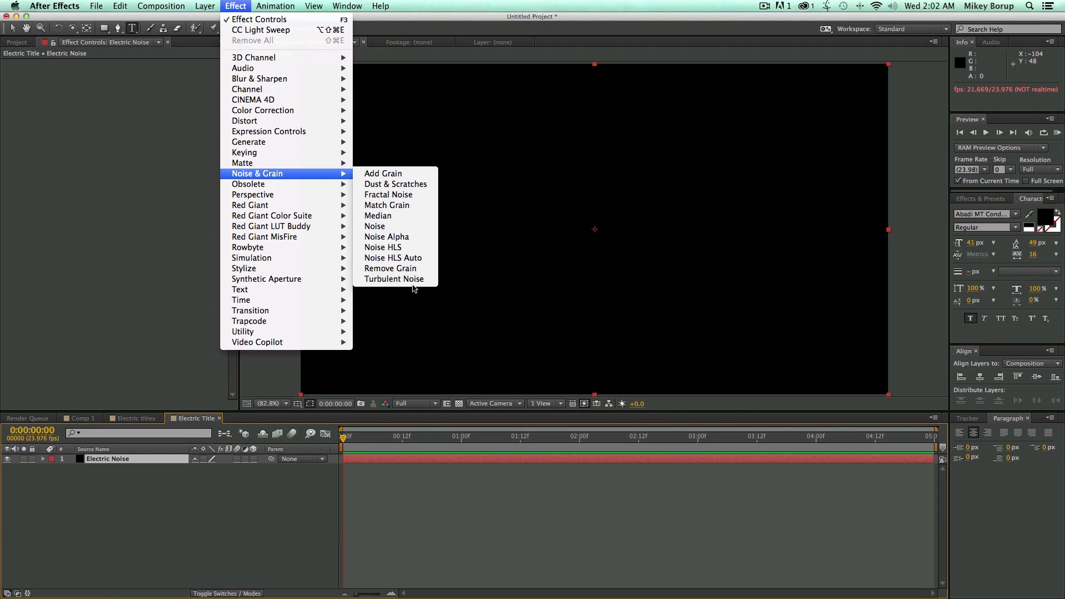
click(394, 279)
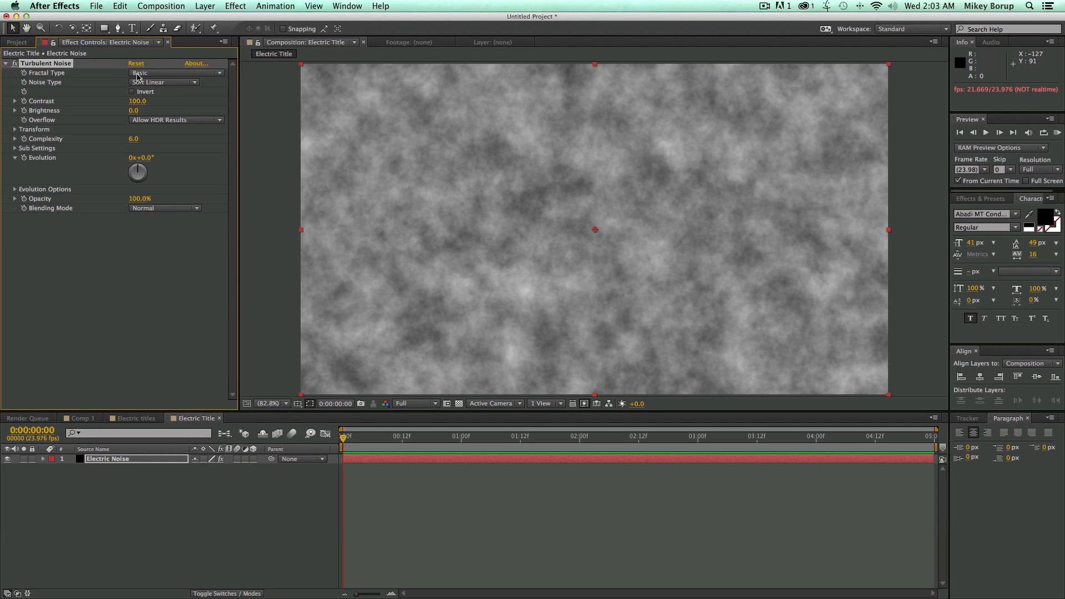
click(174, 72)
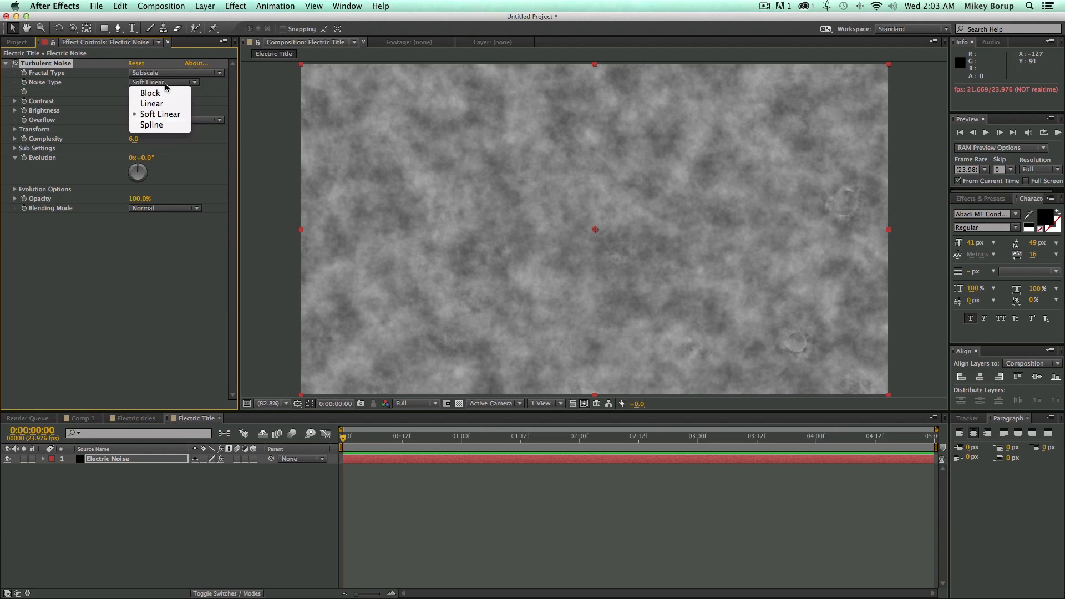
click(149, 92)
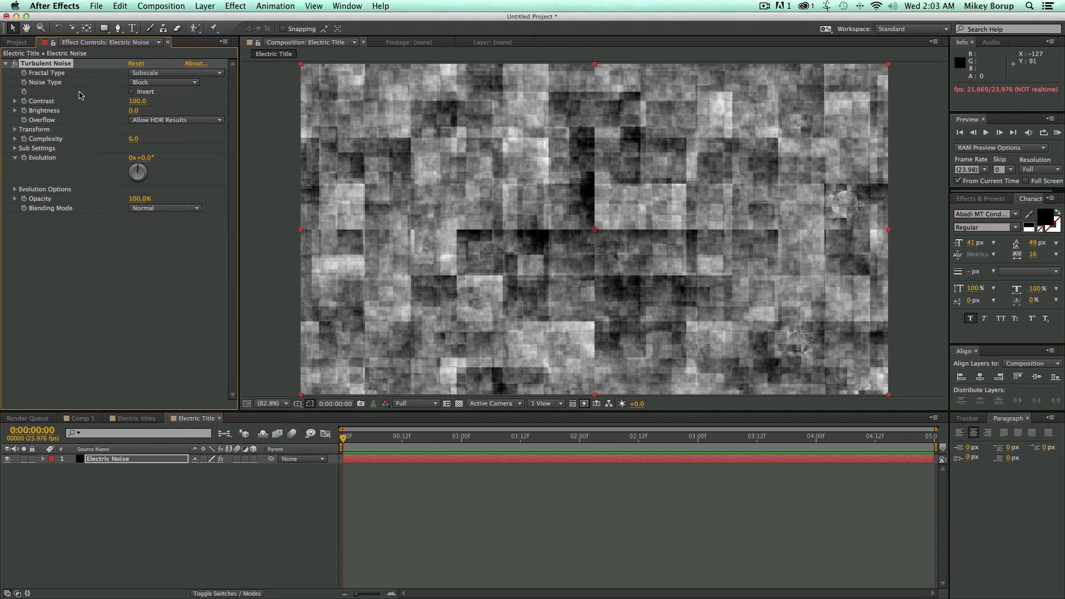
double_click(138, 101)
text(70)
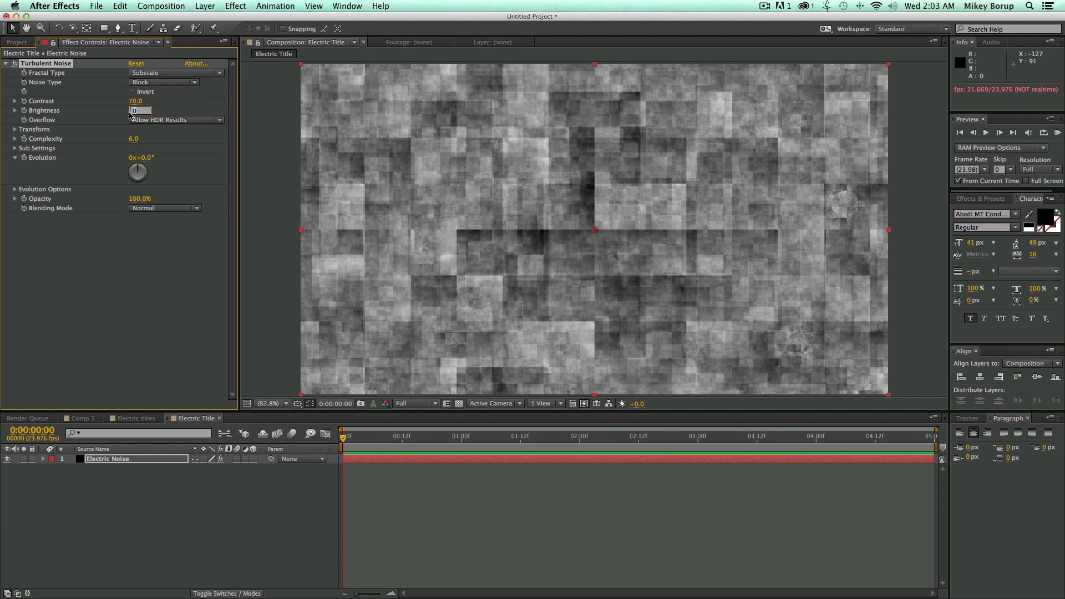
text(20.0)
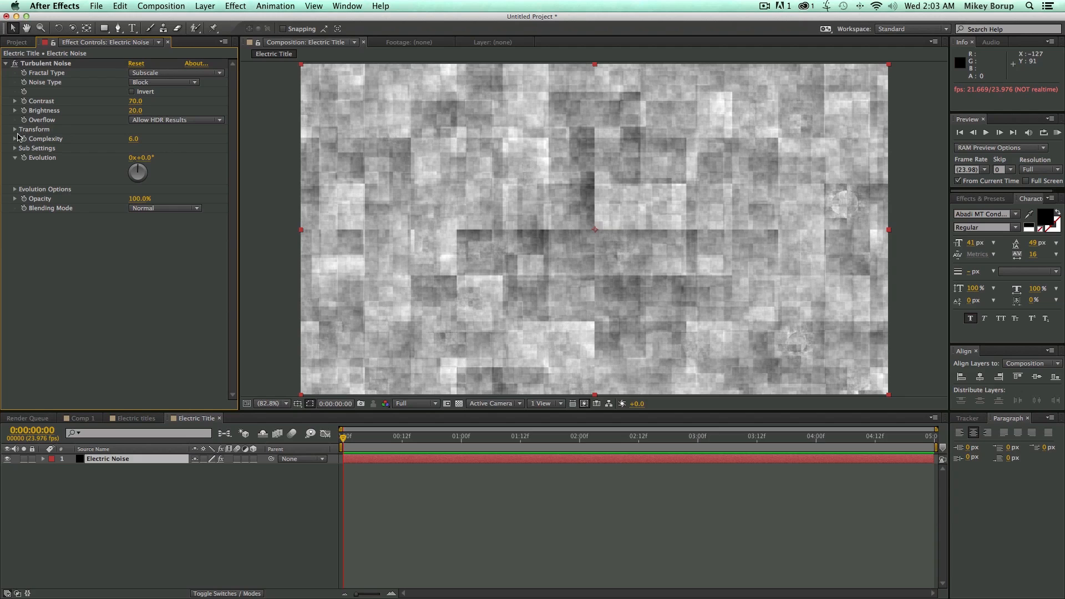
click(14, 129)
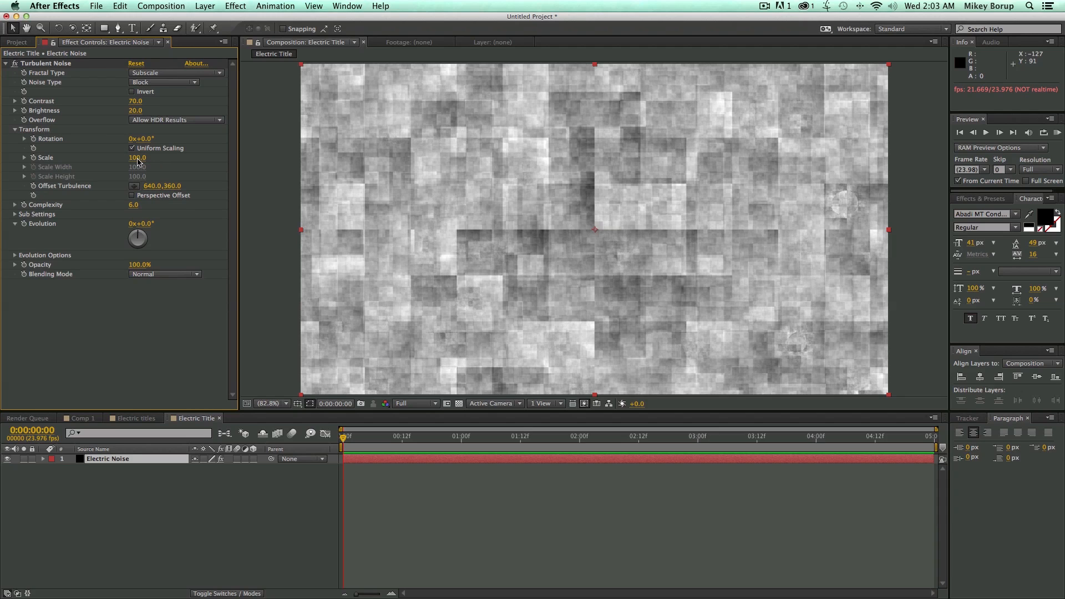
- Set noise scale 2200, offset turbulence about 1323, 923, and complexity 8
click(136, 157)
text(2200)
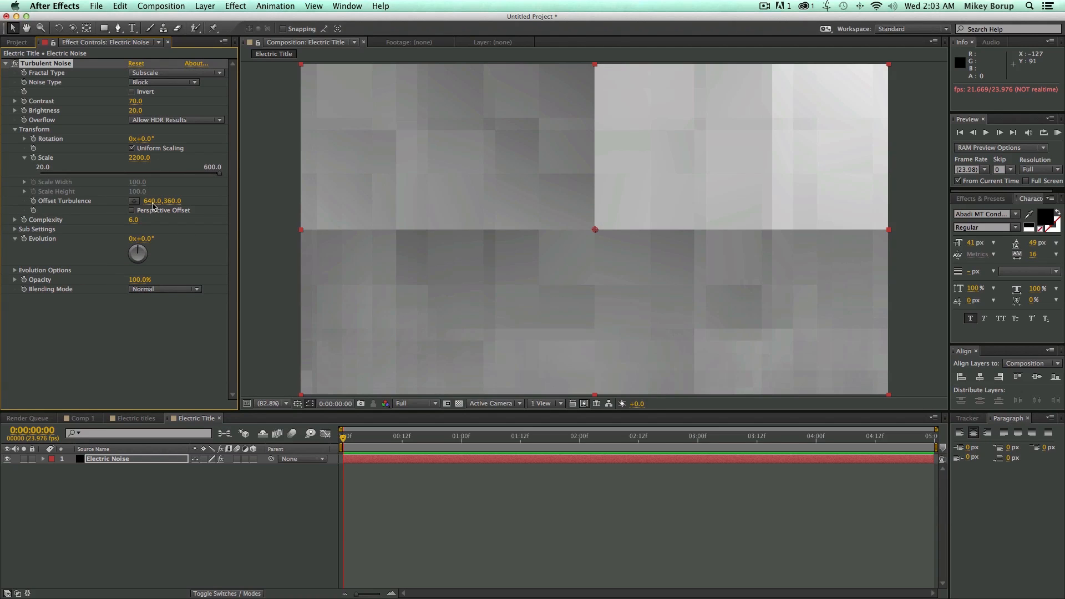
drag(161, 201, 217, 201)
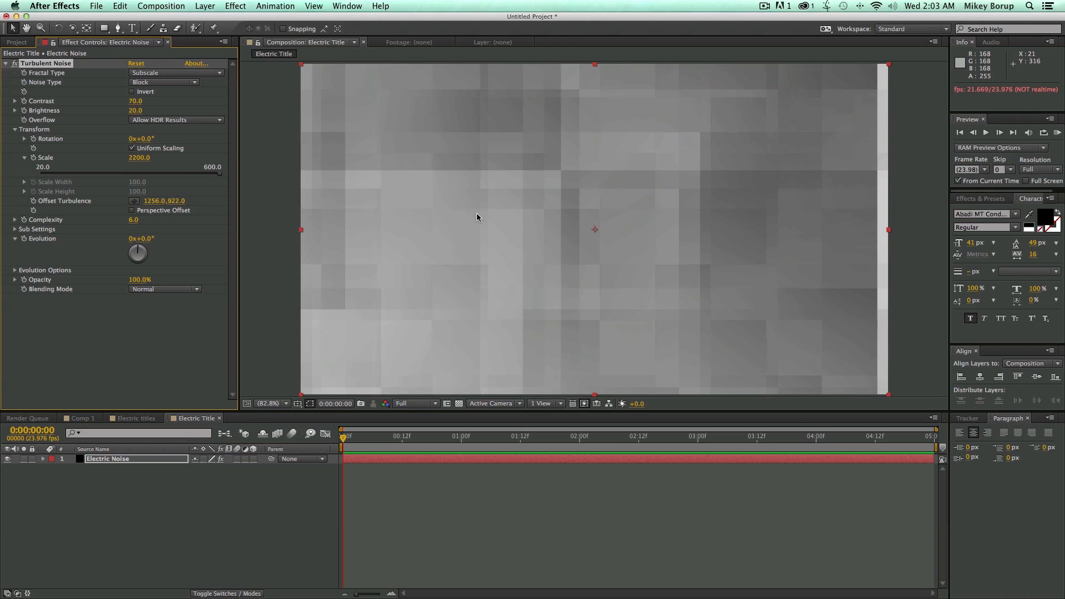
drag(163, 200, 192, 205)
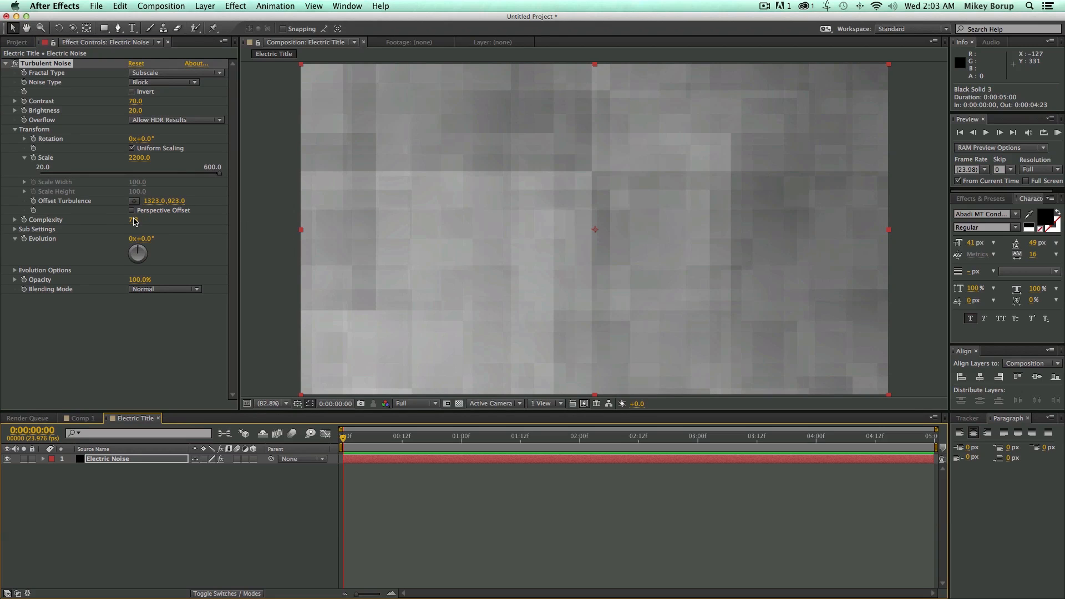
click(133, 220)
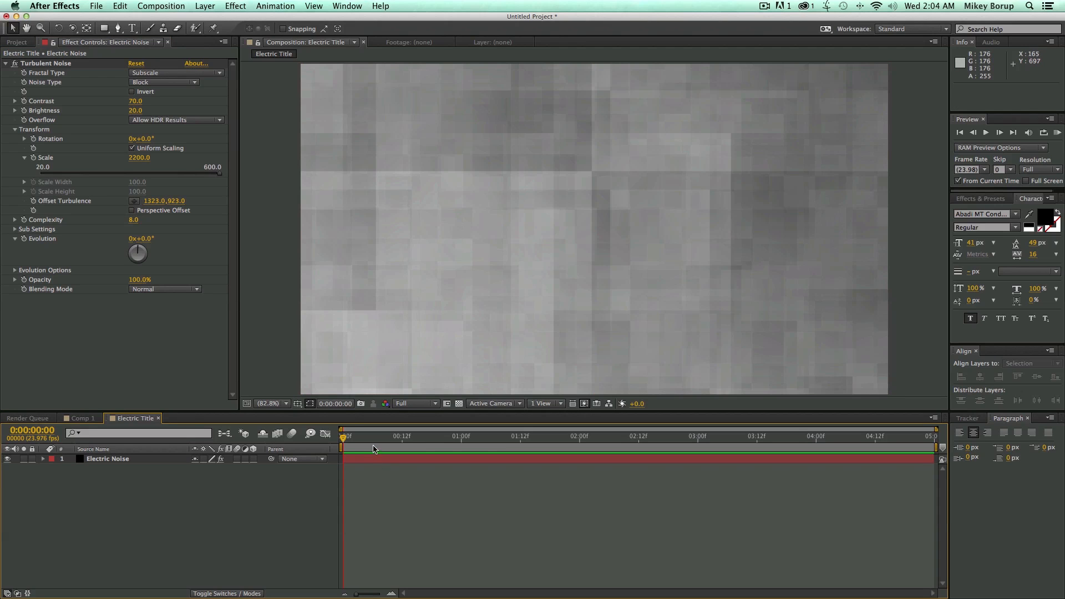
mouse_move(289, 445)
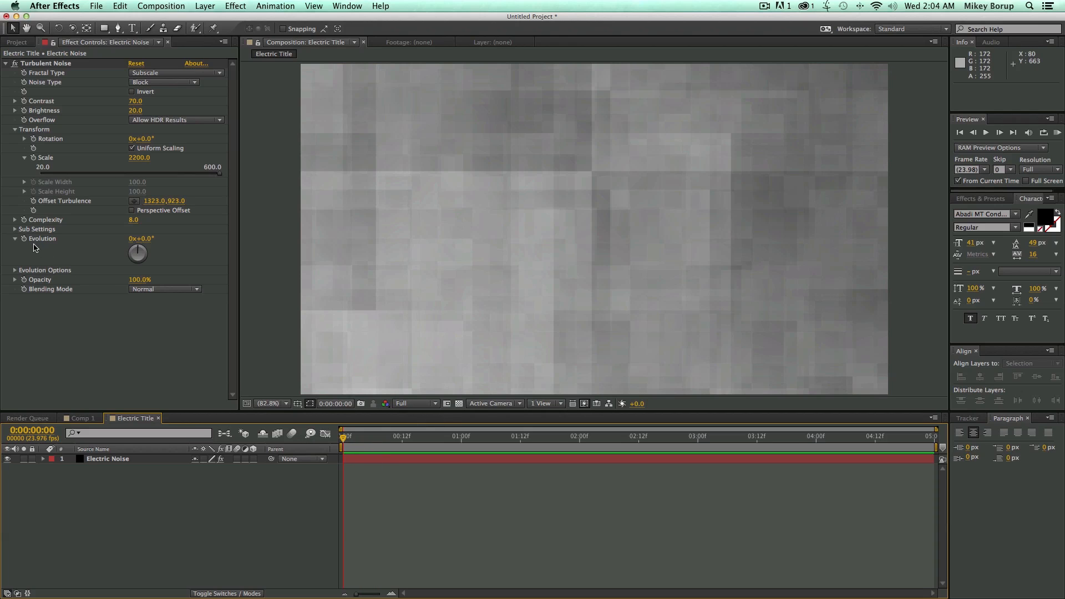
- Keyframe Evolution at frame 0 and give it a new revolutions value at the last frame
click(105, 459)
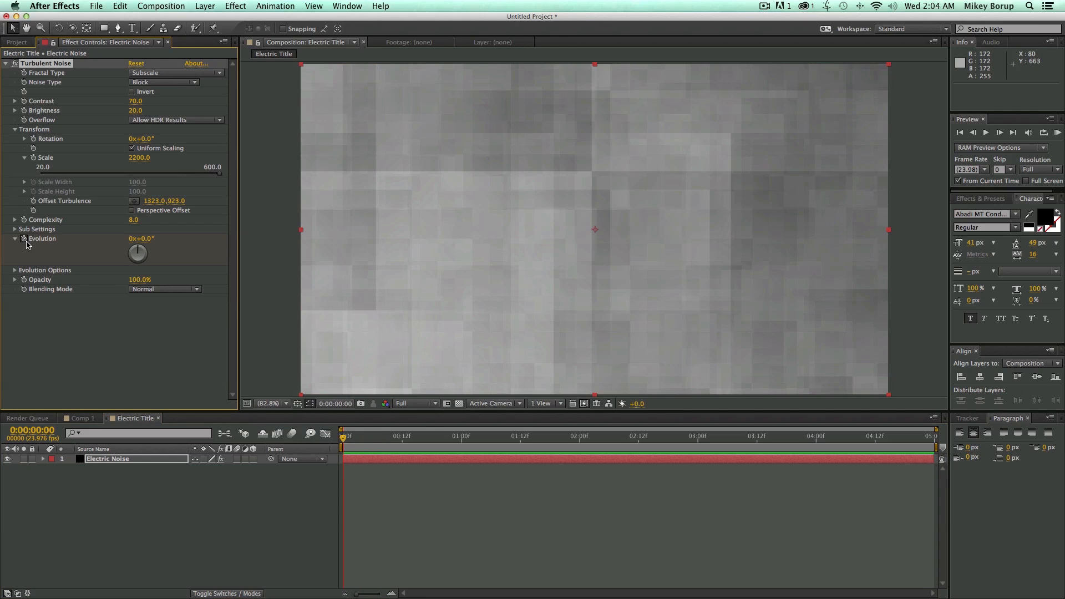
click(871, 438)
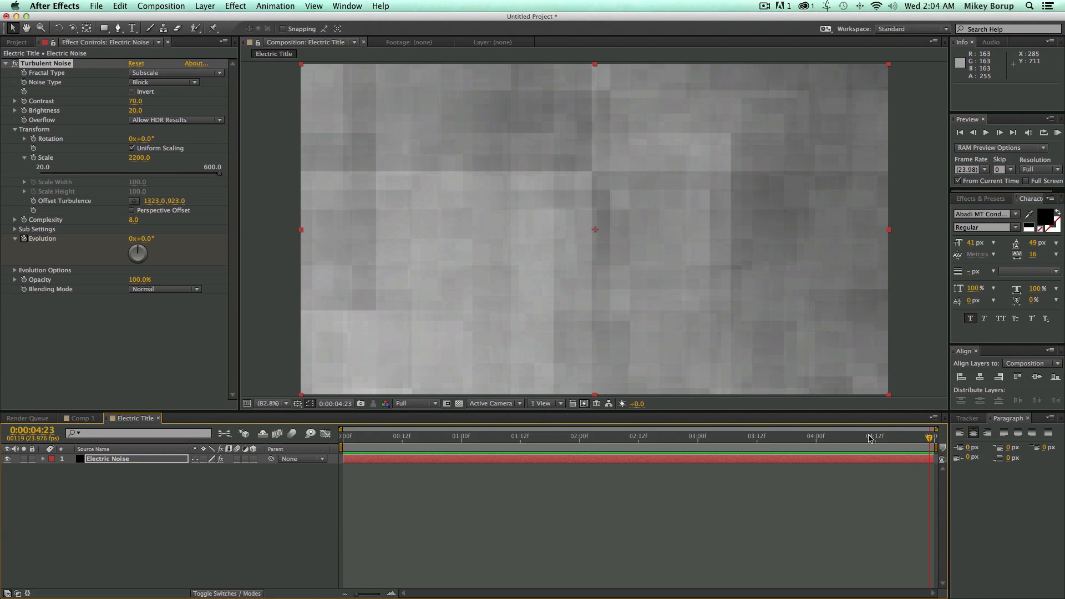
click(133, 238)
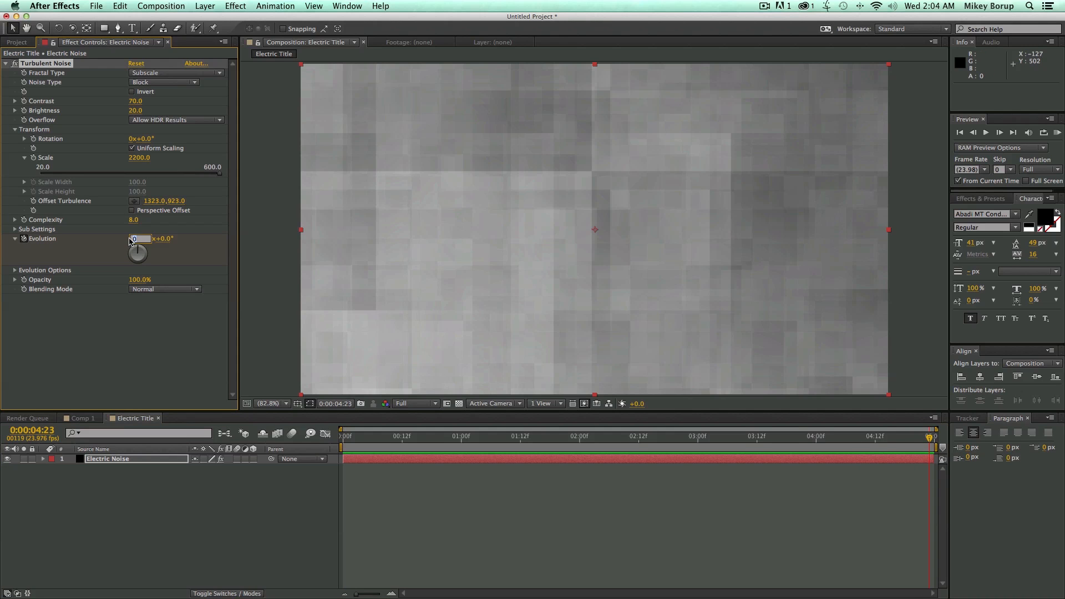
click(490, 436)
text(ELECTRI)
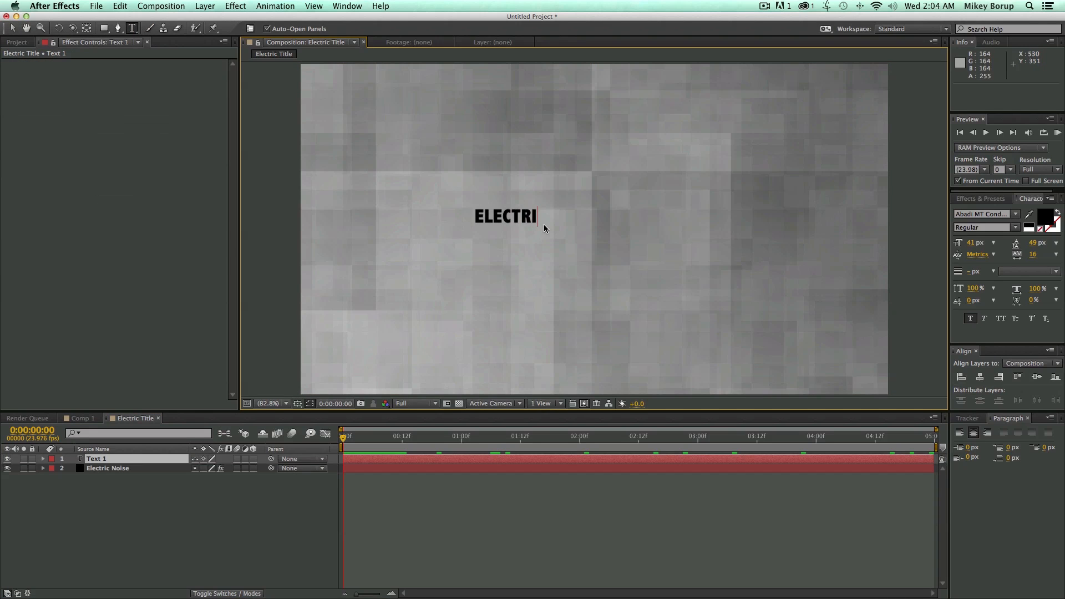
- Finish typing ELECTRIC TITLES and set its font to OCR A Std
text(C TITLES)
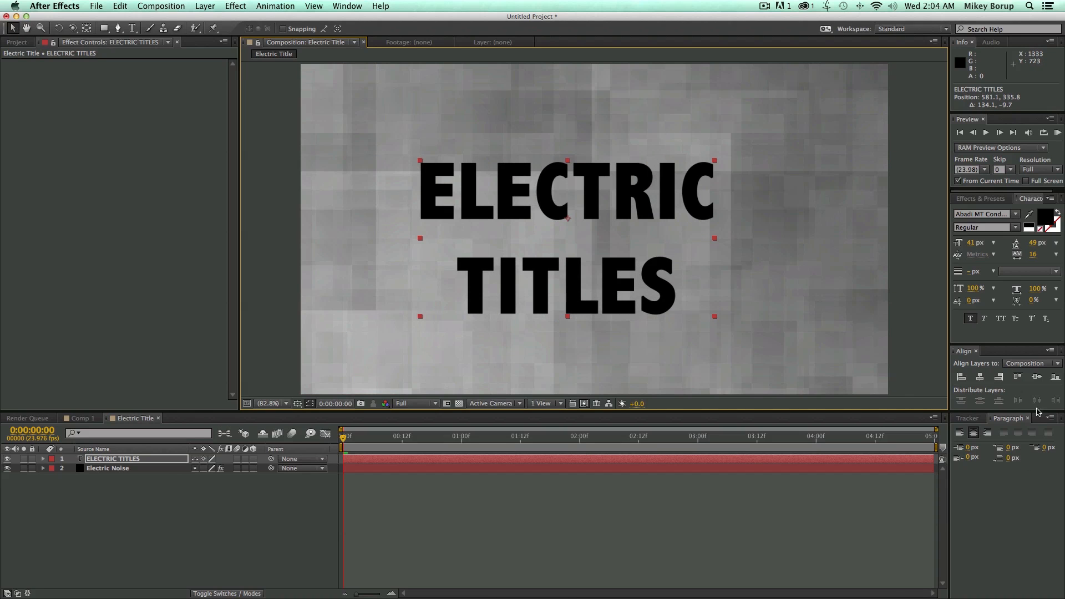
click(983, 214)
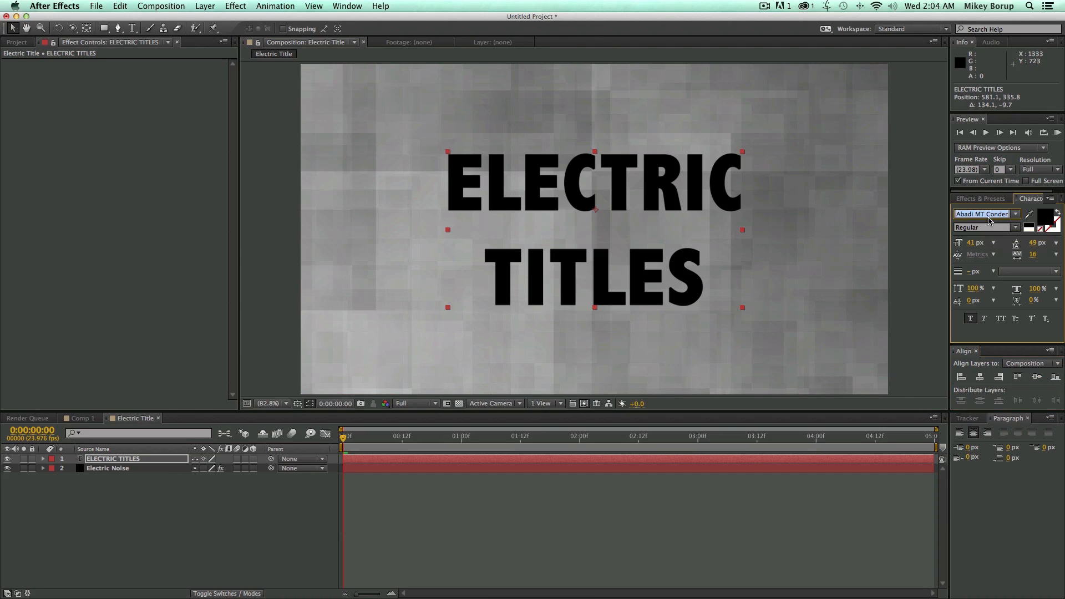
click(1009, 214)
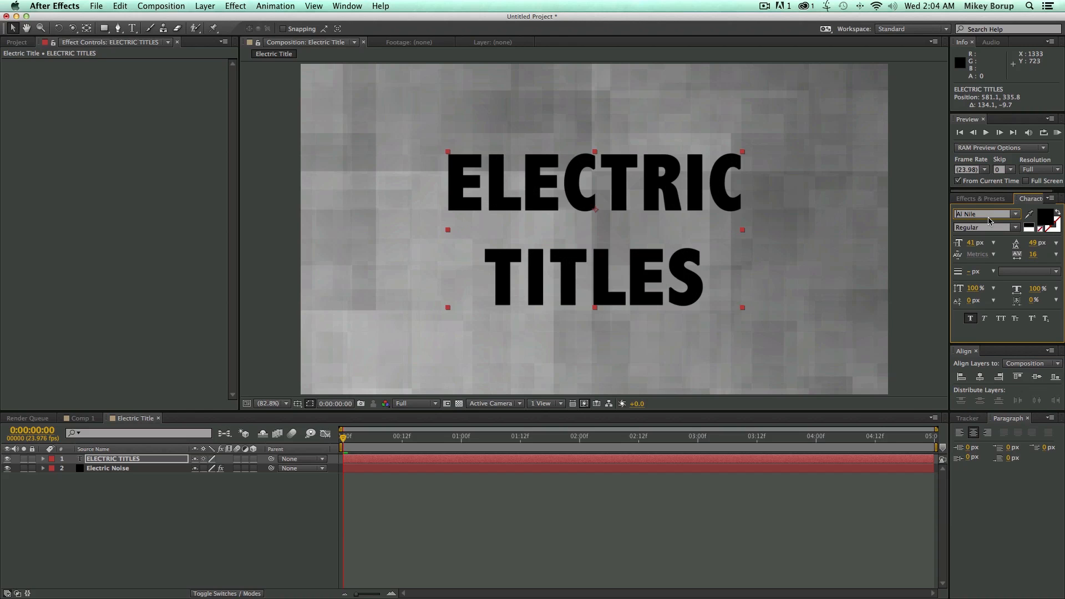
click(986, 214)
text(OCR A Std)
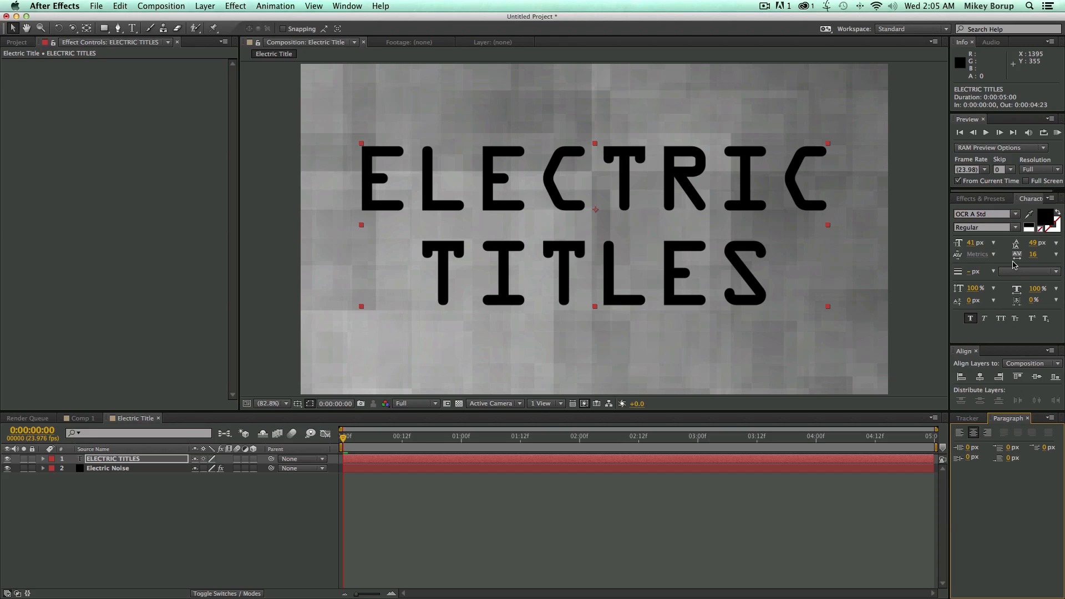
click(1015, 213)
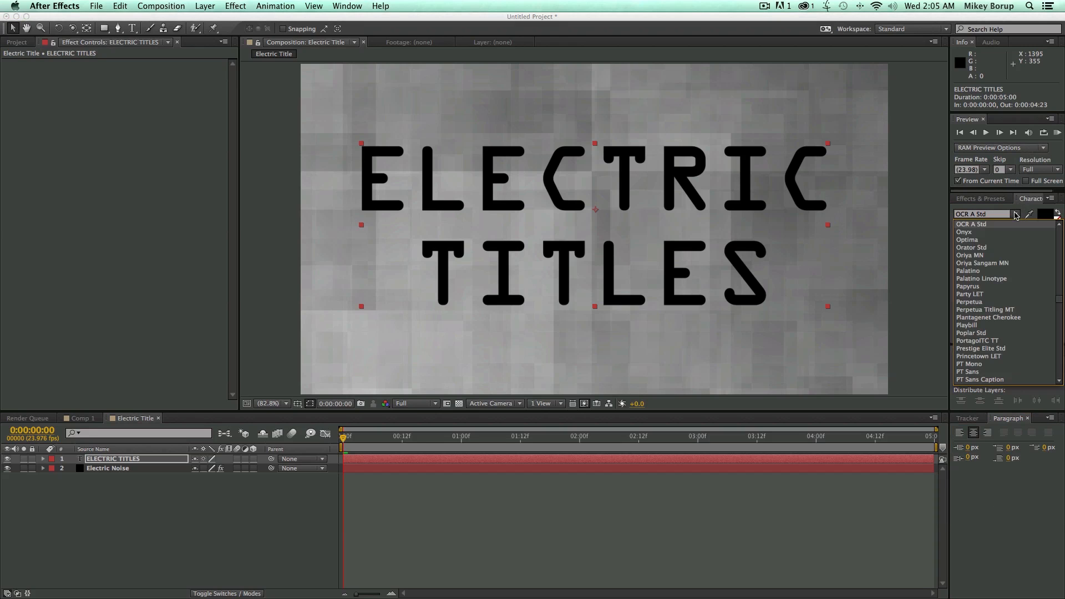
click(971, 224)
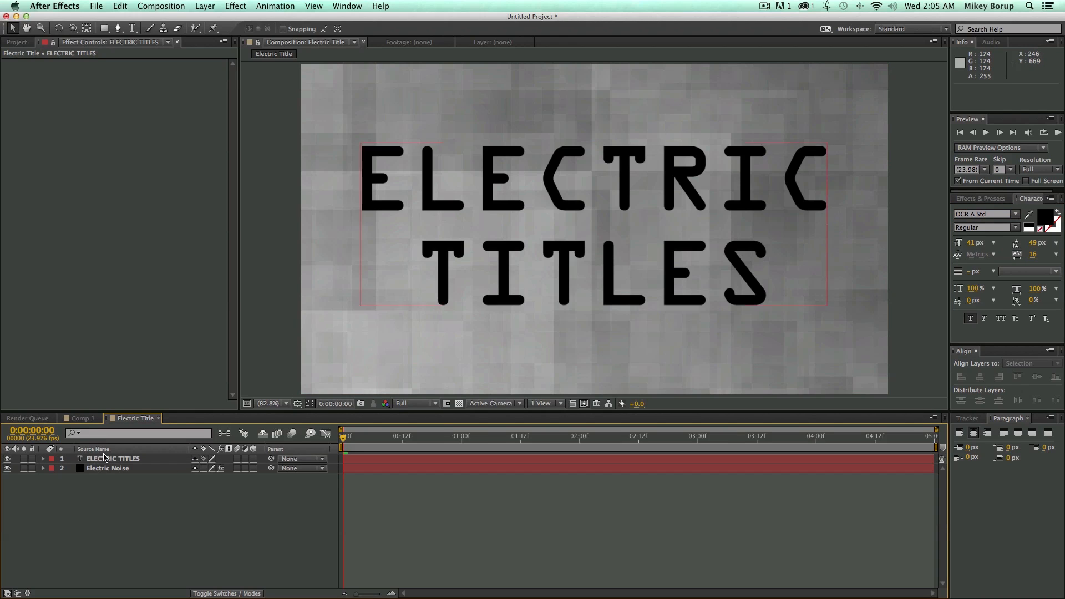
- Add an adjustment layer above the title with Fast Blur at blurriness 5
click(205, 6)
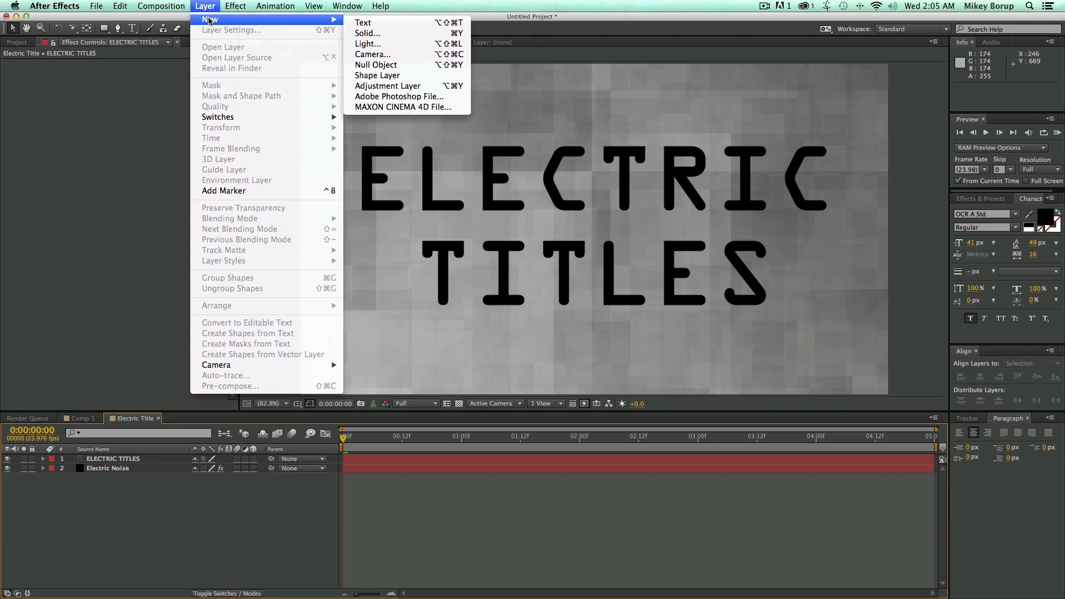
click(387, 85)
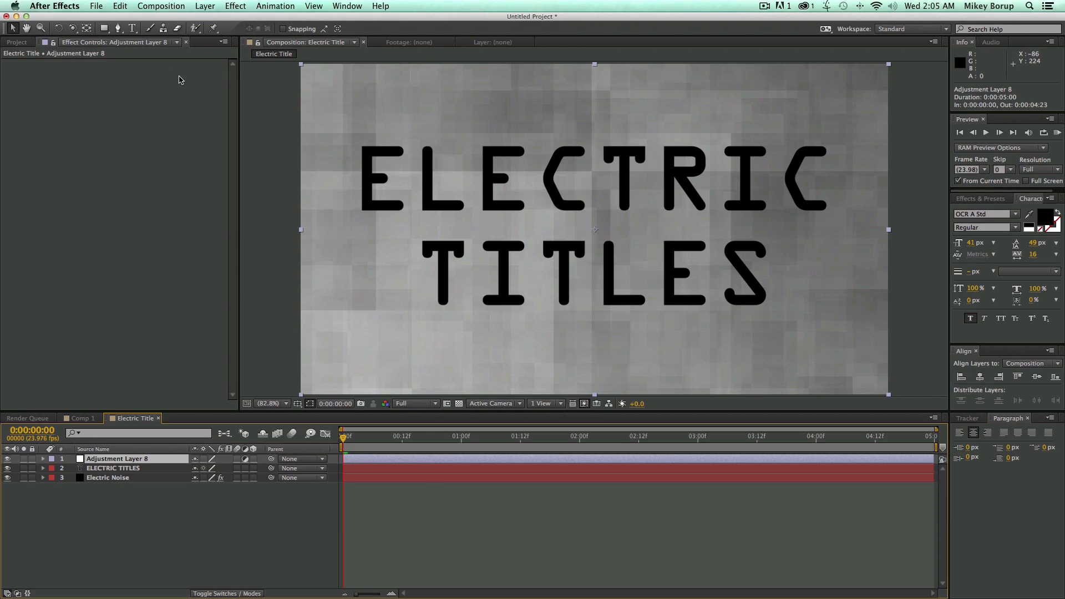
click(235, 6)
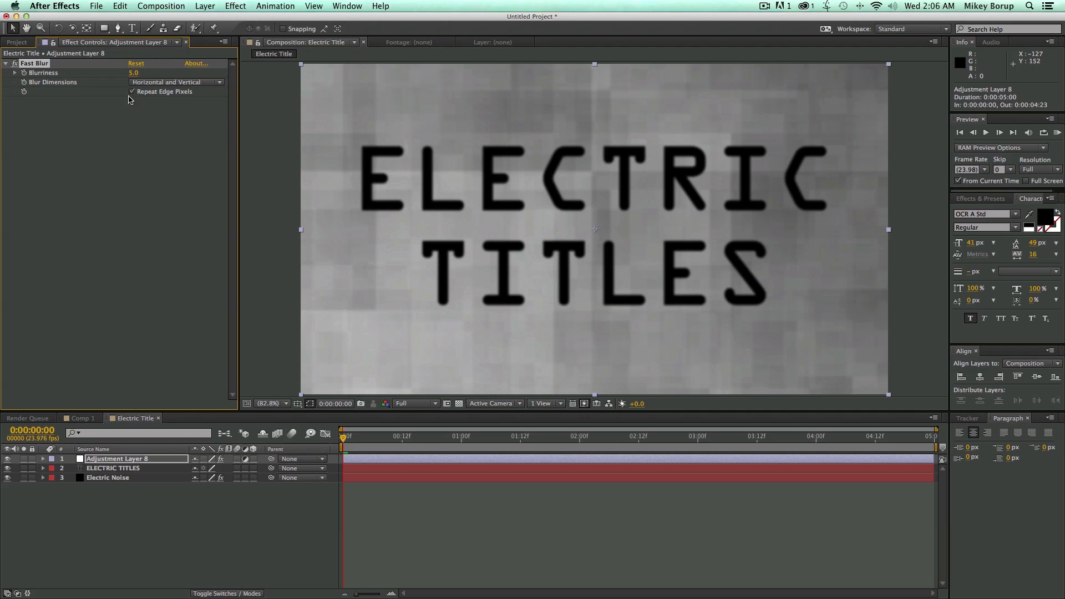
click(235, 6)
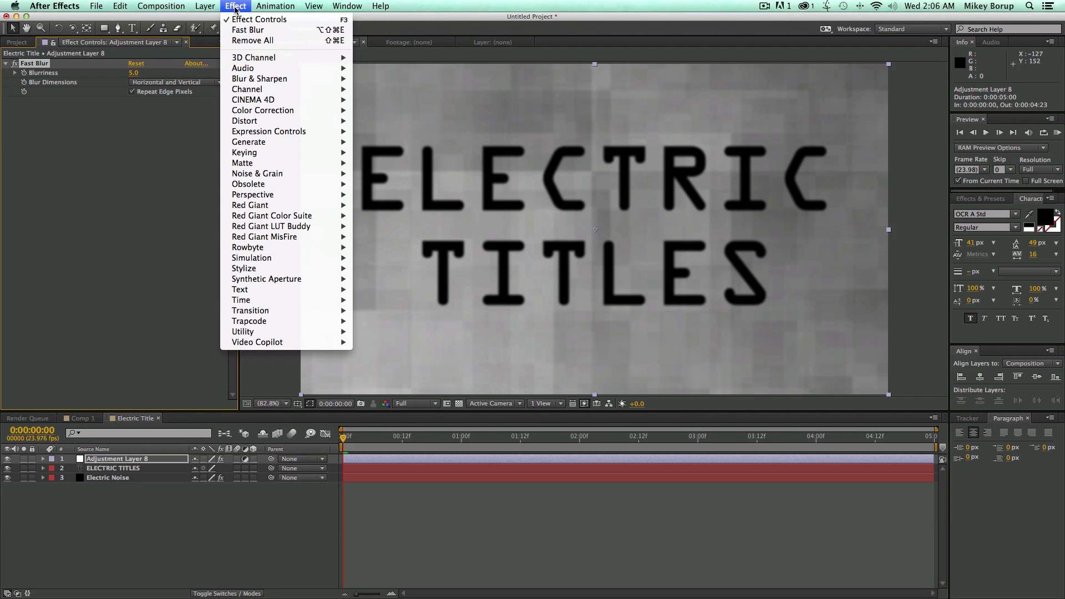
mouse_move(262, 110)
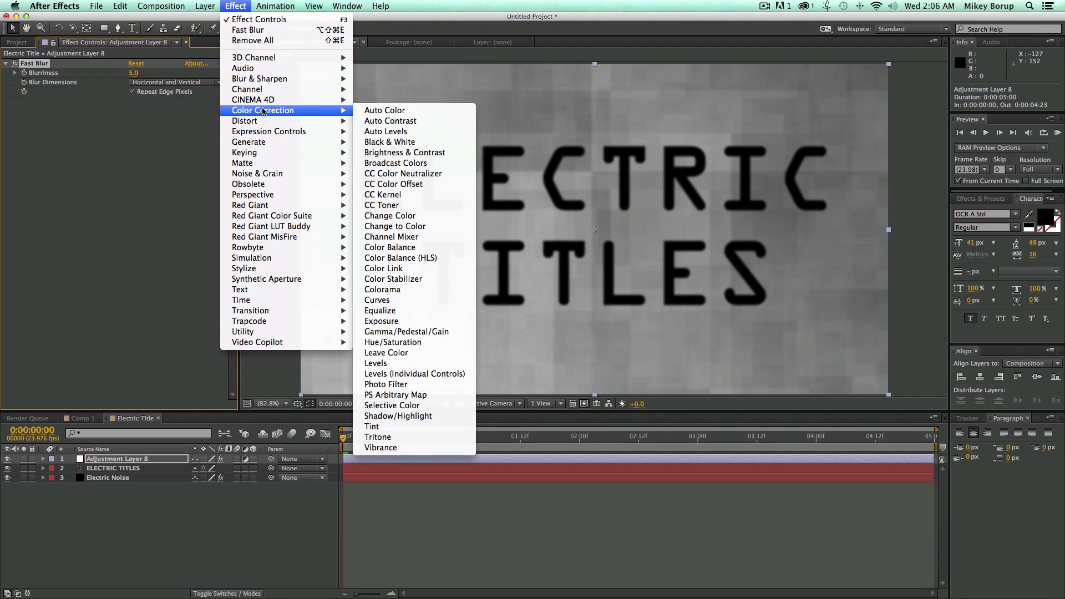
mouse_move(402, 268)
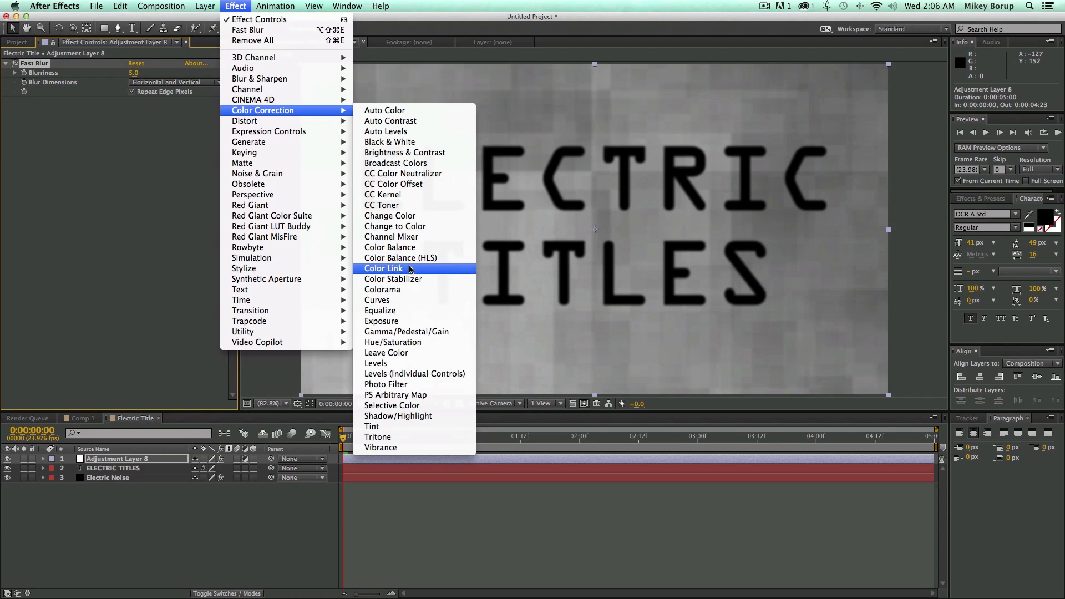
- Add Levels to the adjustment layer with input black 105 and input white 190
click(376, 363)
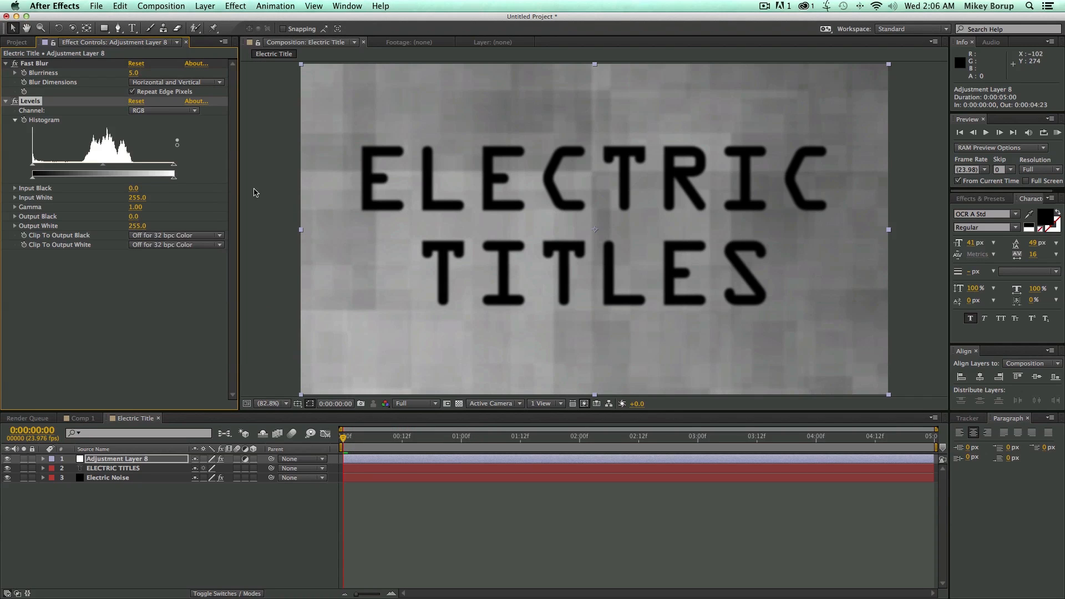
drag(173, 166, 155, 166)
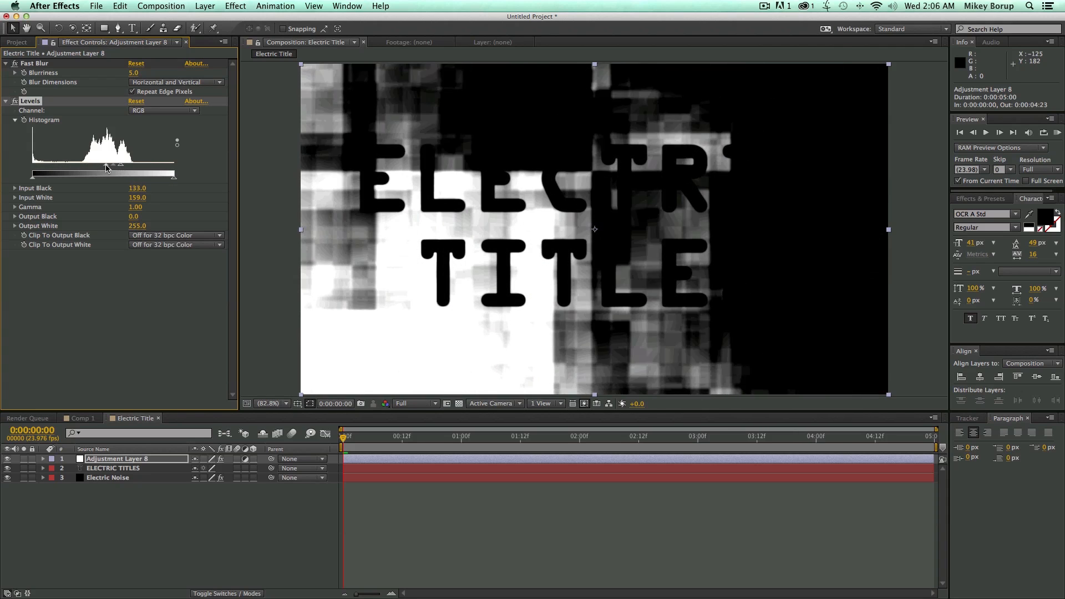
drag(106, 167, 91, 168)
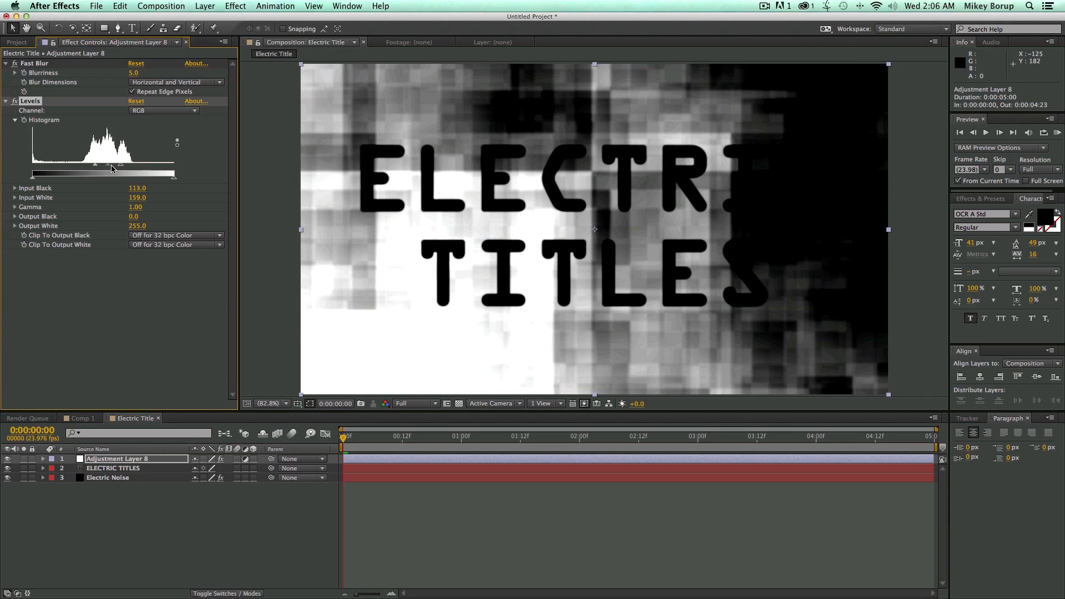
drag(120, 165, 100, 165)
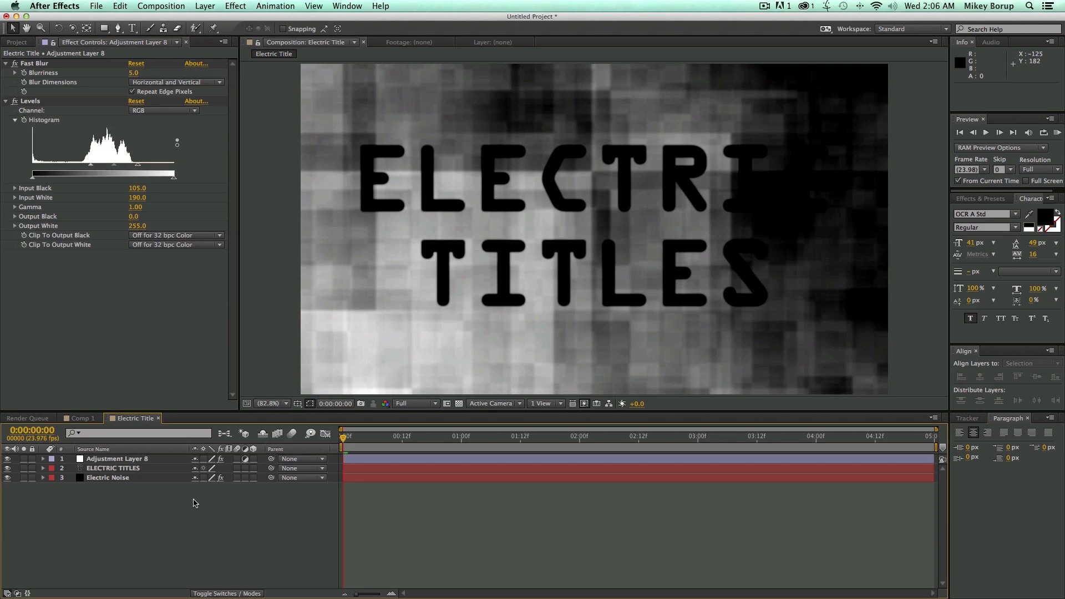
- Add an Edges and Color adjustment layer with inverted Find Edges outlines
click(205, 6)
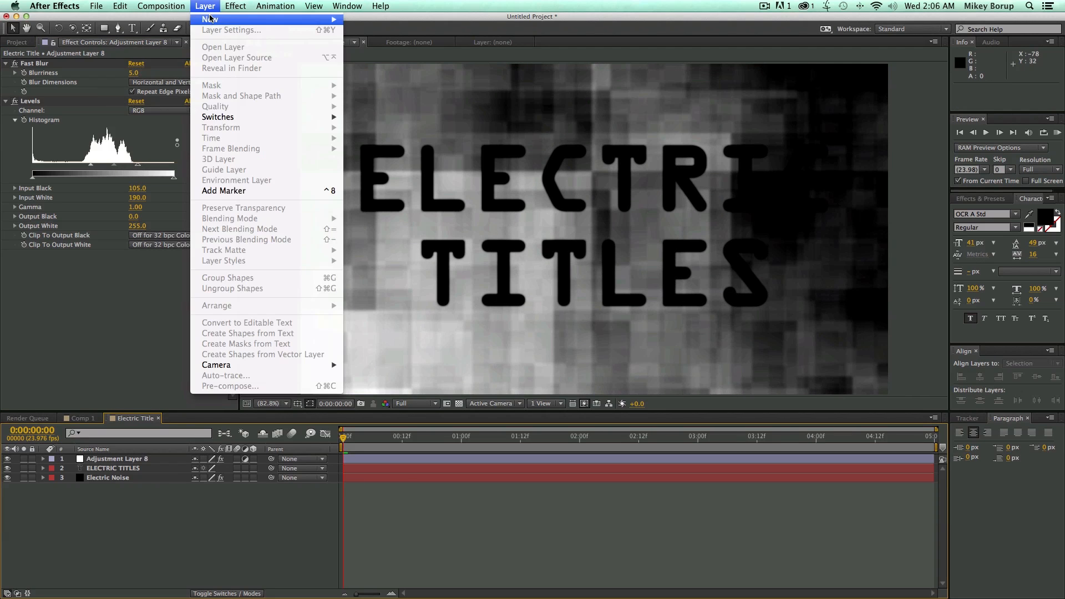
click(213, 18)
text(Edges and Color)
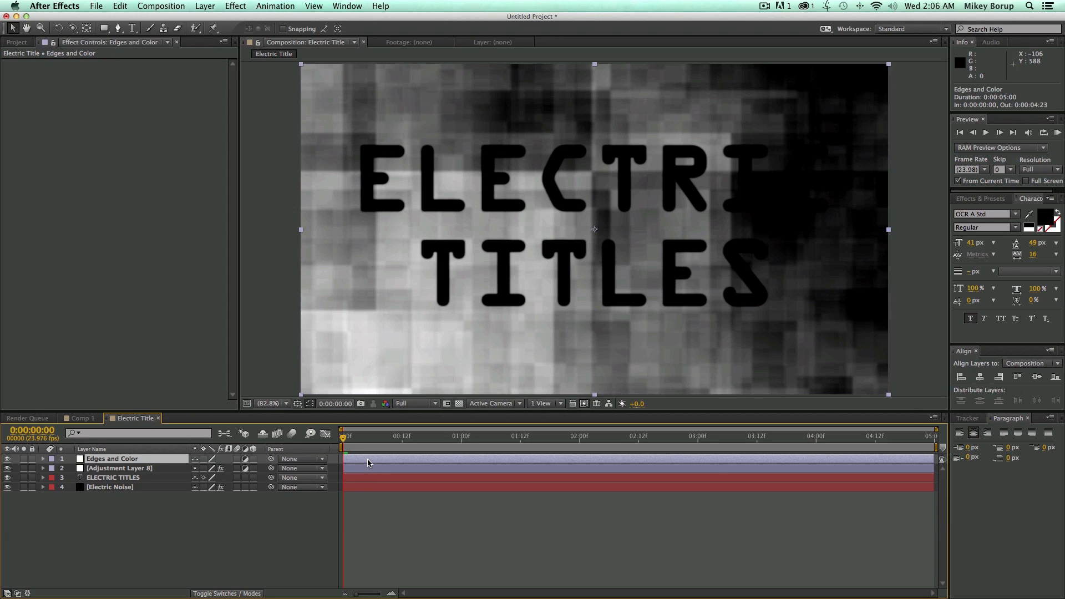
click(235, 6)
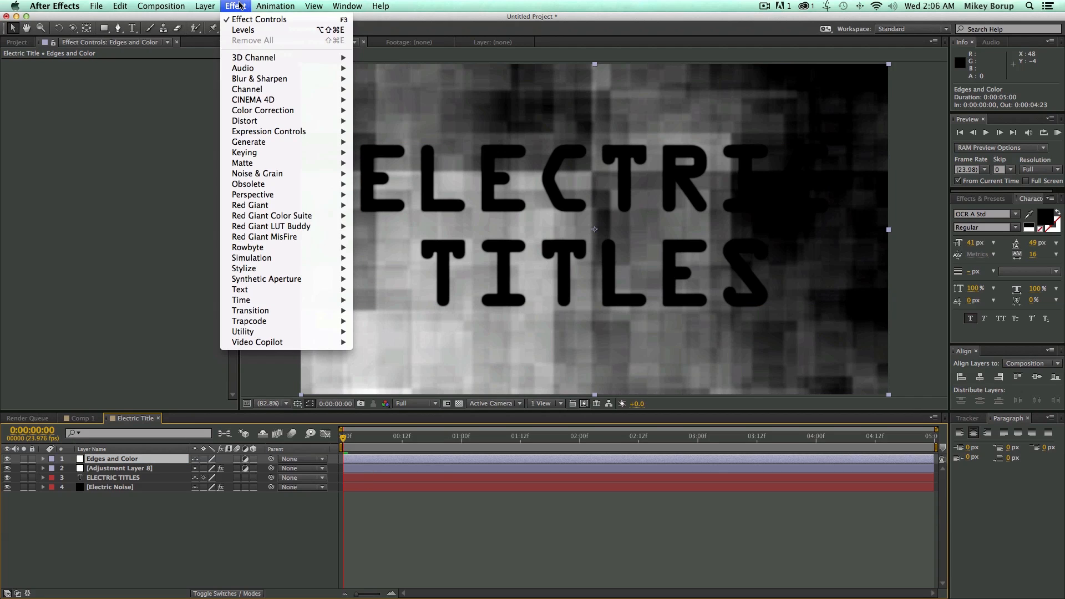
mouse_move(244, 268)
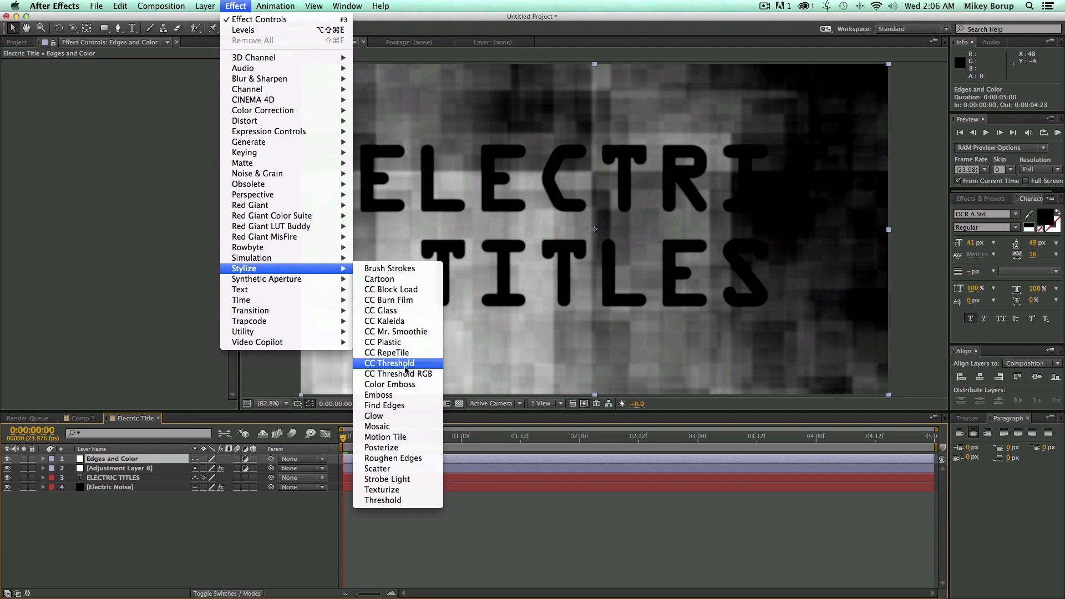
click(384, 406)
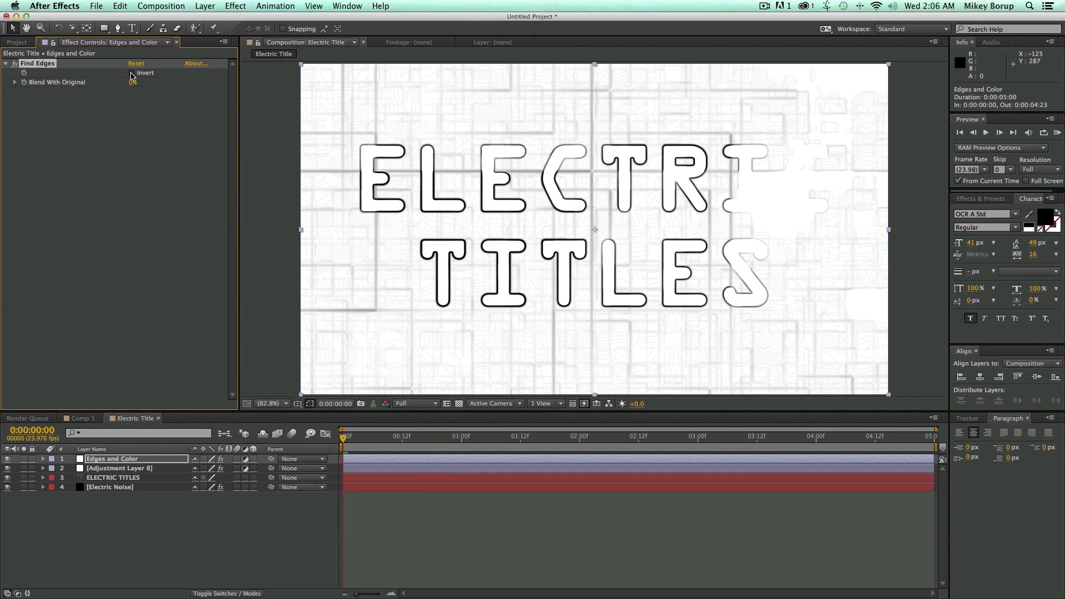
click(132, 73)
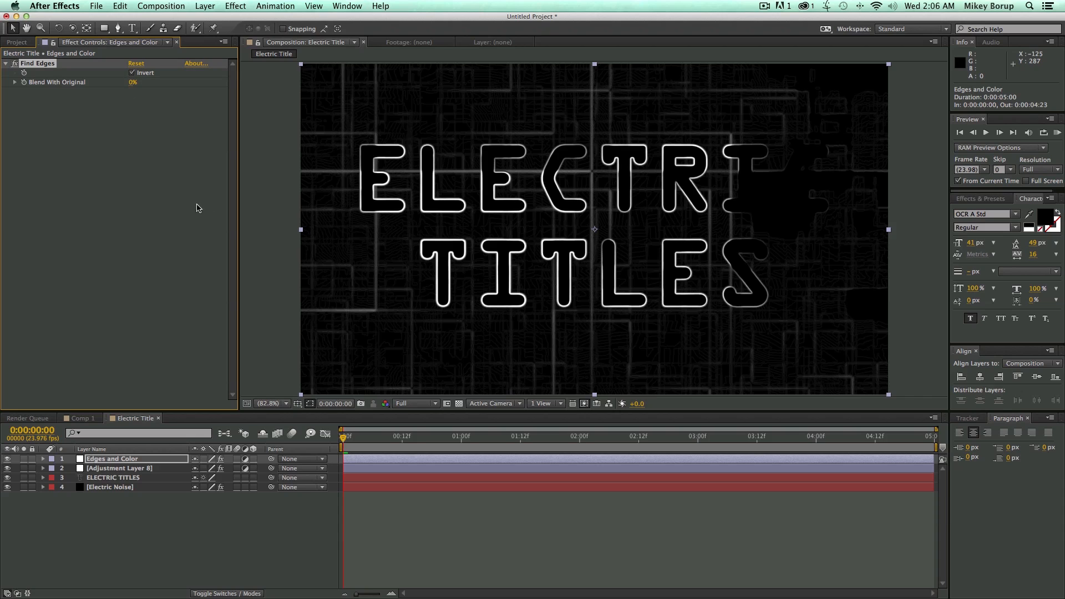
mouse_move(355, 317)
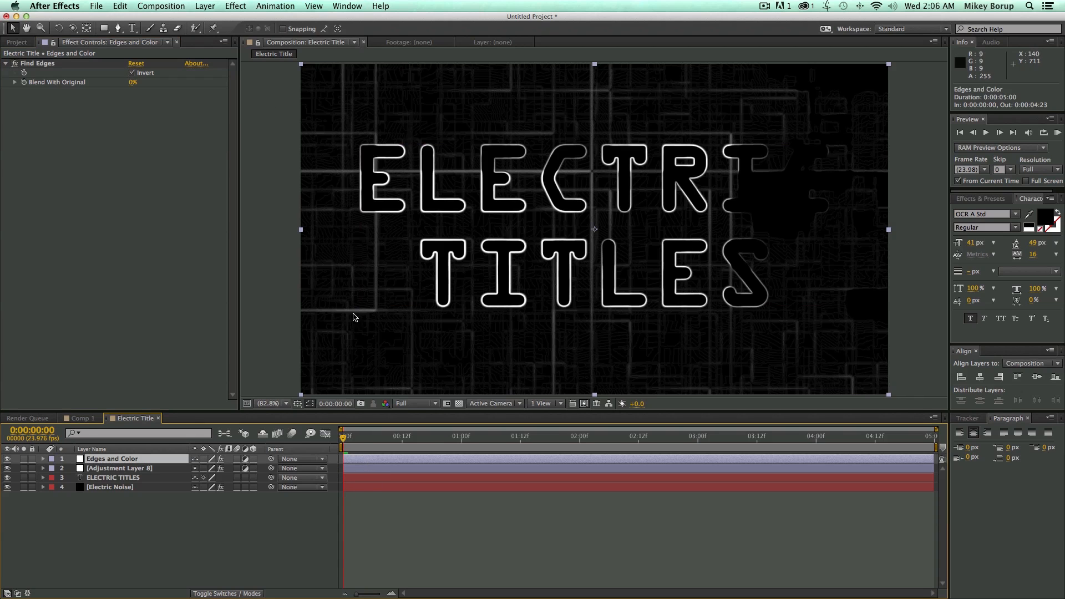
click(235, 5)
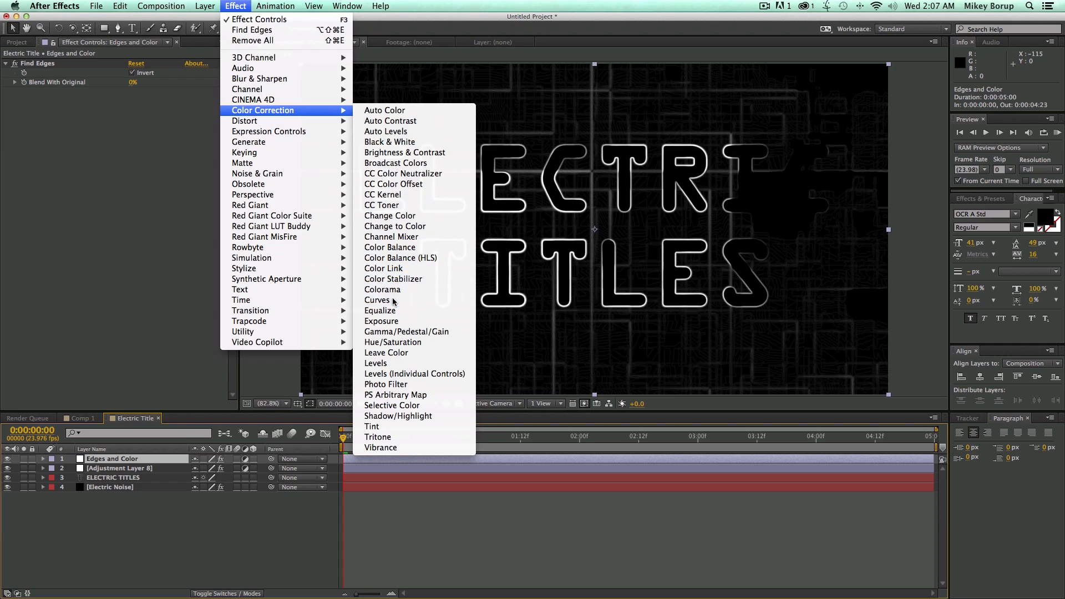
- Tint the outlines with a green-channel Curves and add Glow for a neon look
click(377, 300)
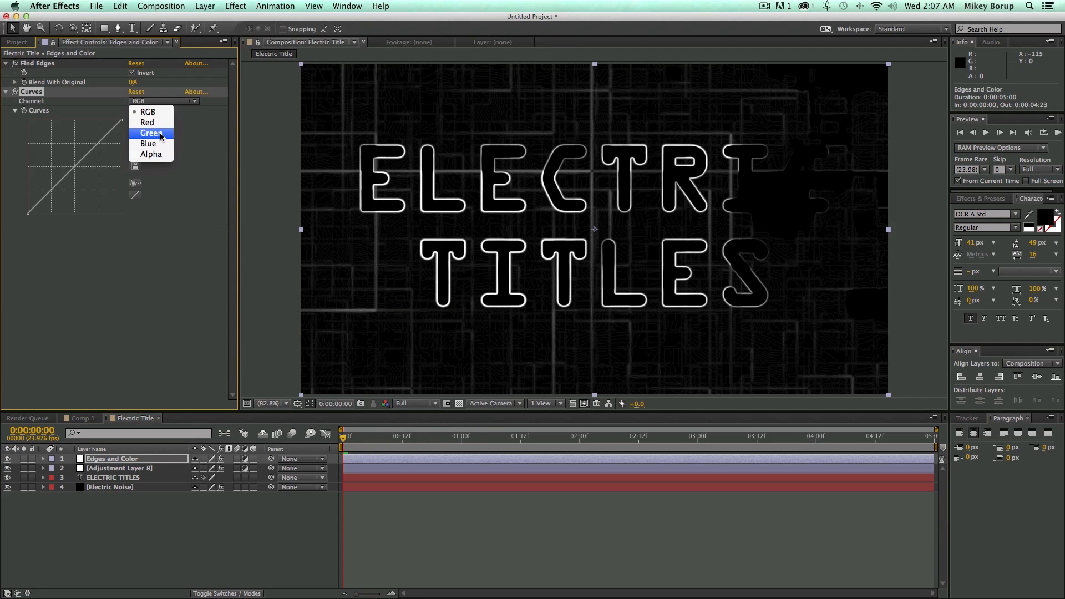
click(151, 133)
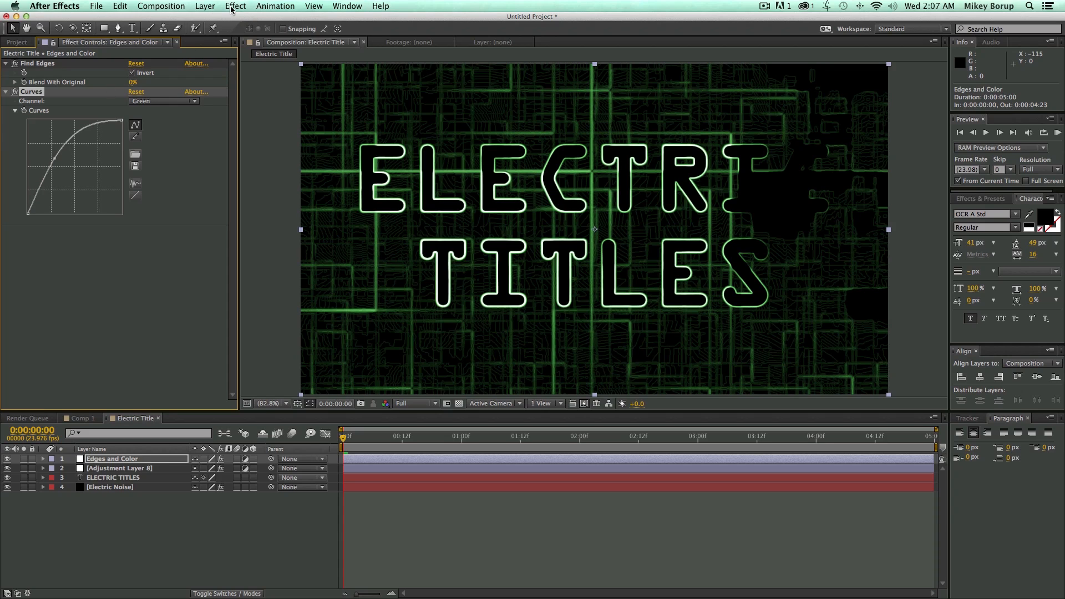
click(236, 6)
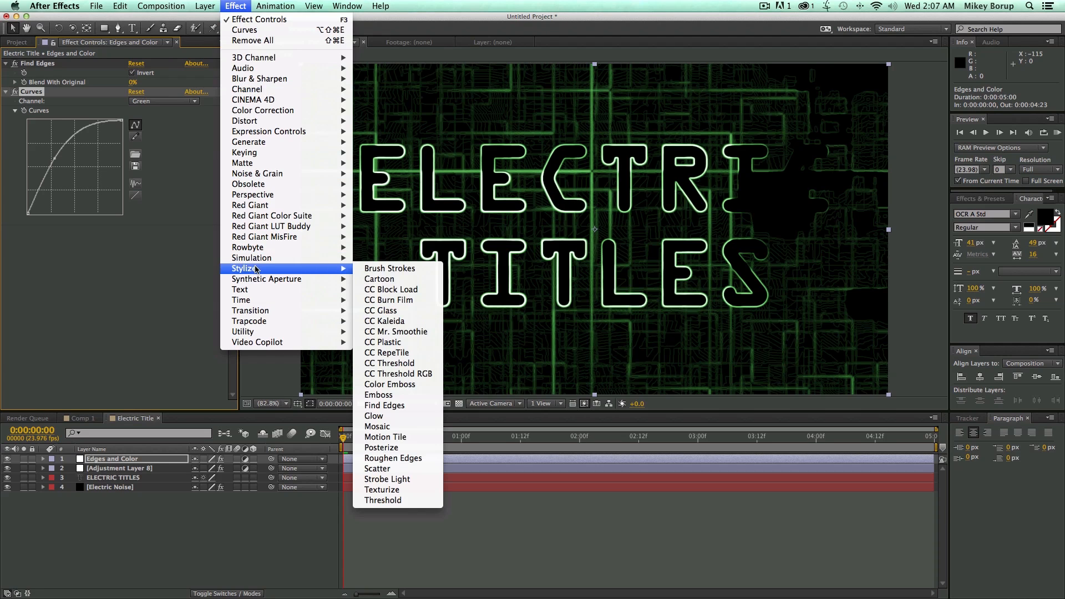
click(373, 416)
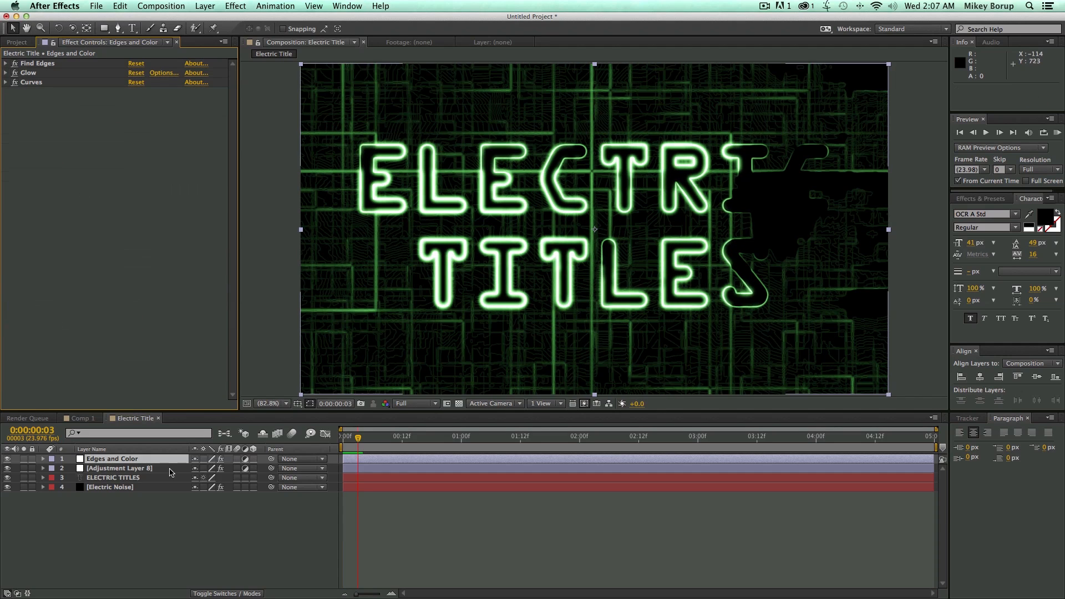
- Tighten Adjustment Layer 8's Levels input black and white points on the grid
click(118, 468)
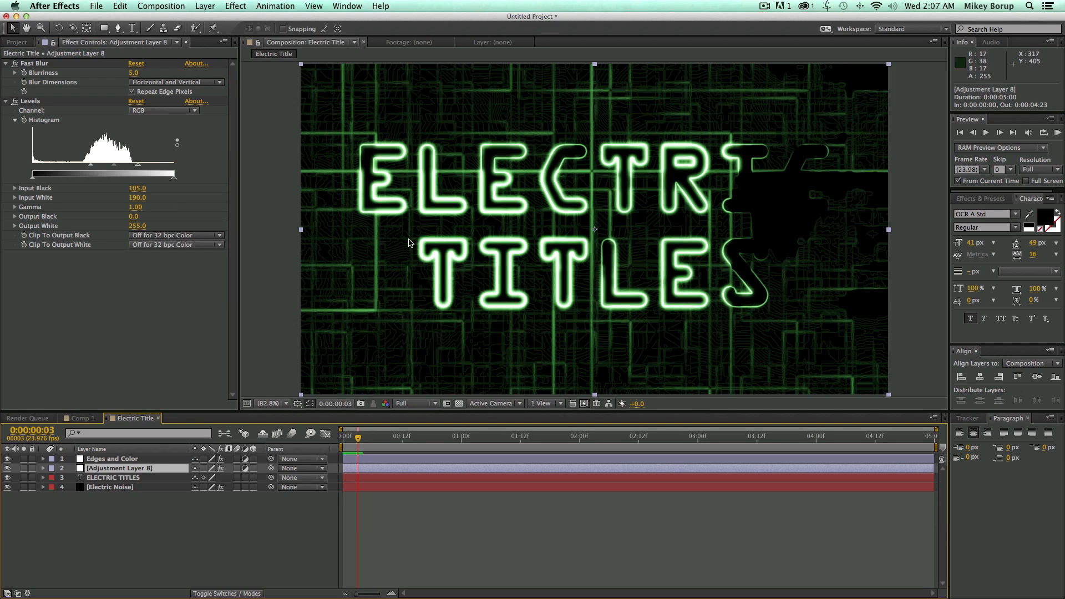
drag(133, 165, 124, 165)
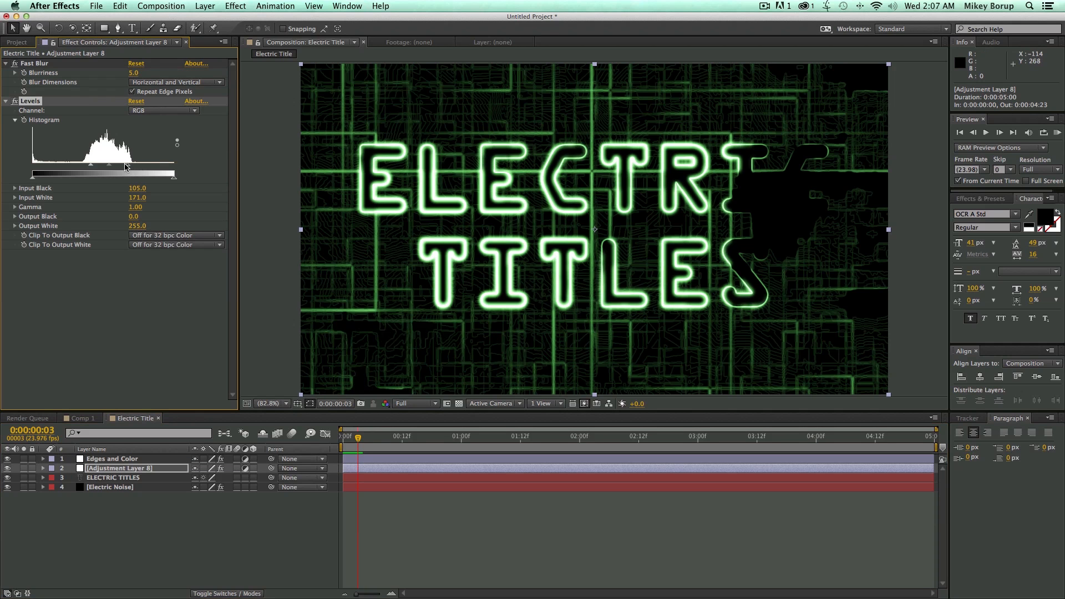
drag(91, 166, 102, 166)
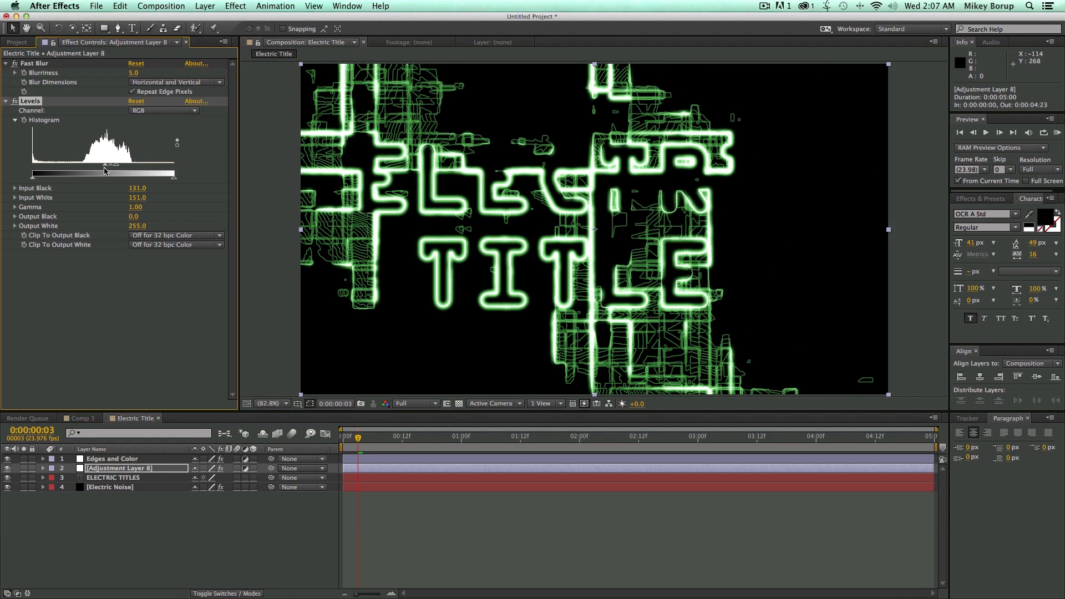
drag(103, 169, 121, 170)
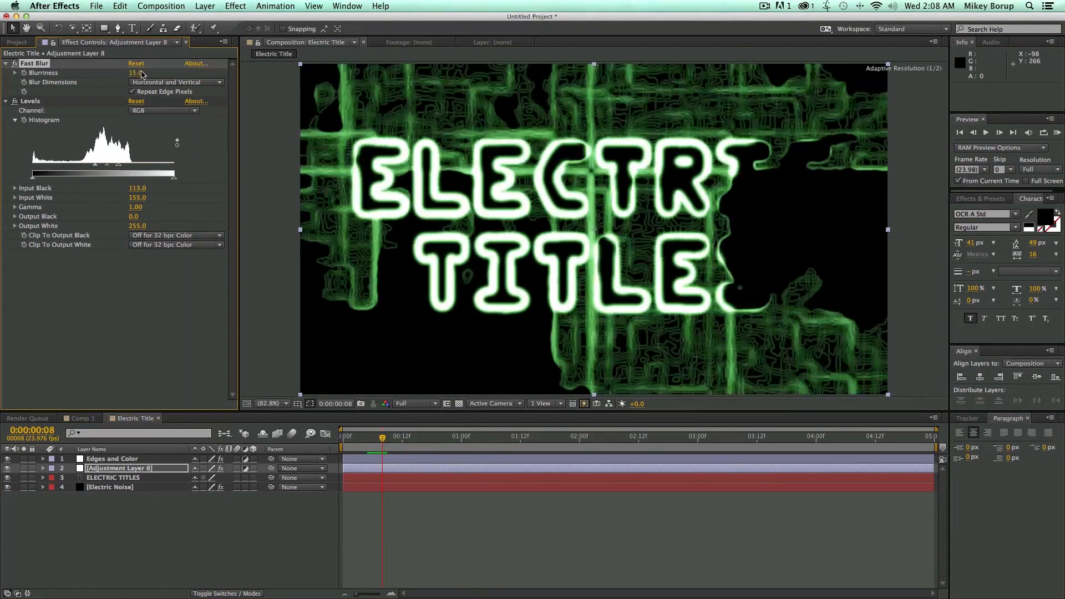
- Set Fast Blur blurriness to 3.0 and fine-tune Levels to input black 124, white 153
drag(135, 72, 156, 73)
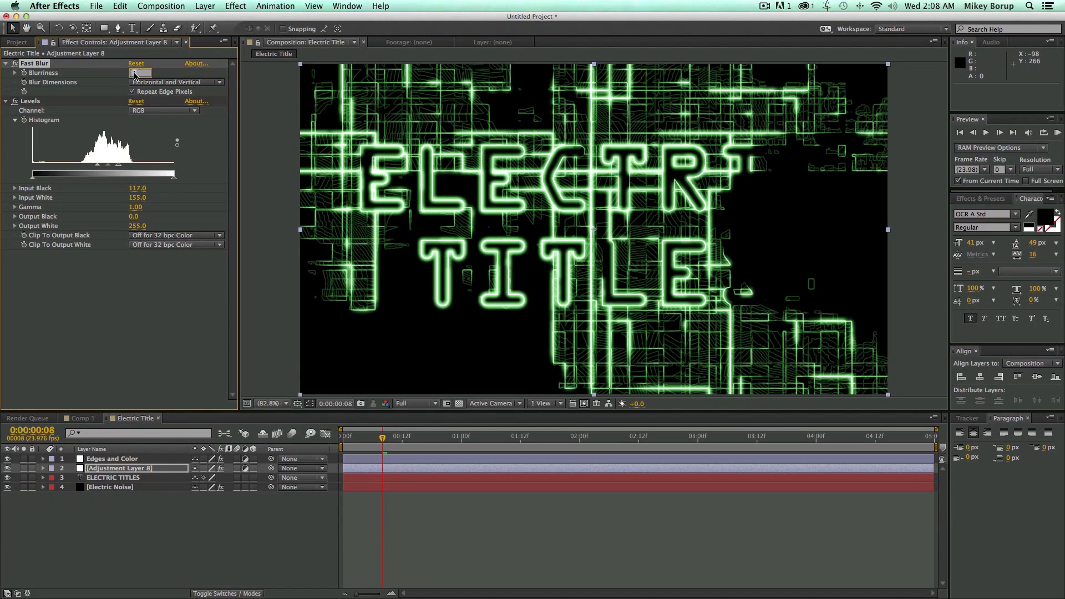
text(3.0)
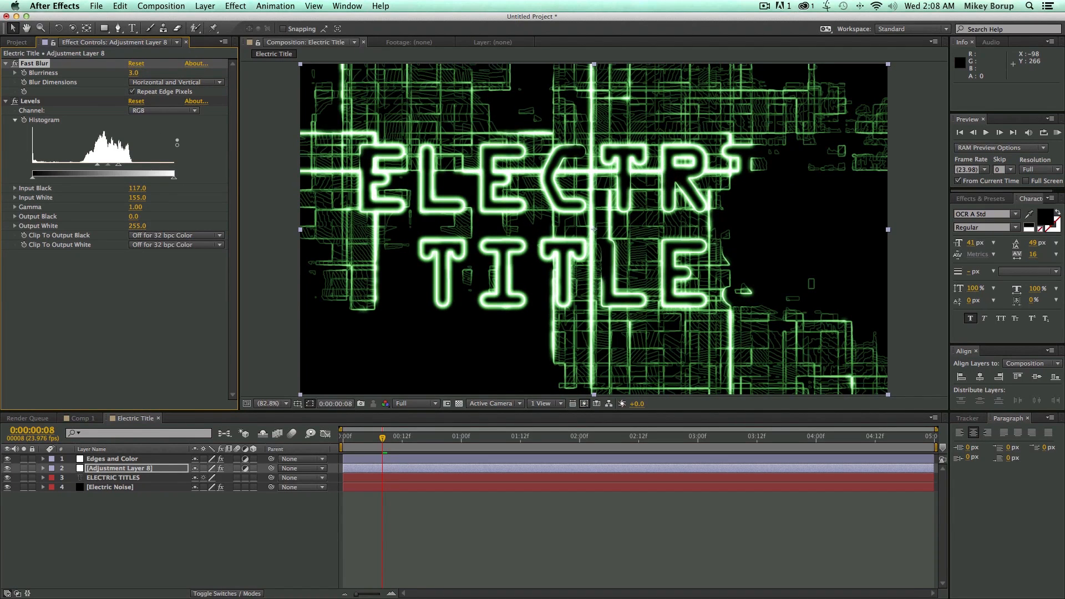
drag(99, 163, 102, 168)
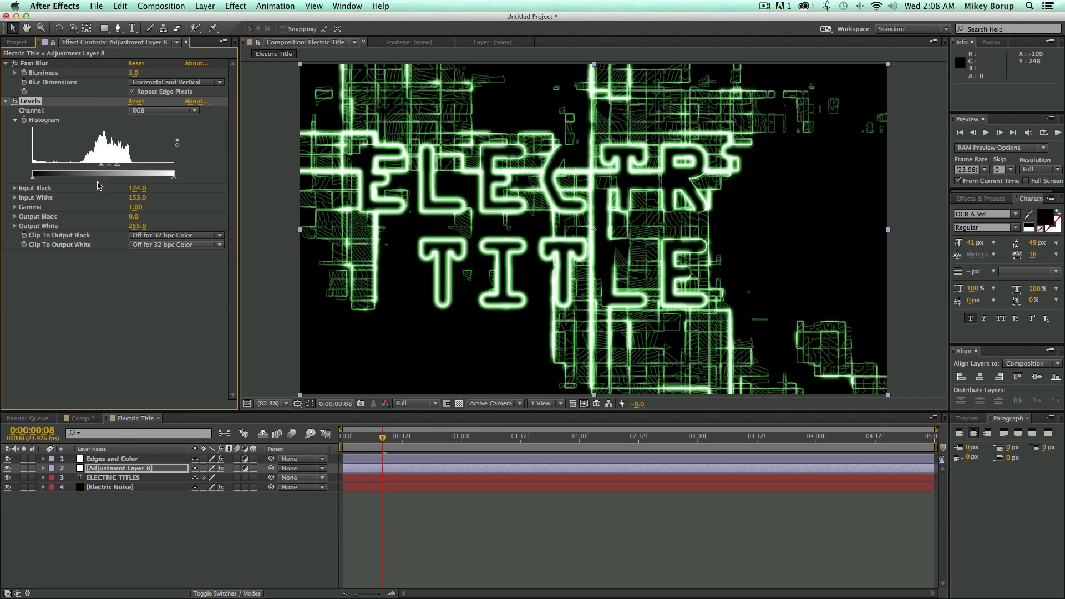
click(112, 459)
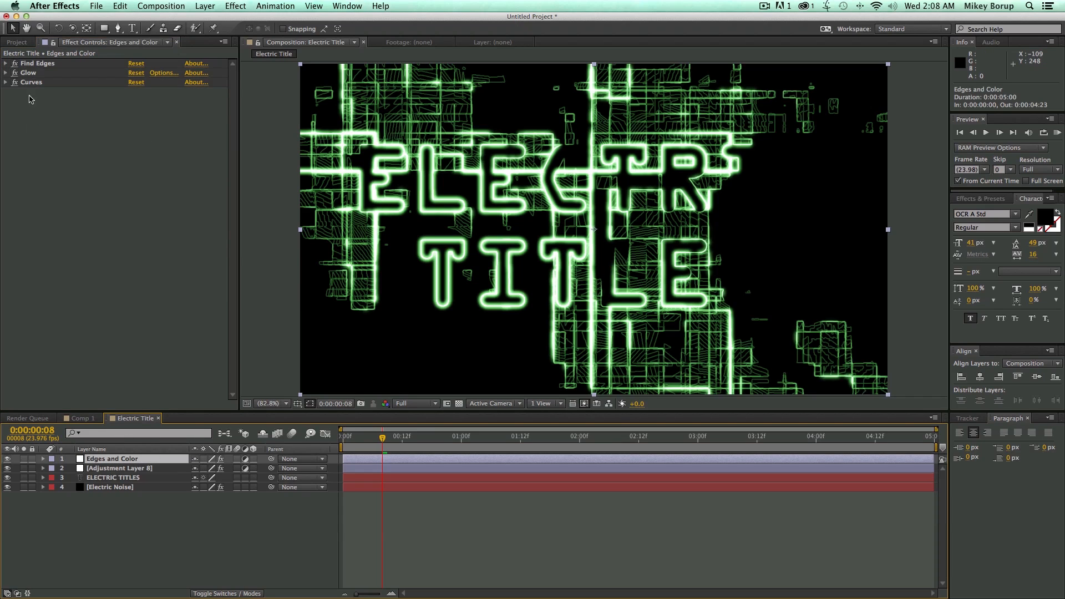
click(5, 73)
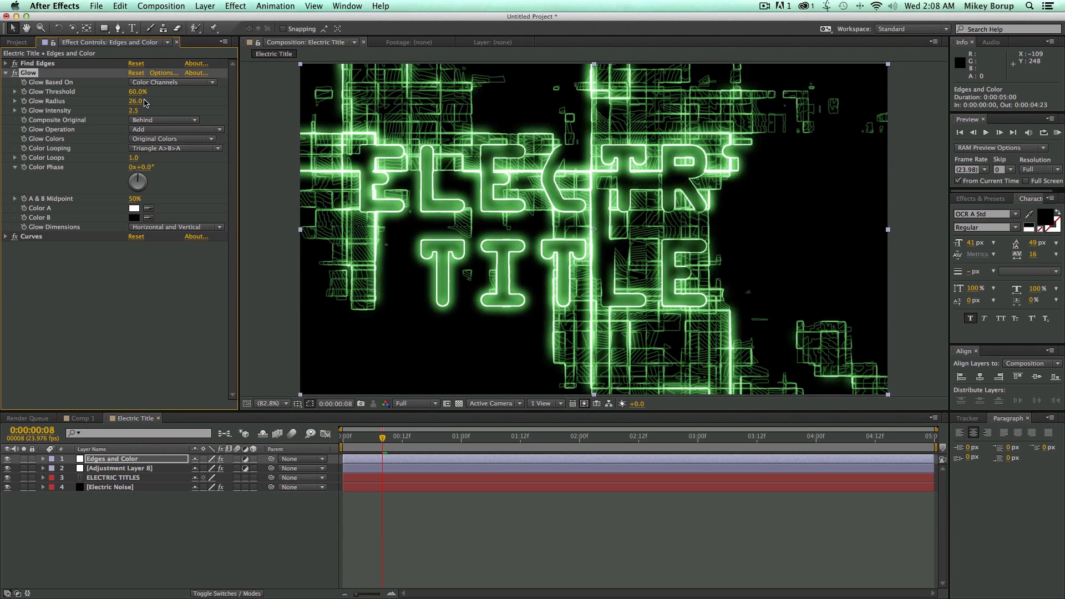
mouse_move(534, 181)
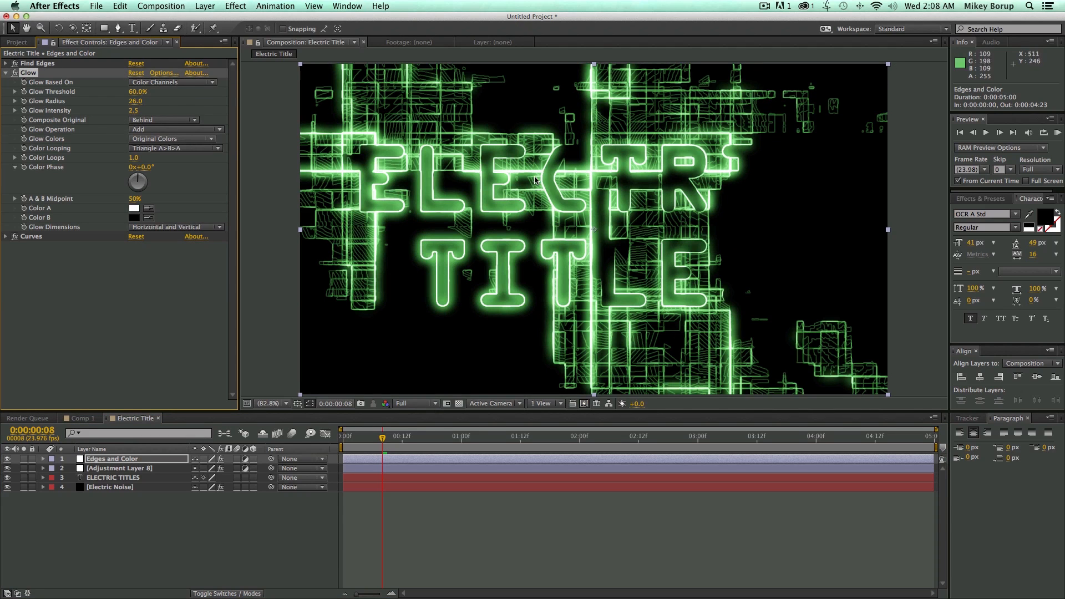
click(12, 73)
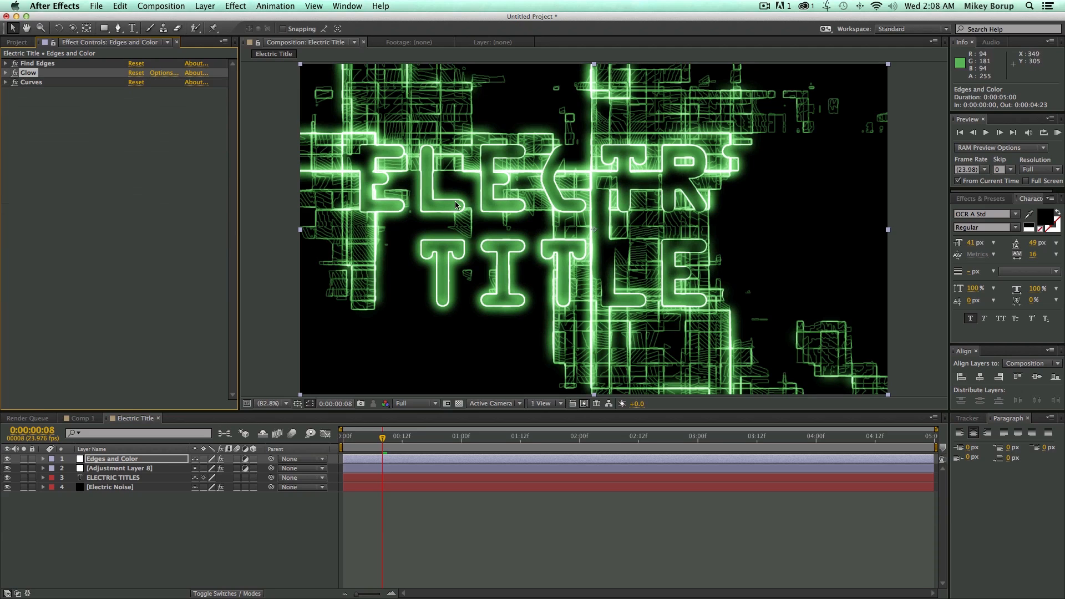
mouse_move(408, 221)
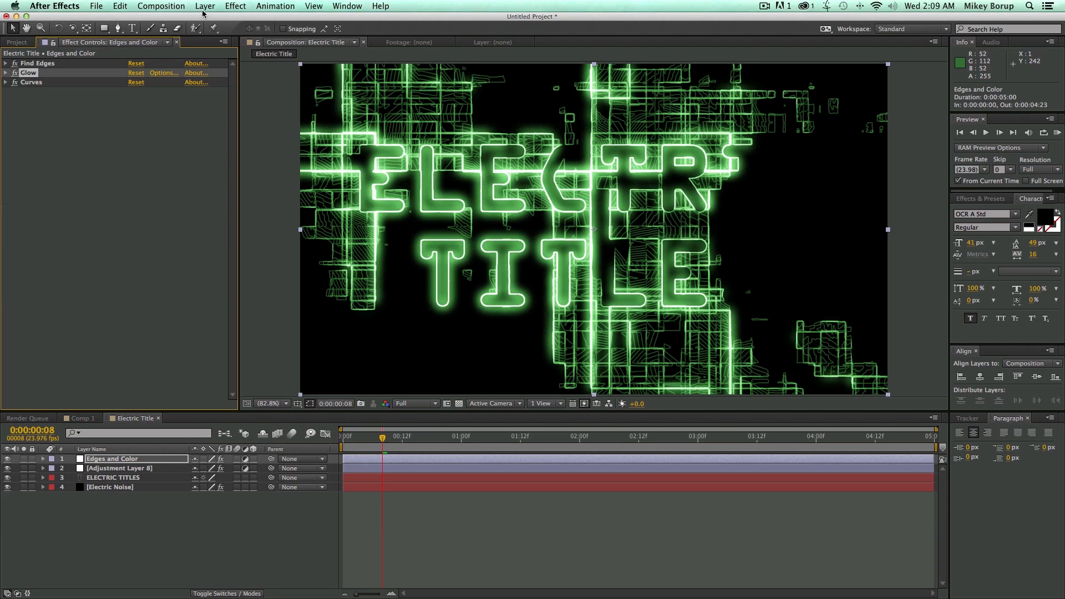
- Add Posterize at level 16 to Edges and Color and fit the whole frame in view
click(235, 6)
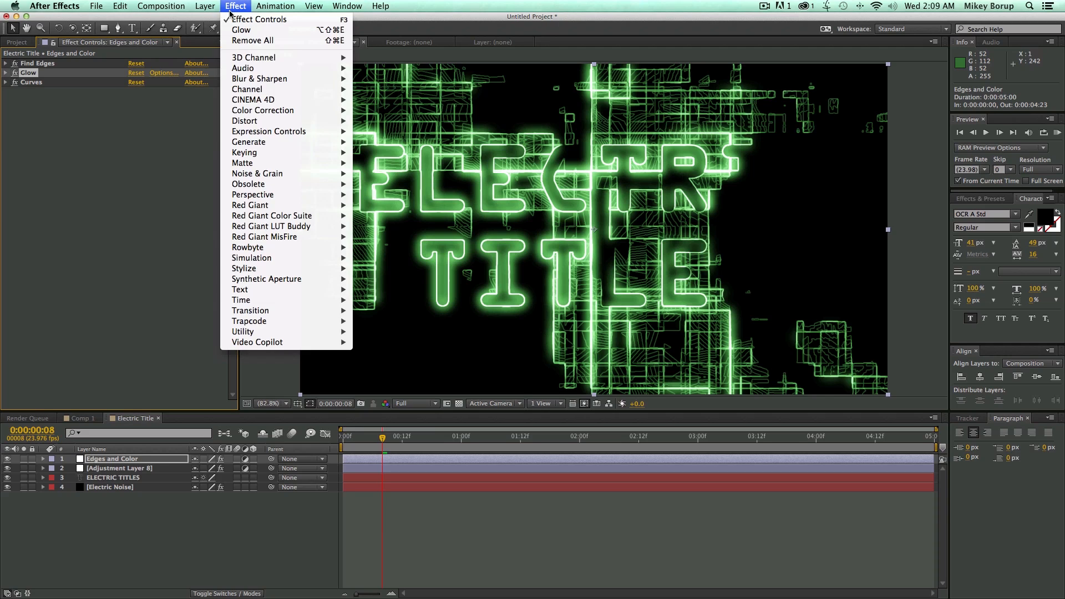
mouse_move(244, 269)
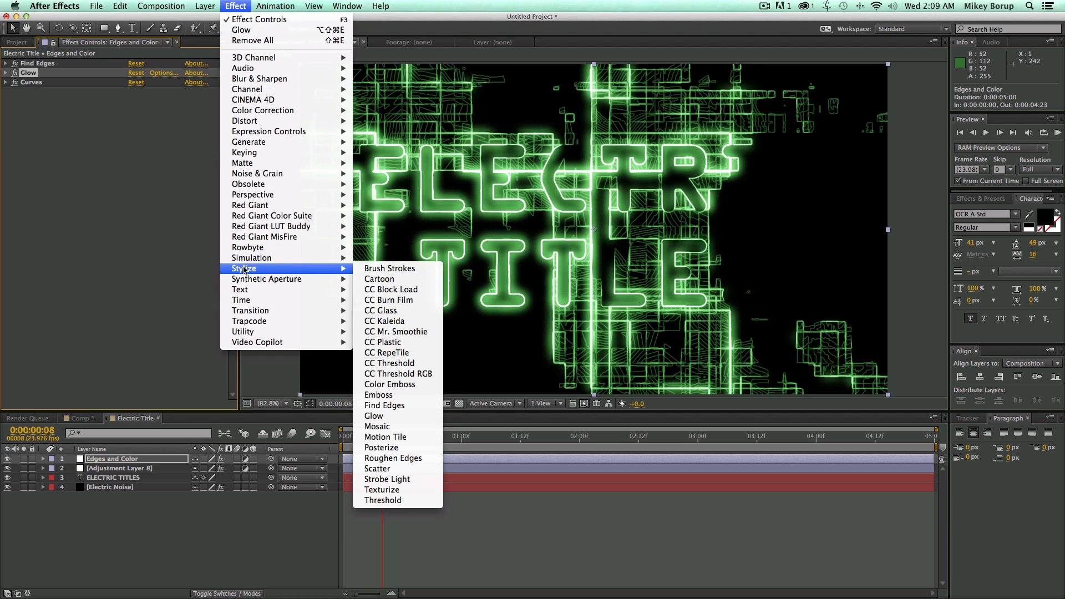
click(381, 447)
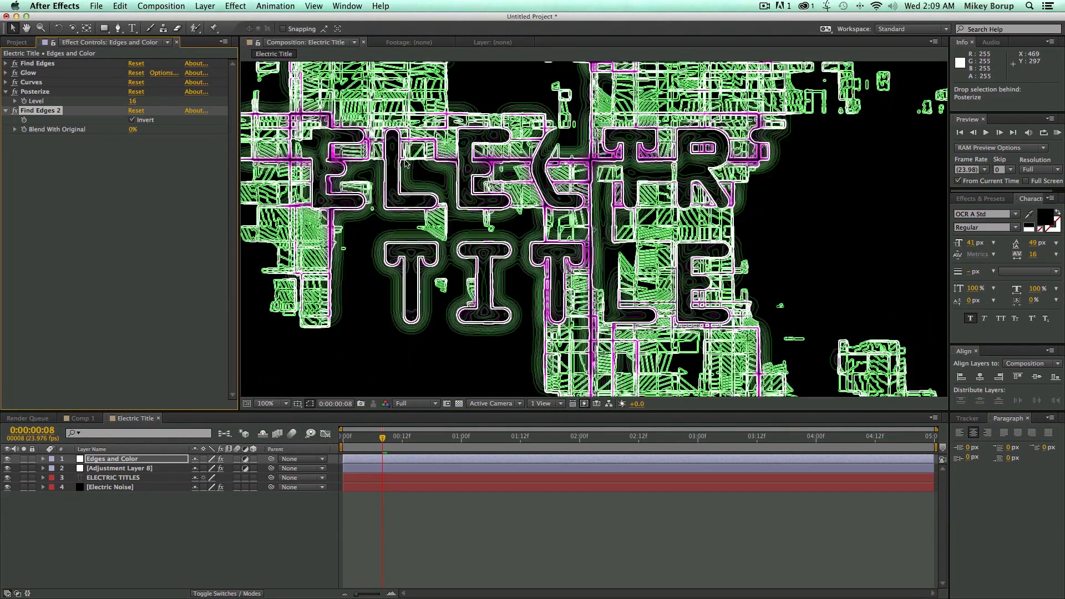
click(283, 403)
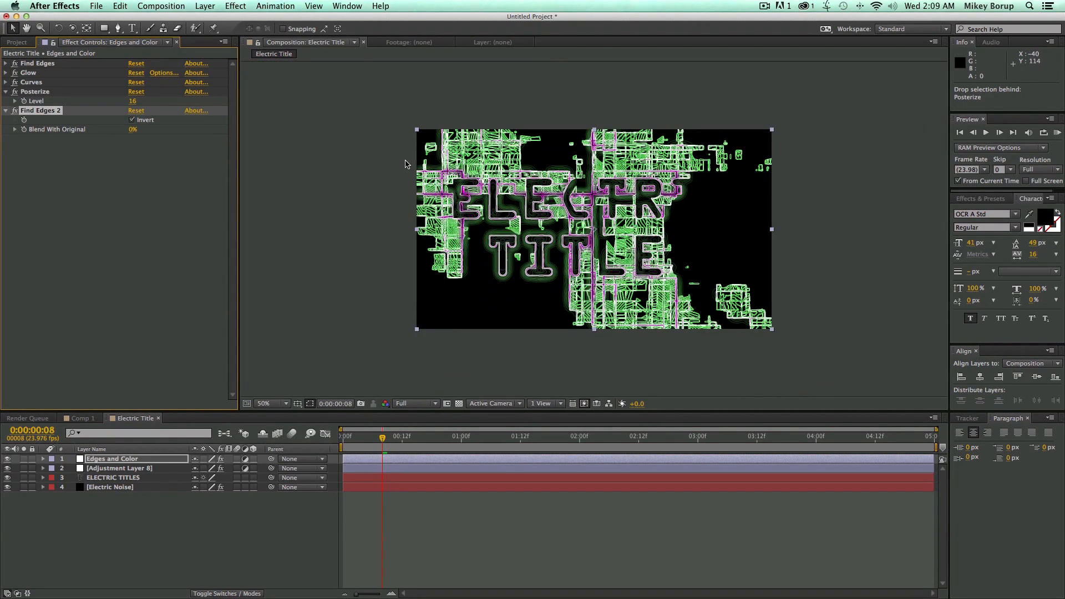
click(284, 404)
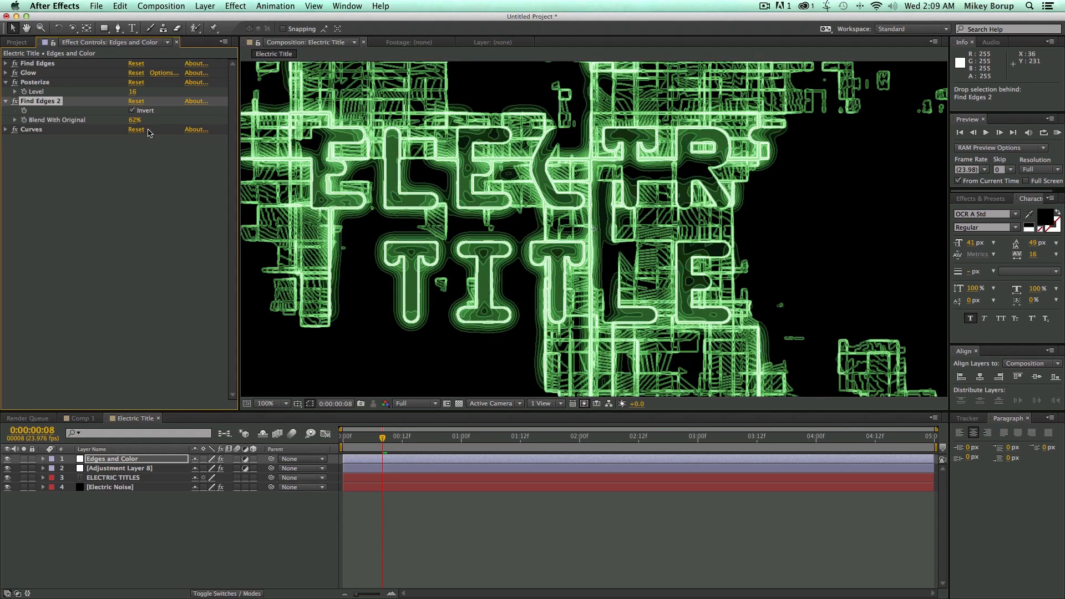
click(272, 403)
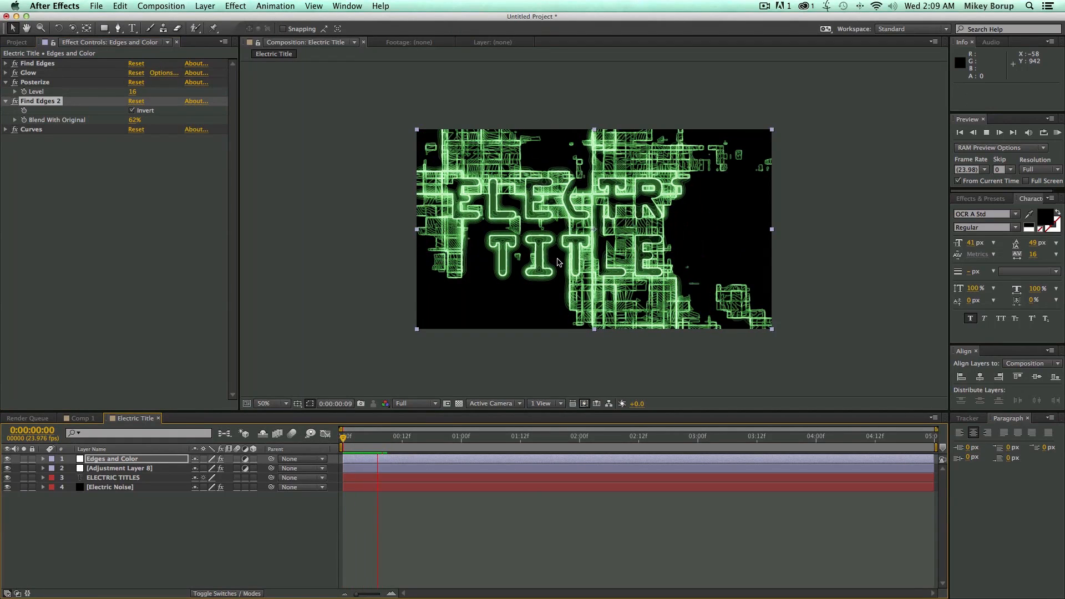
- Keyframe Electric Noise's Turbulent Noise brightness low (0.6) so the grid starts nearly dark
click(1015, 133)
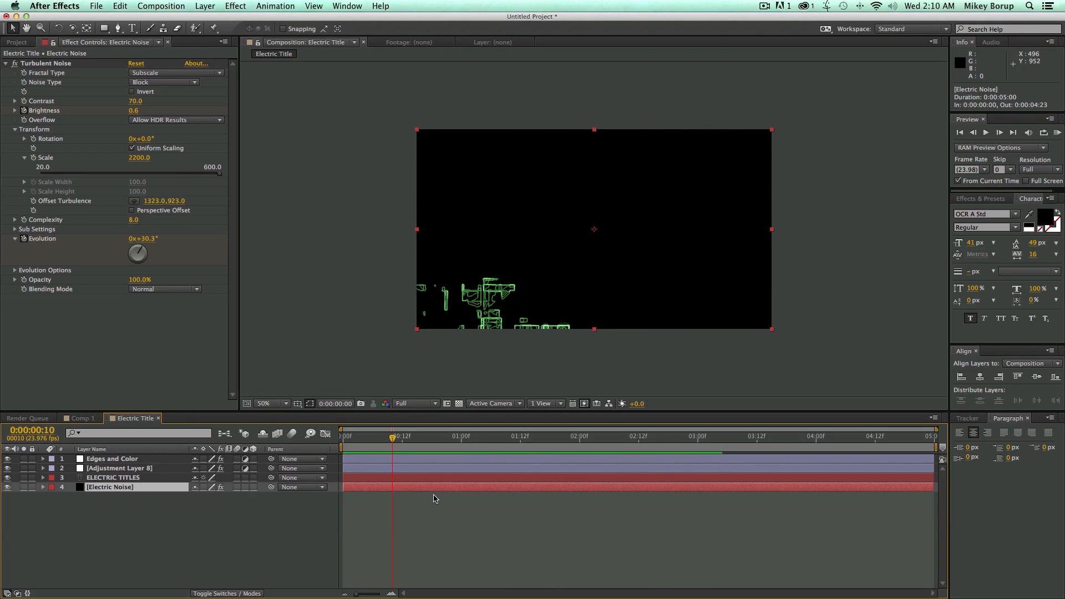
- Set the first brightness keyframe to -2.1 so noise ramps up to 44, then go to Comp 1
click(109, 487)
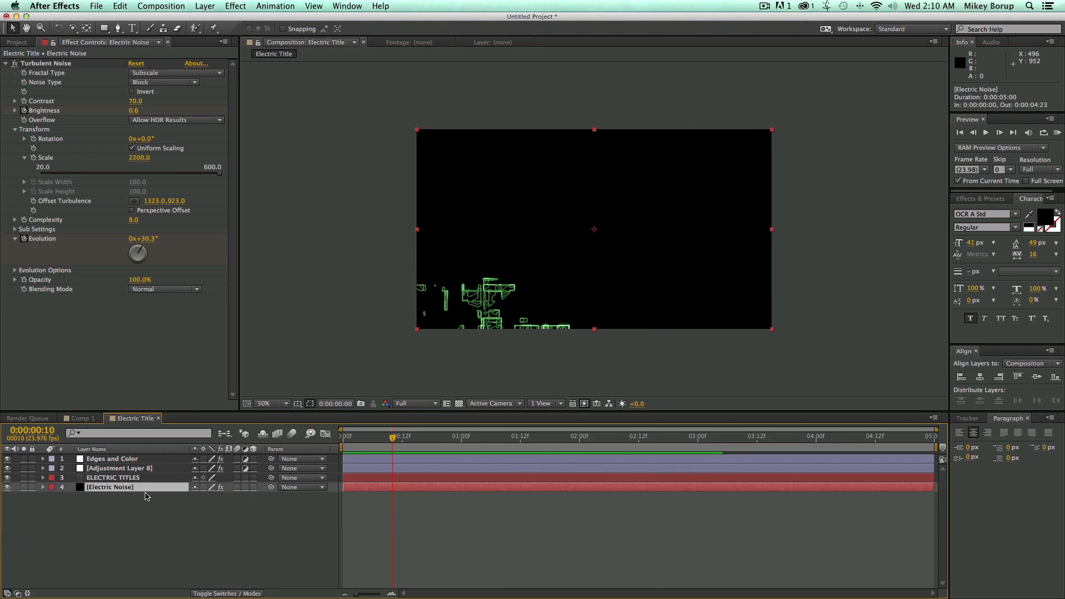
click(50, 487)
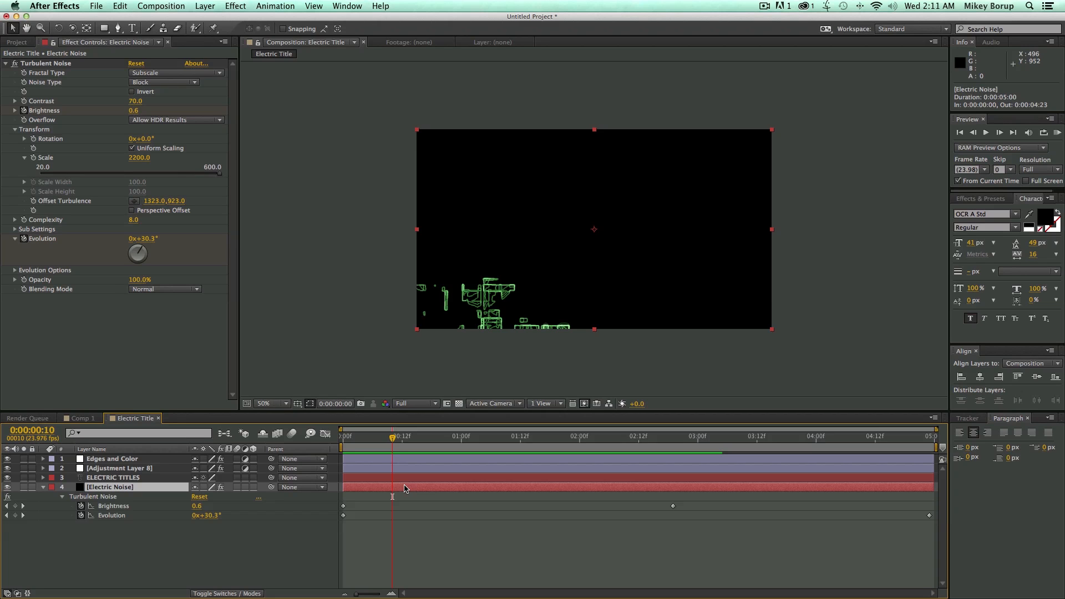
click(275, 547)
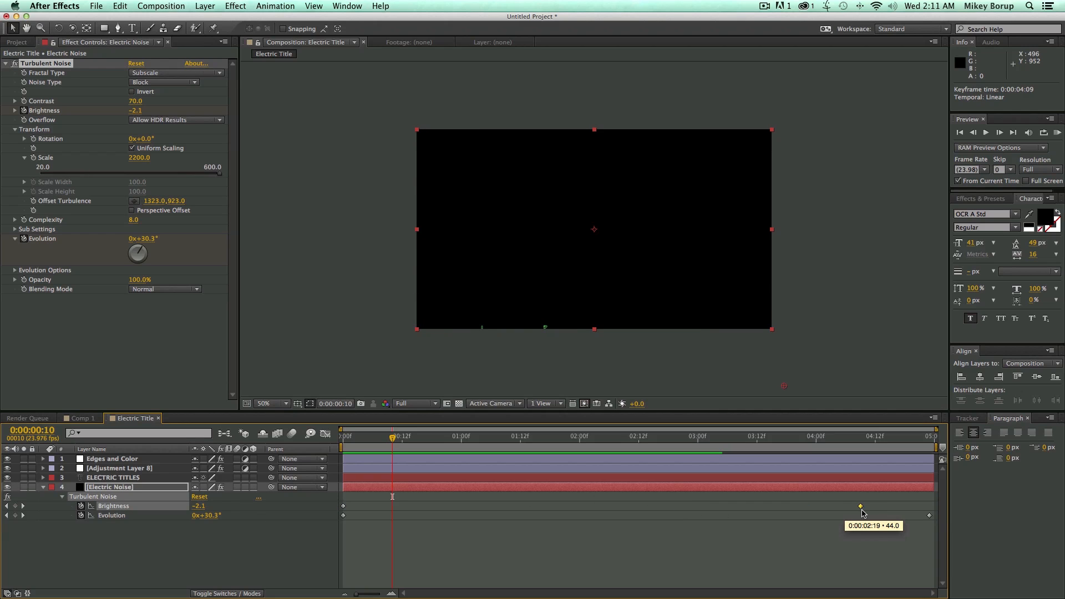
click(589, 436)
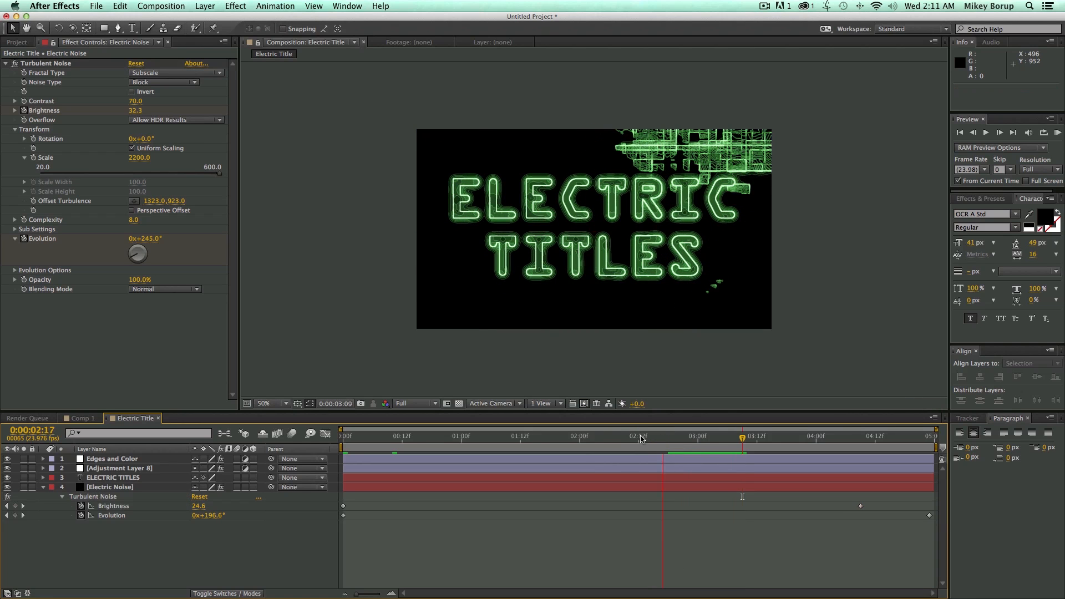
click(80, 418)
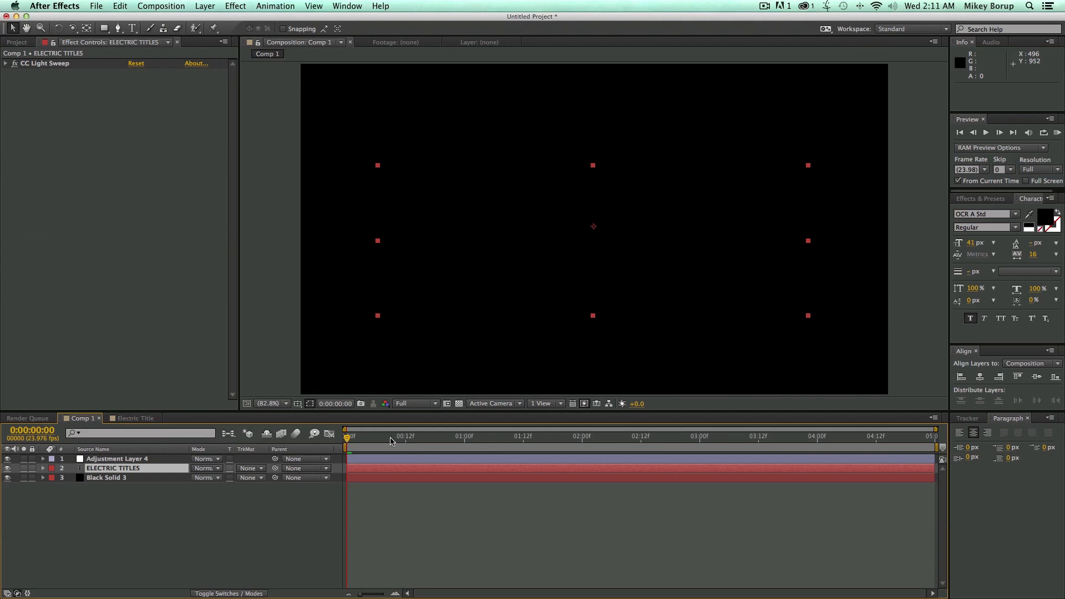
- Return to the Electric Title composition and select the ELECTRIC TITLES layer for effects
click(551, 436)
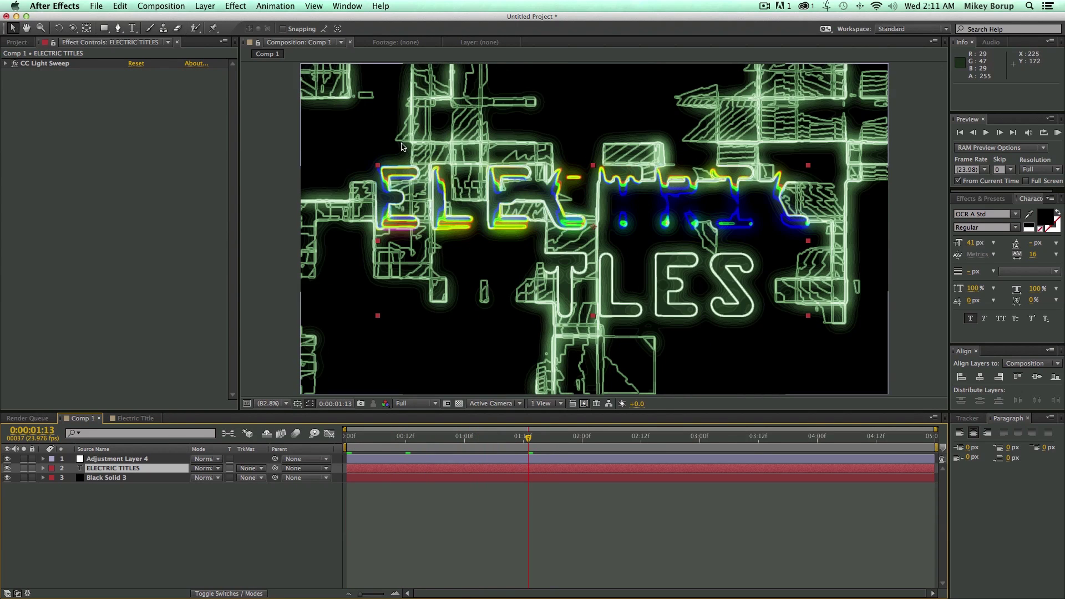
click(132, 417)
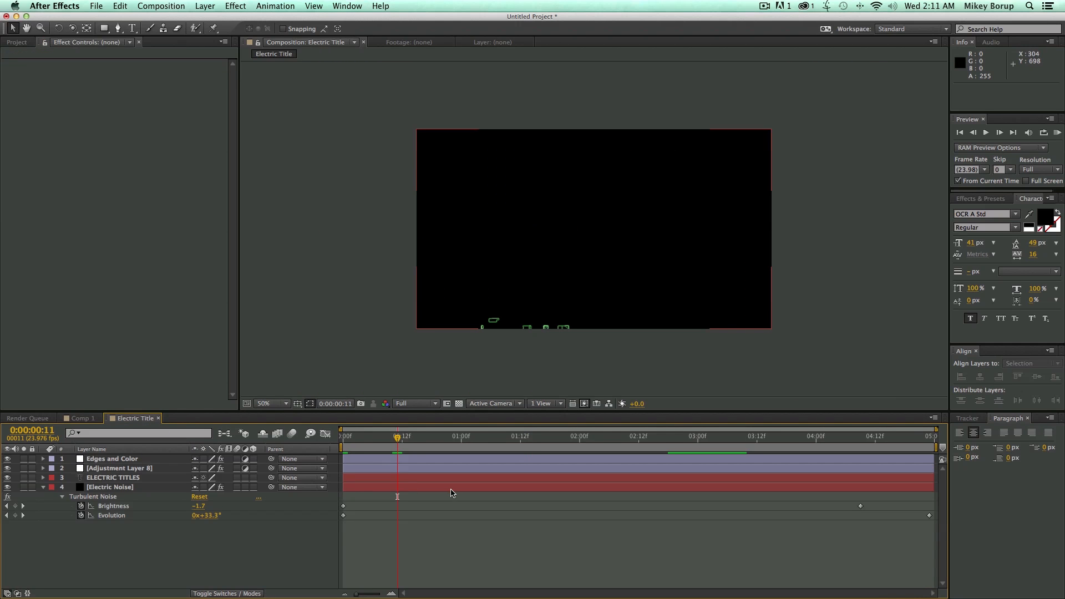
click(520, 436)
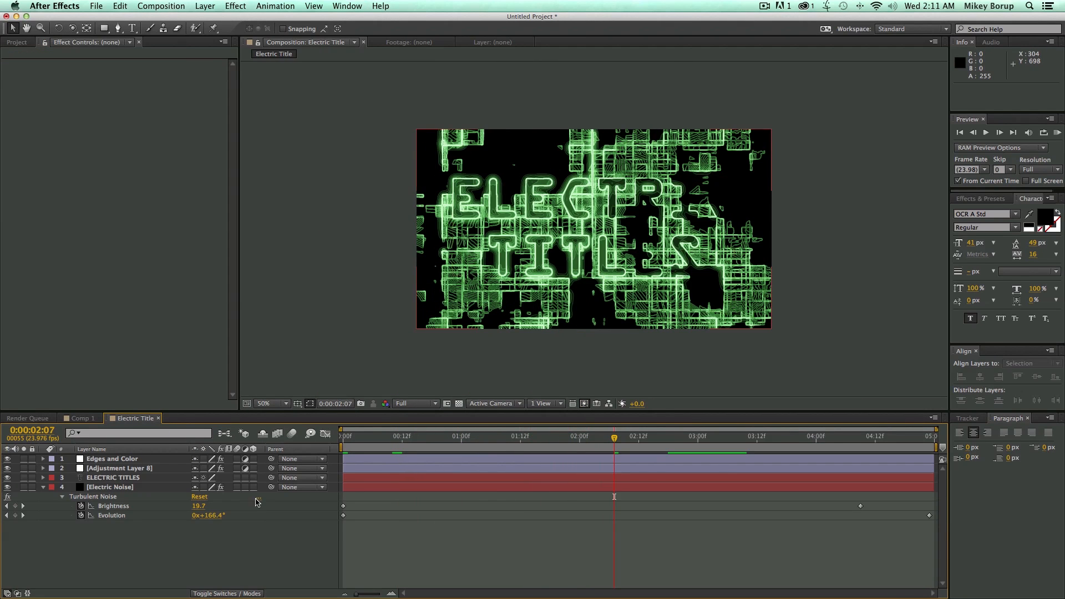
click(113, 478)
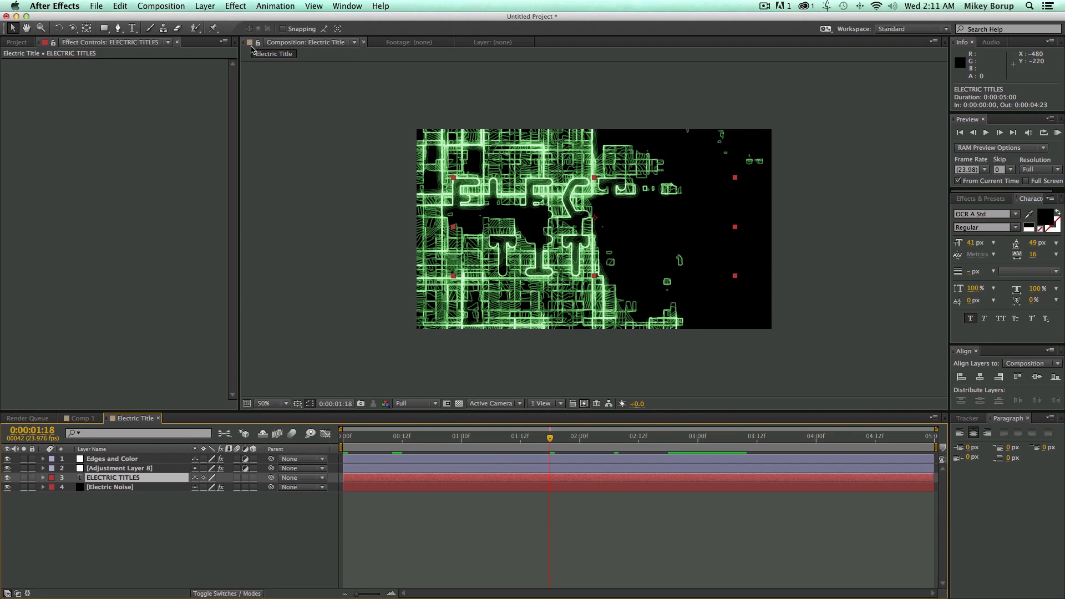
- Add CC Light Sweep to the title at 90°, centre on the text, sweep 71, edge intensity 223
click(235, 7)
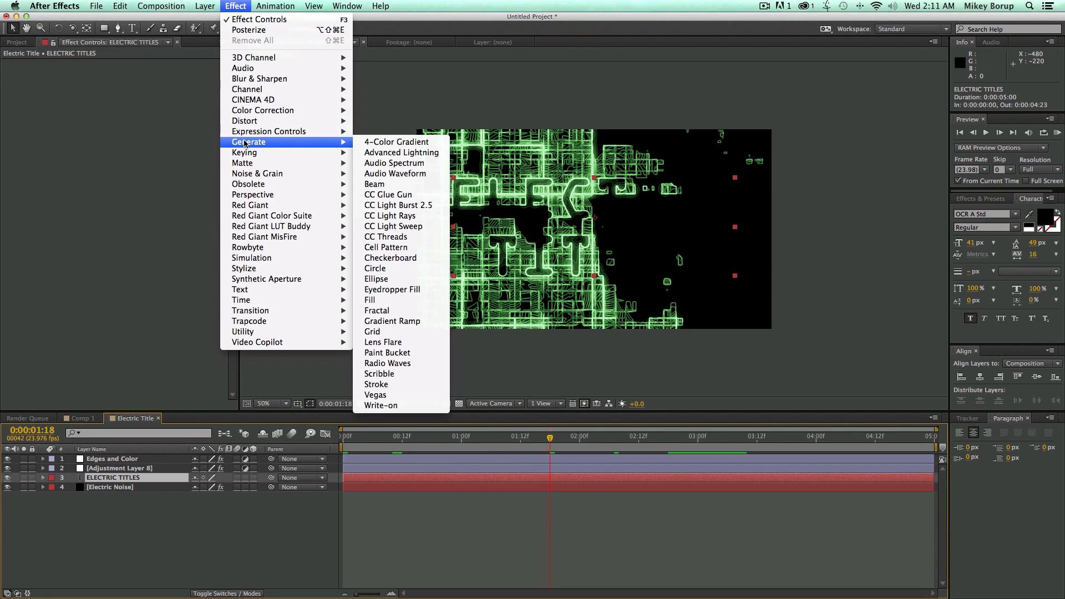
click(393, 226)
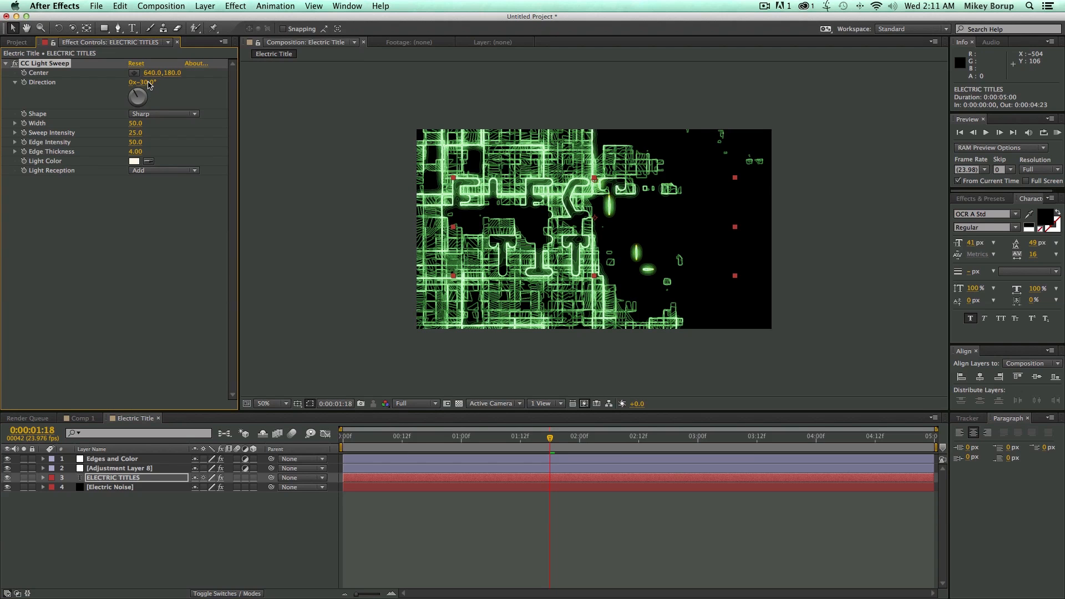
drag(137, 95, 145, 85)
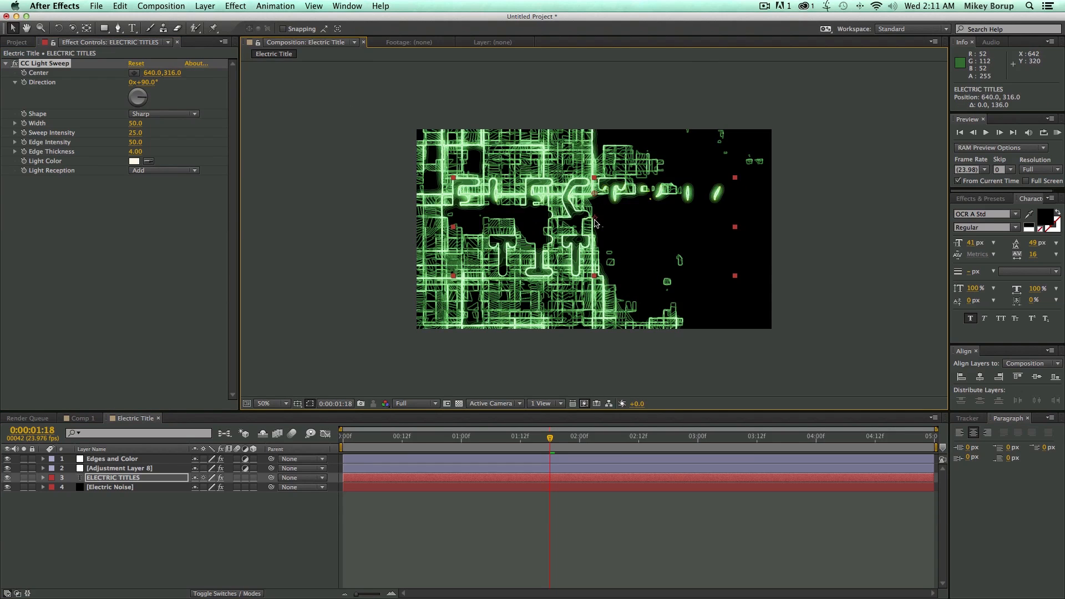
drag(594, 222, 590, 256)
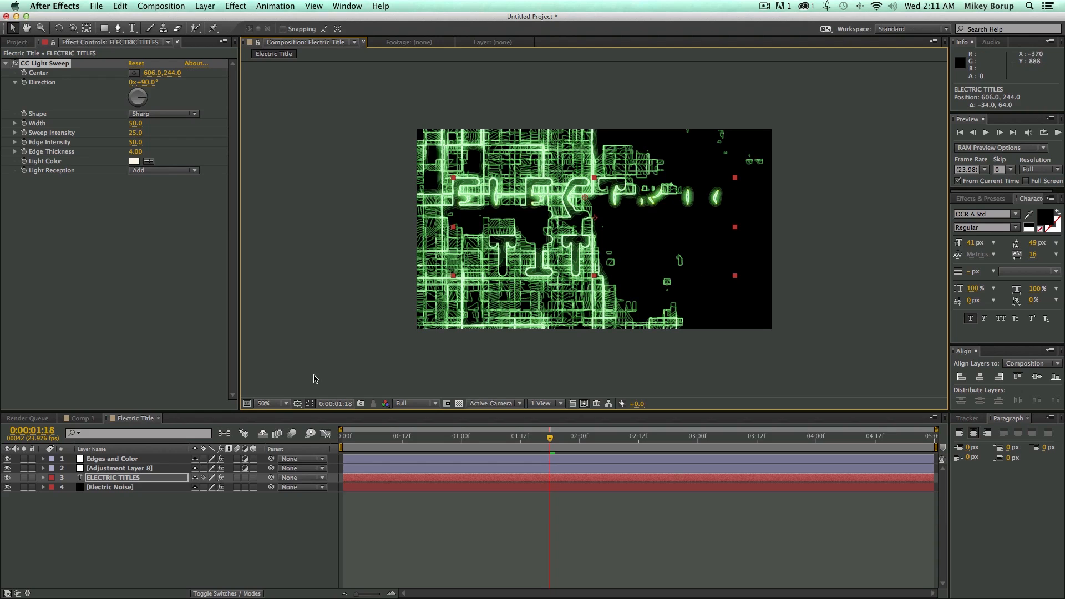
click(270, 403)
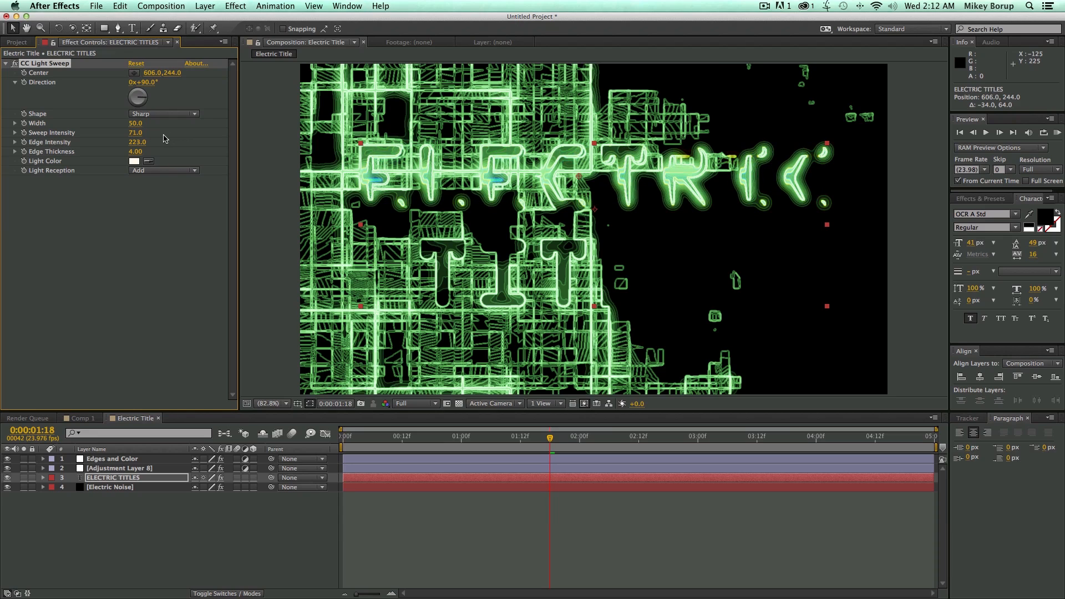
mouse_move(498, 155)
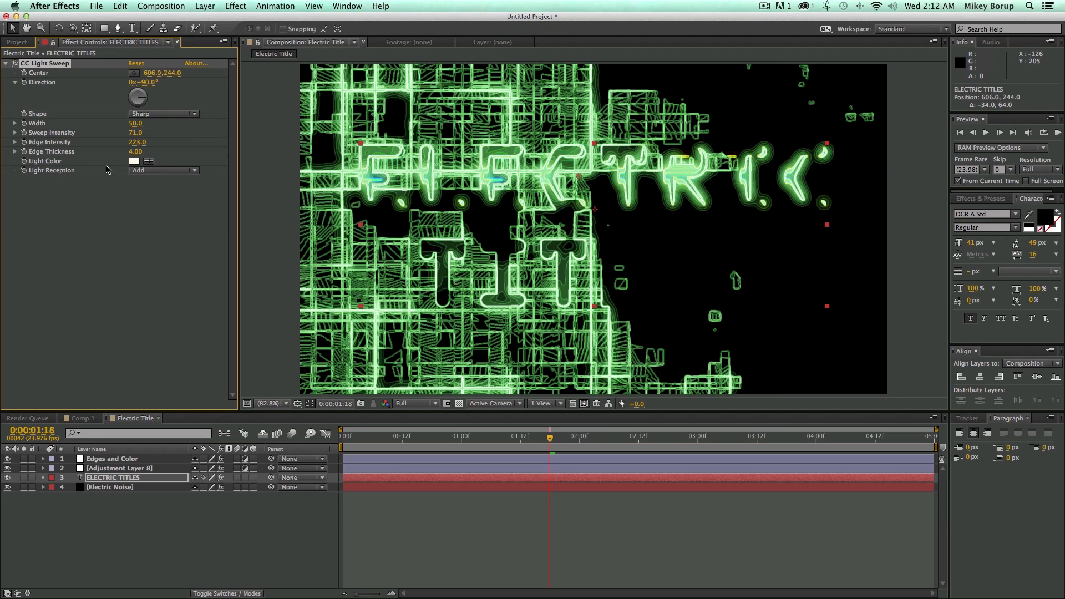
click(133, 161)
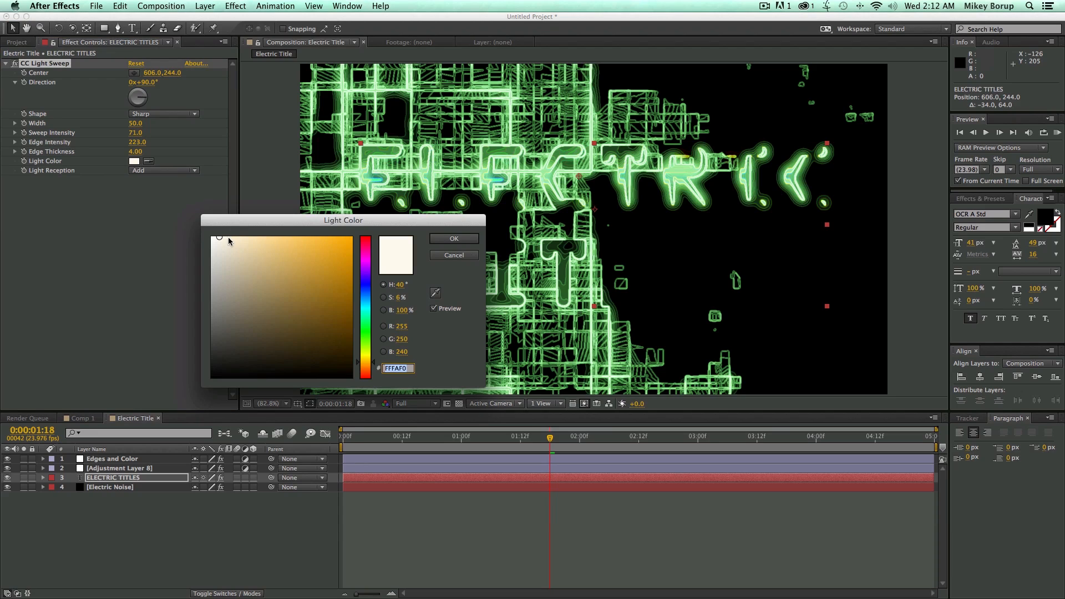
- Change the light sweep colour to warm orange D8A744
click(307, 255)
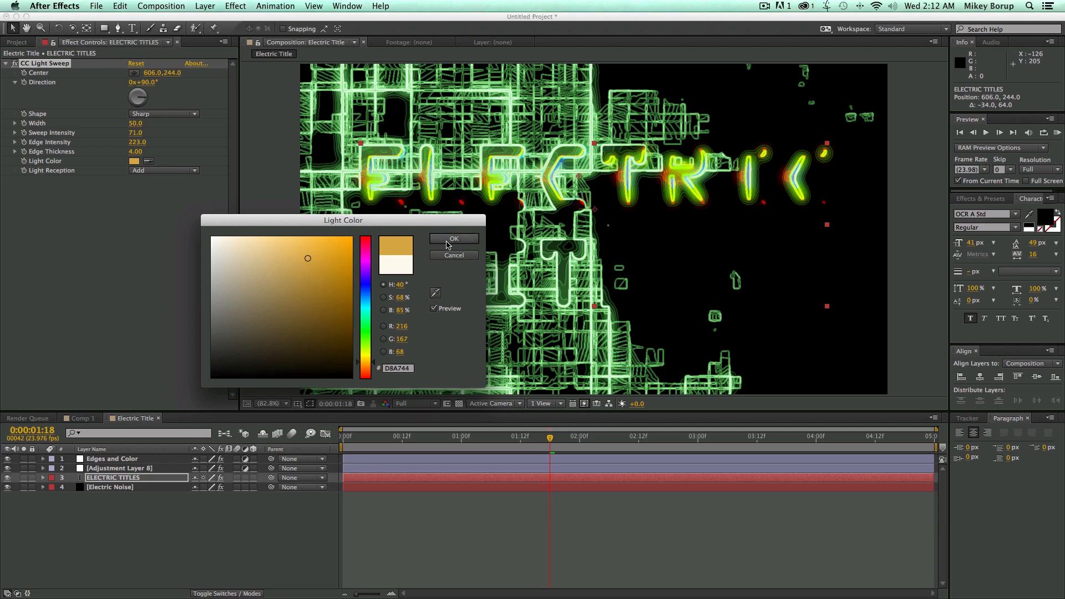
click(453, 238)
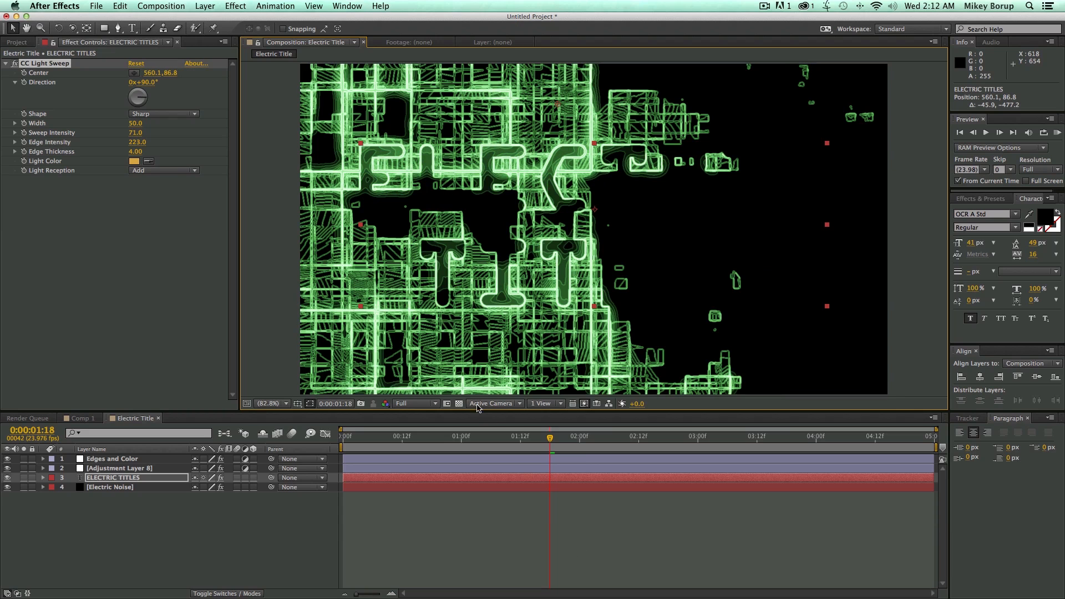
- Keyframe the sweep centre to travel from above the title down below it by 3:03
click(451, 436)
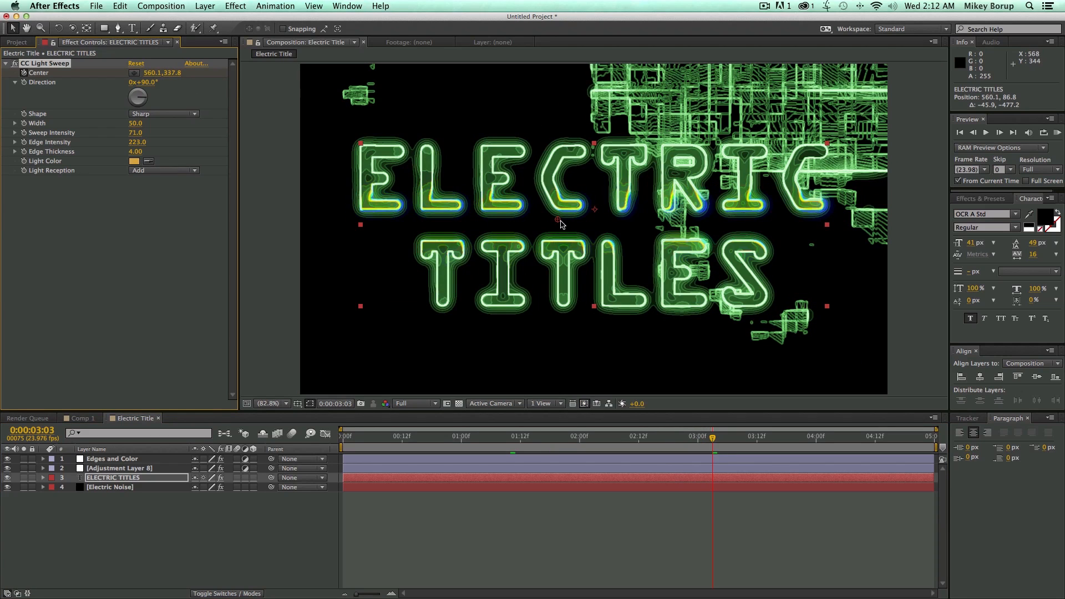
drag(560, 224, 564, 353)
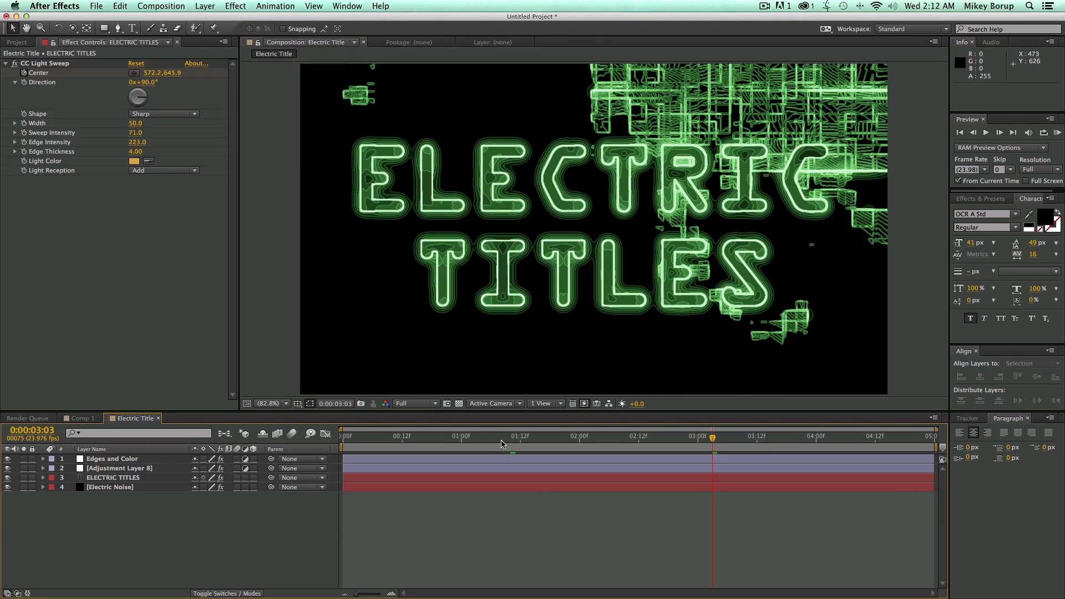
click(558, 436)
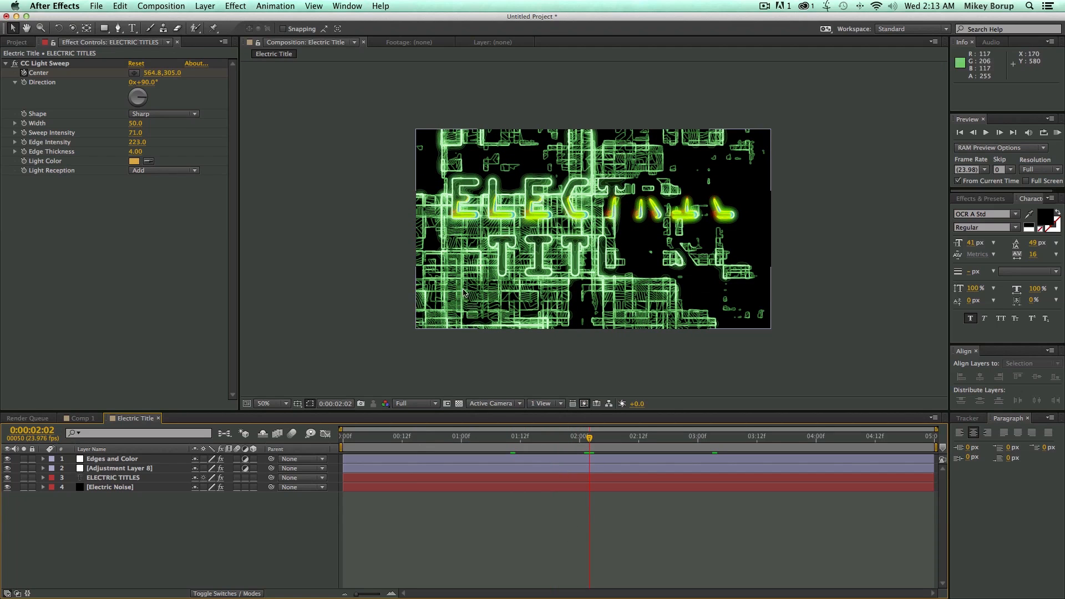
mouse_move(212, 6)
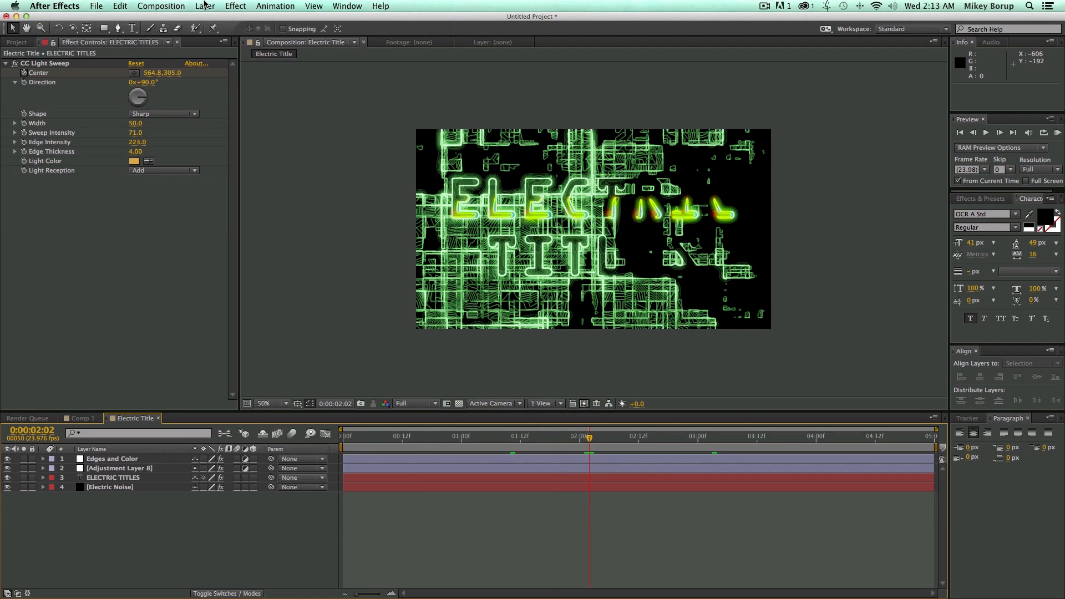
- Create Adjustment Layer 10 on top with an elliptical Mask 1 spanning the frame
click(205, 6)
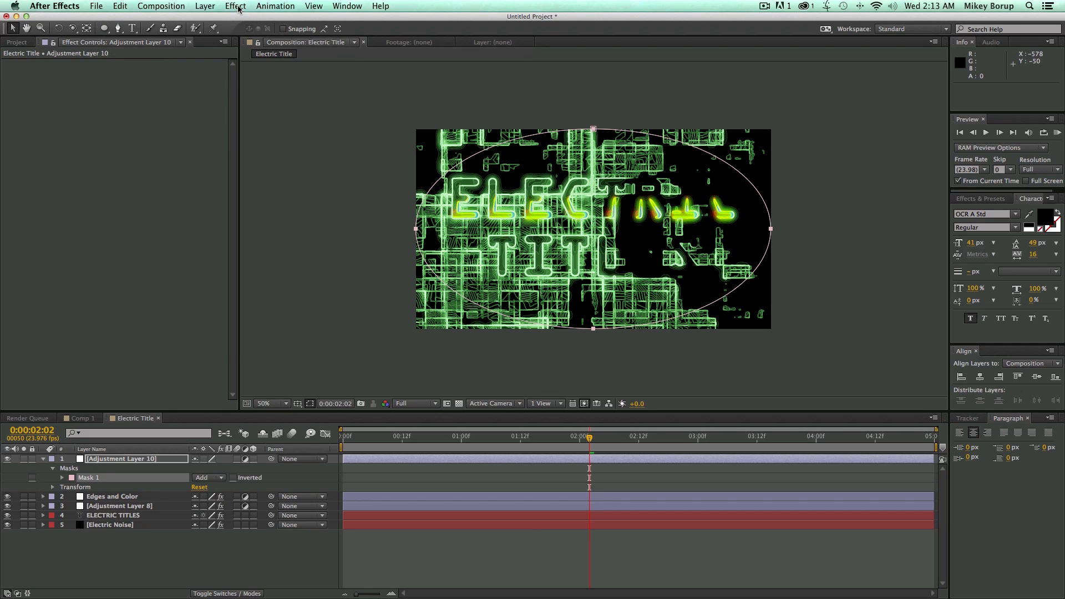
- Add Exposure at −5.45 to the masked adjustment layer to darken it
click(235, 6)
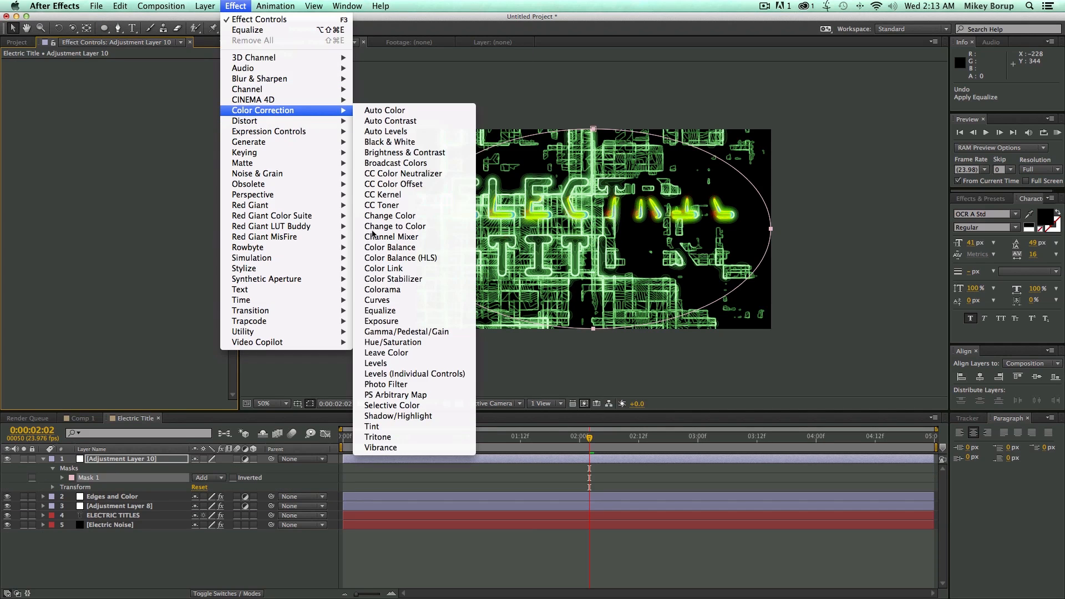
click(382, 321)
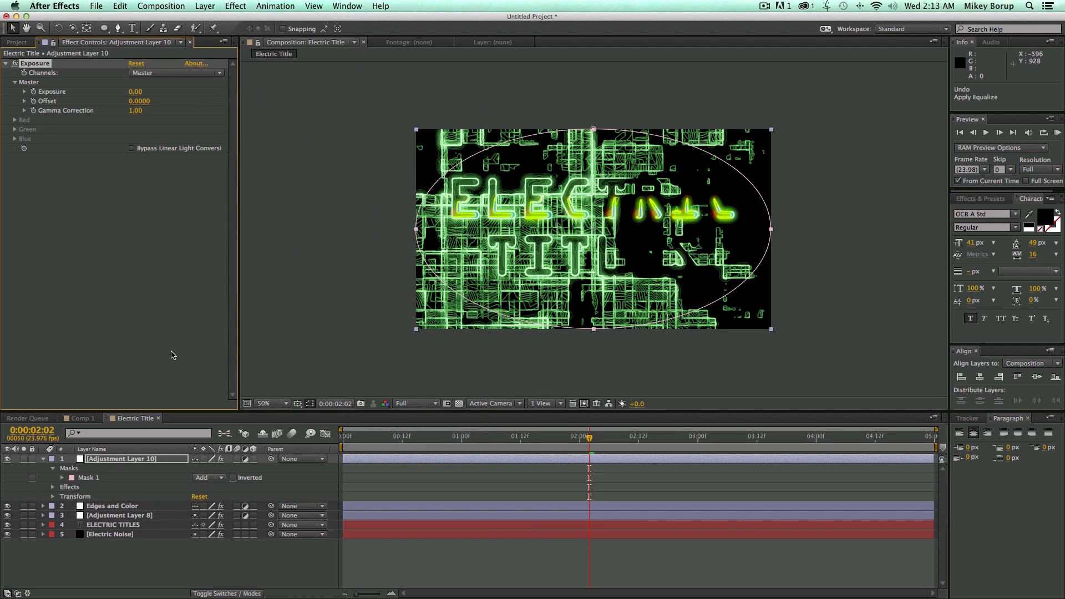
drag(143, 91, 115, 91)
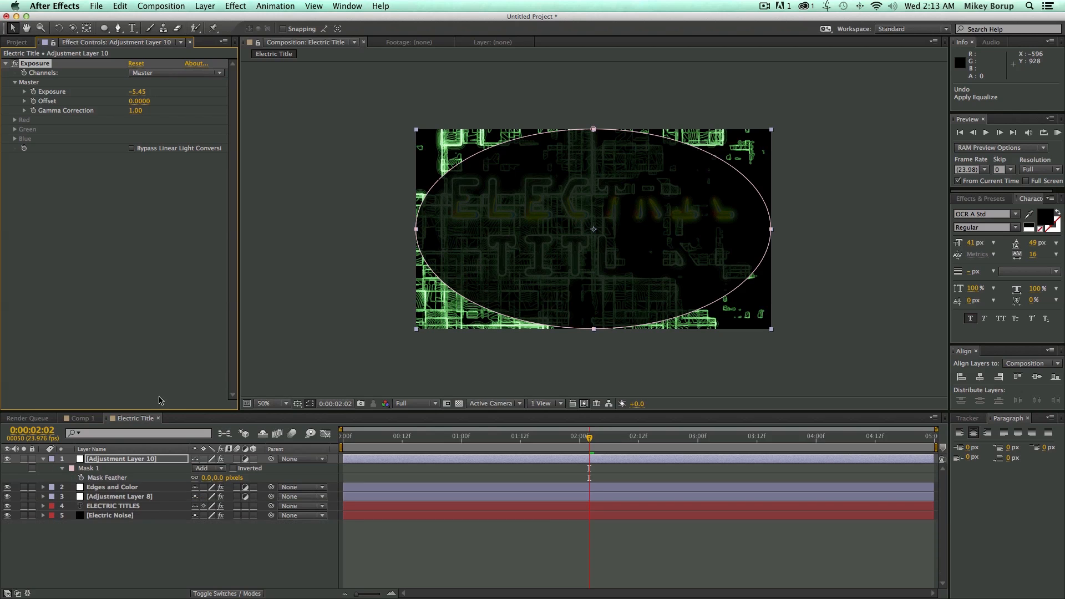
mouse_move(110, 484)
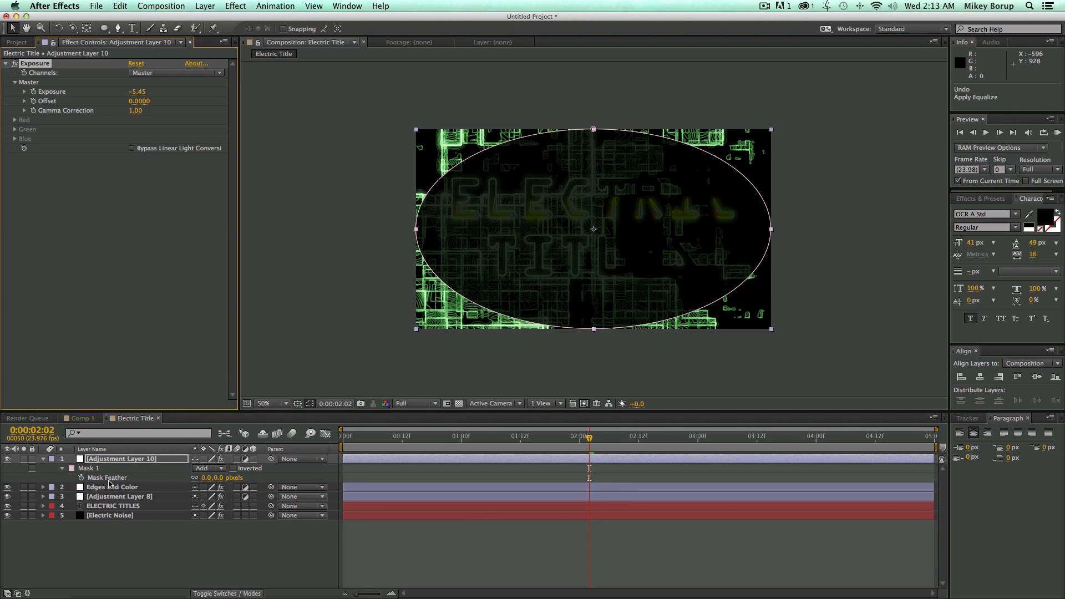
- Invert the mask with 134 px feather and place the layer beneath Adjustment Layer 8
click(233, 468)
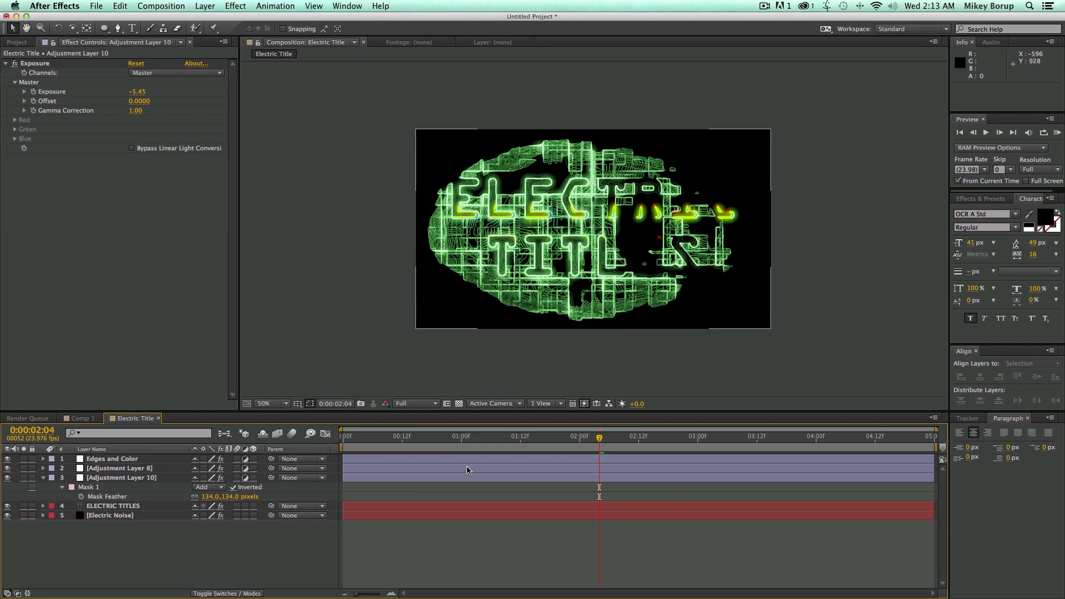
click(495, 436)
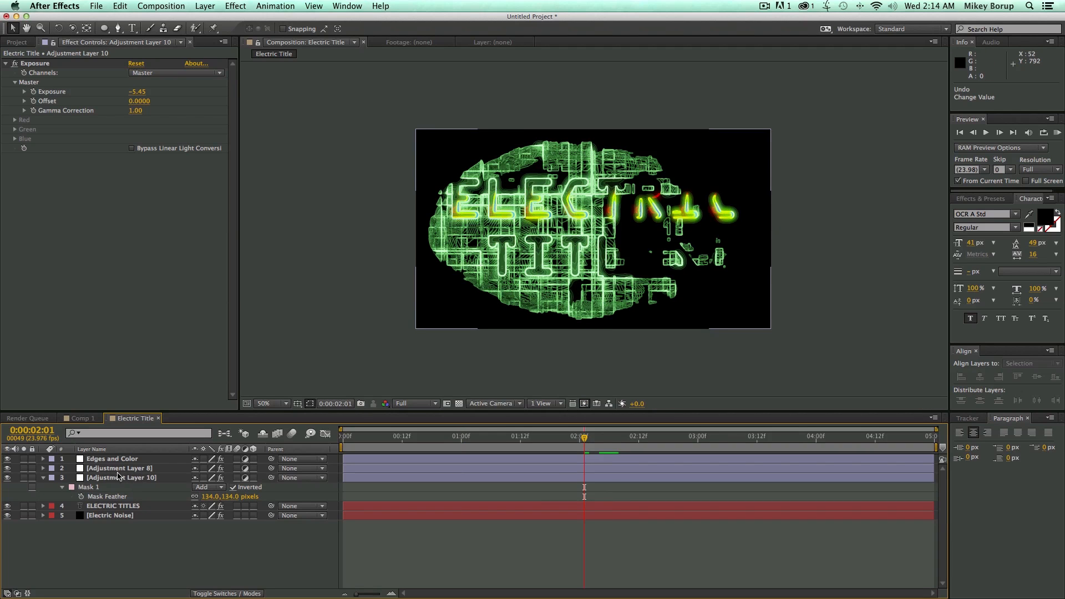
click(118, 477)
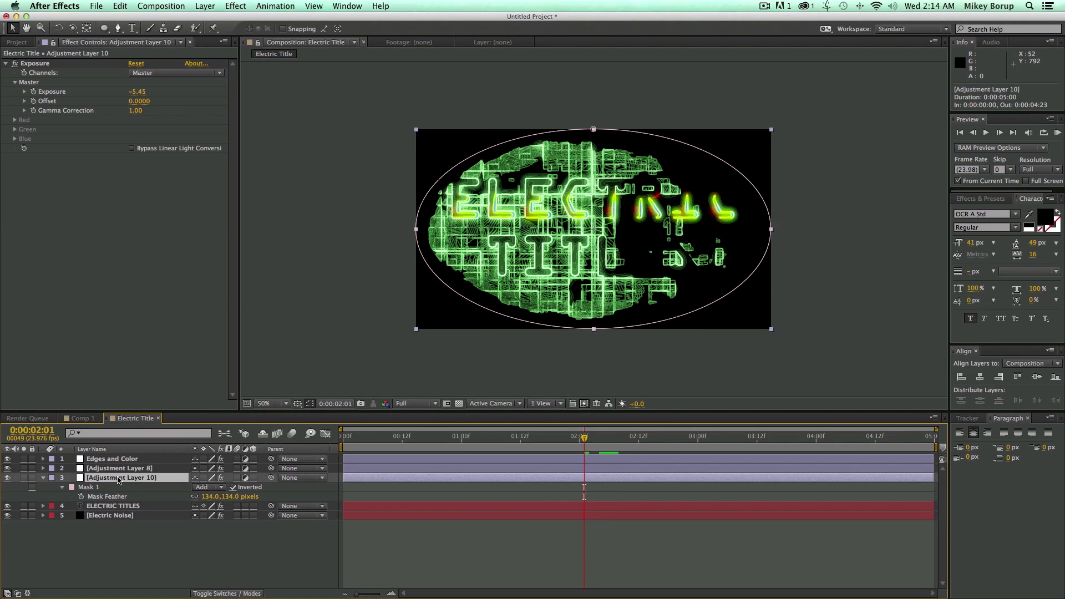
- Name the layers 'Vignette' and 'Blur and leves' and place Vignette beneath Edges and Color
text(Vignette)
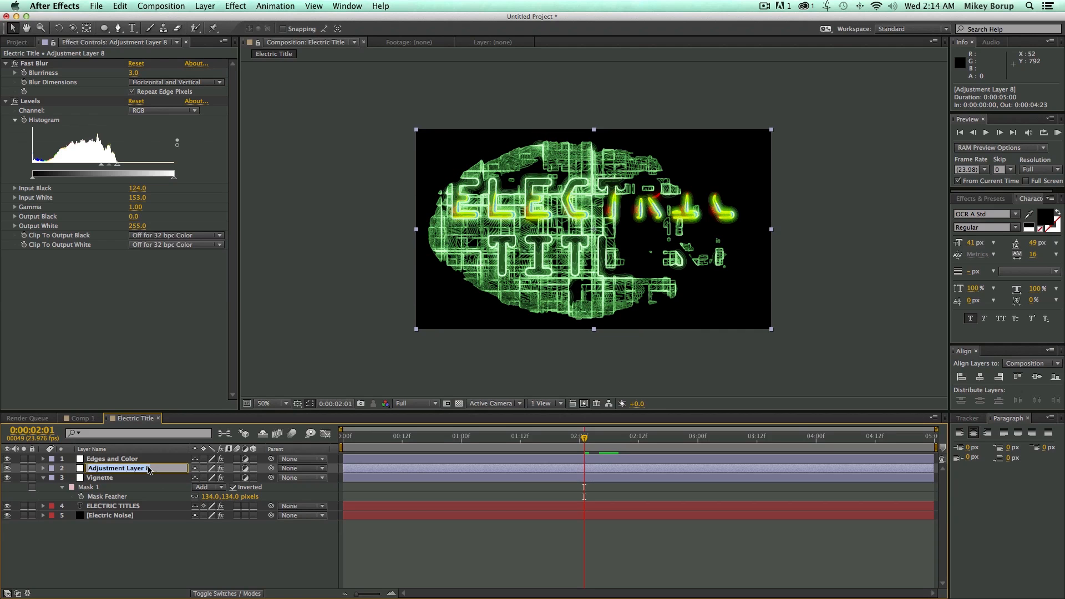
text(Blur)
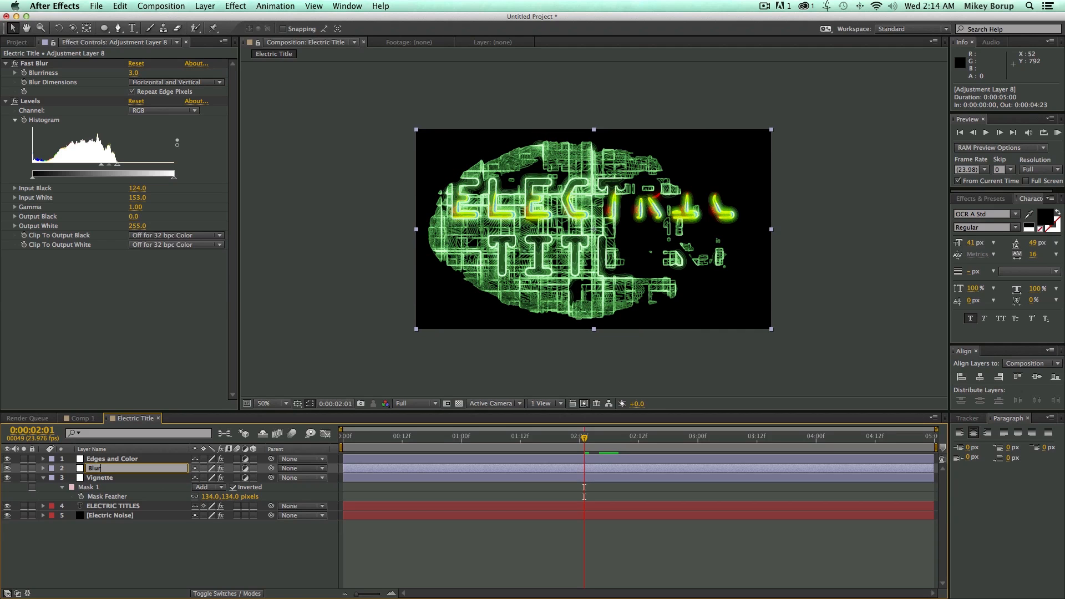
text(and leves)
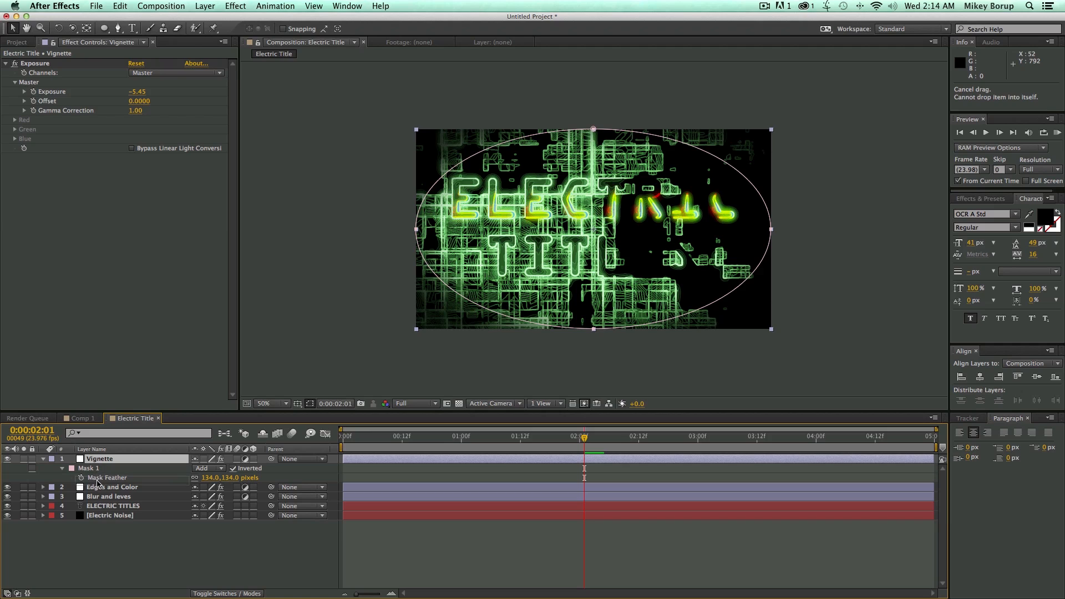
drag(99, 459, 99, 473)
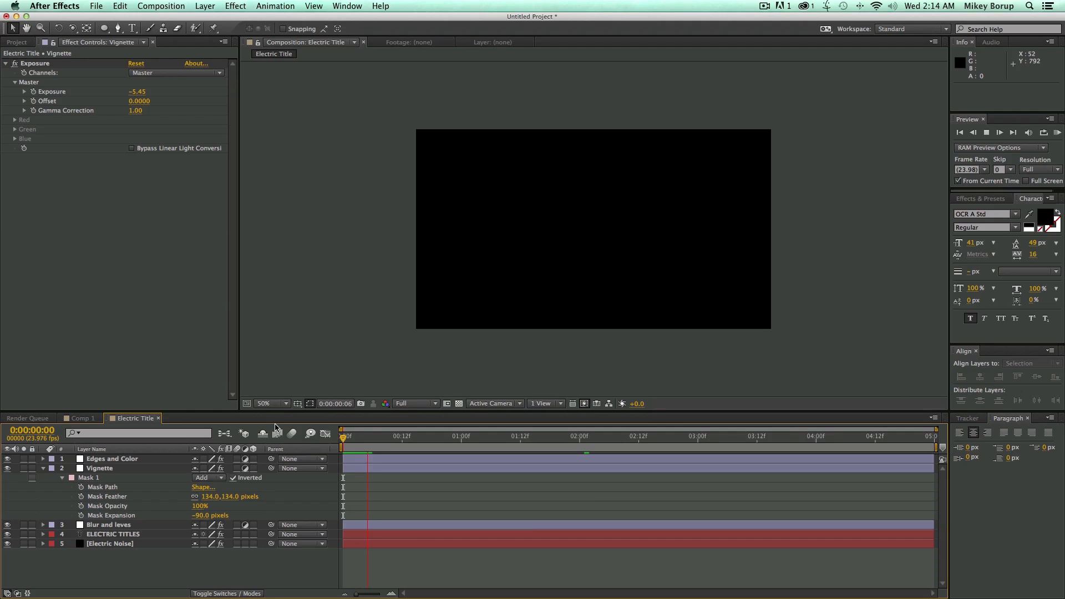
- Fit the composition in the viewer and bring Vignette to the top of the stack
click(310, 433)
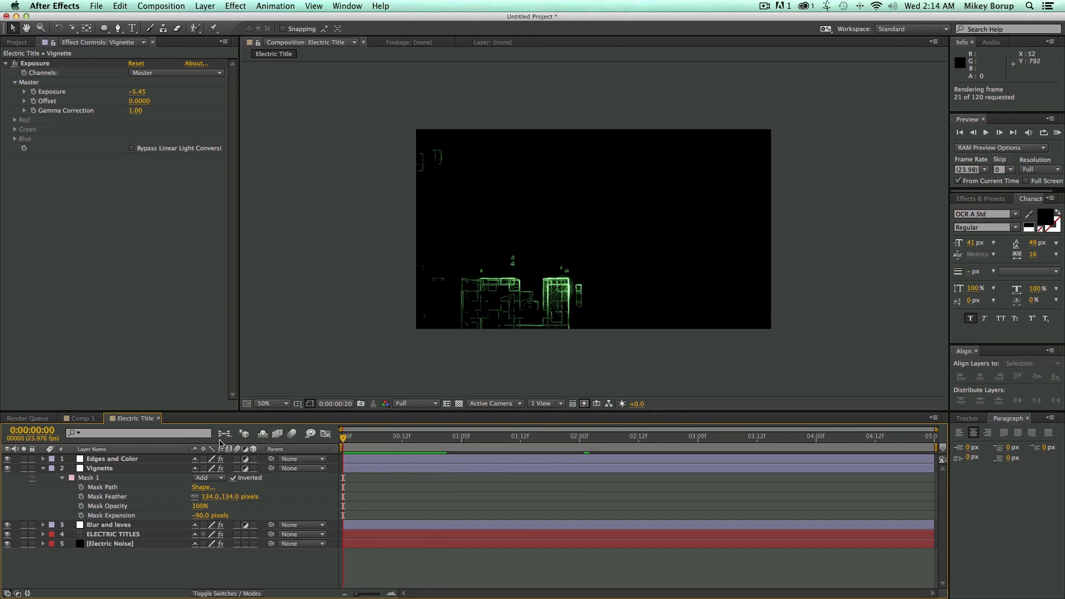
click(268, 403)
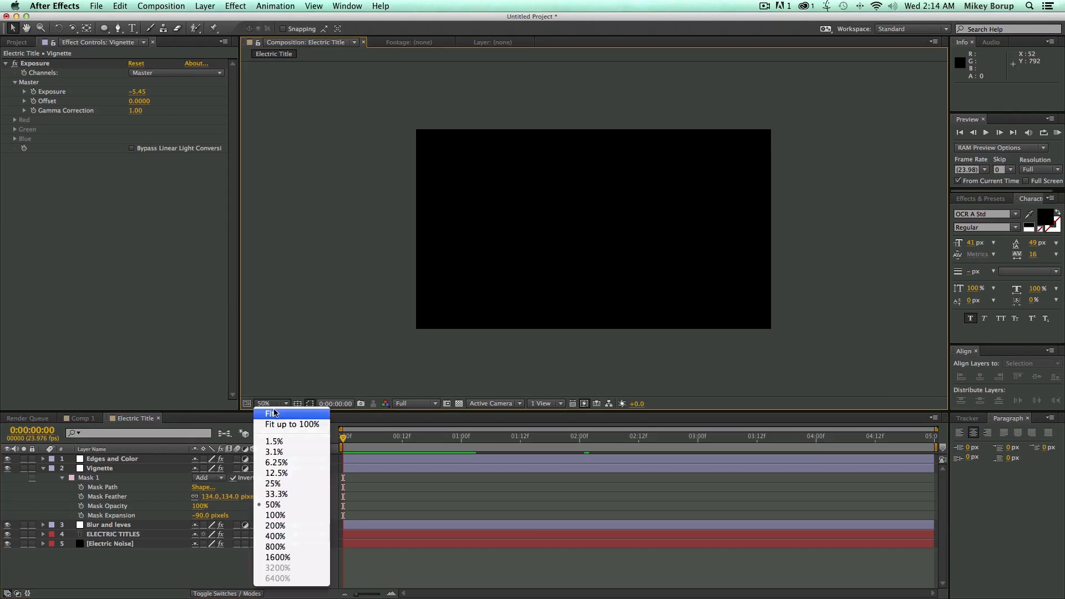
click(269, 413)
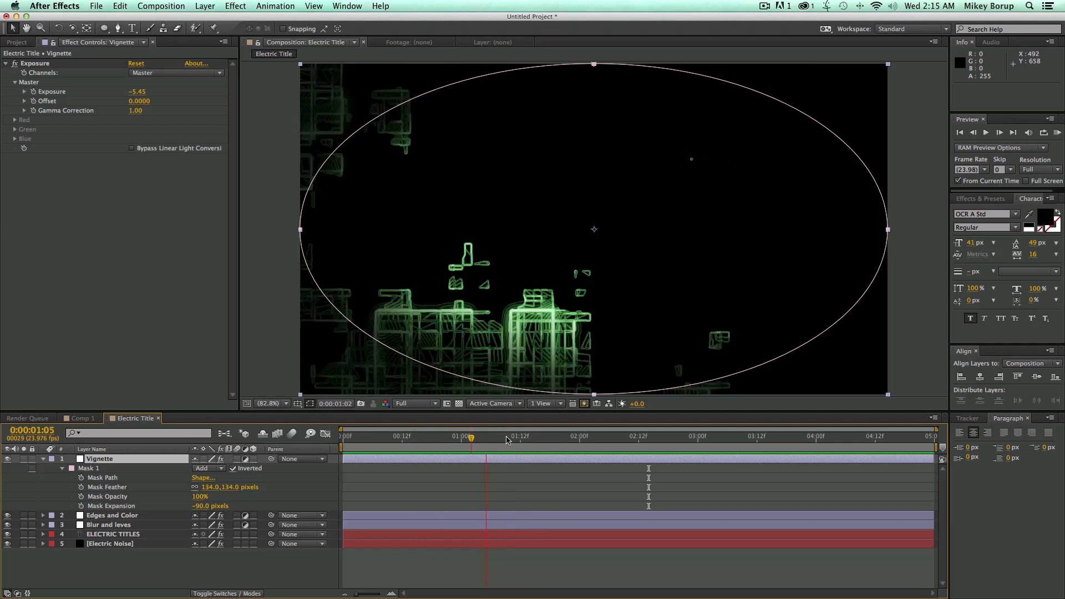
click(112, 534)
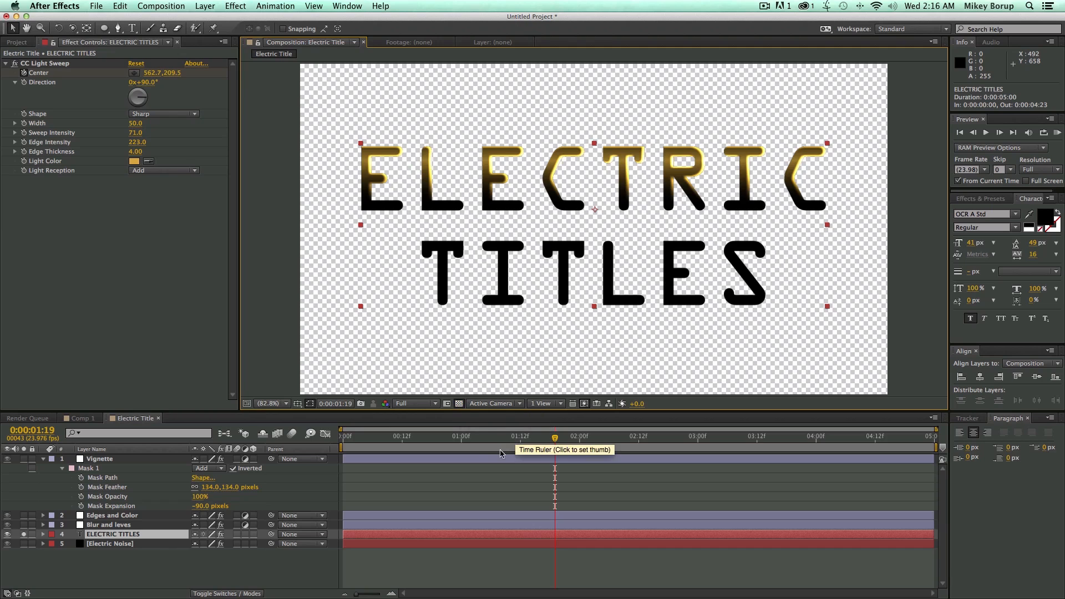
- Scrub the timeline to around one second and select the ELECTRIC TITLES layer
click(688, 451)
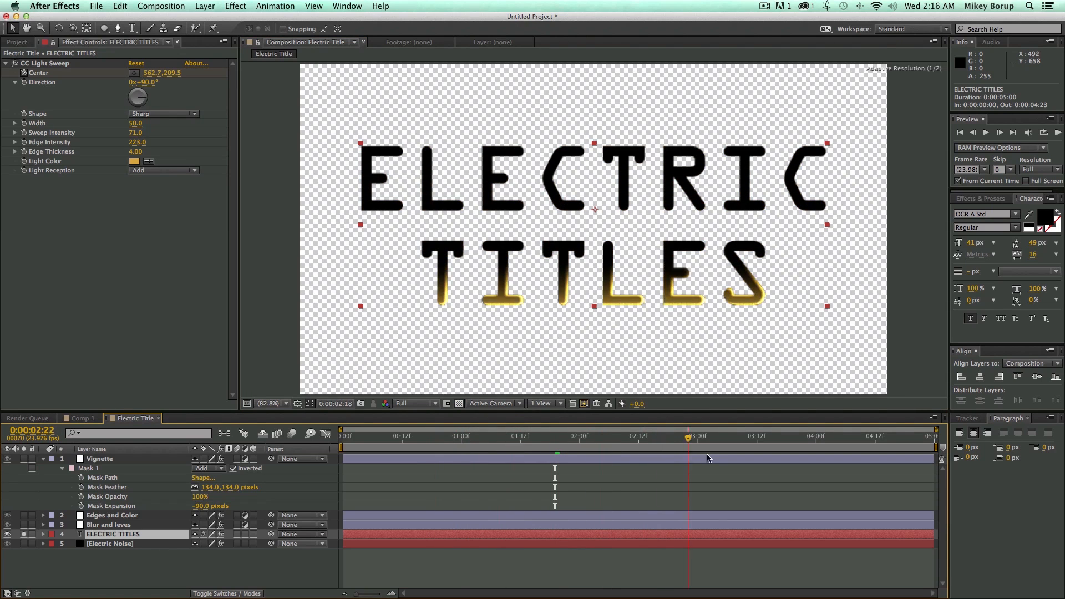
click(491, 435)
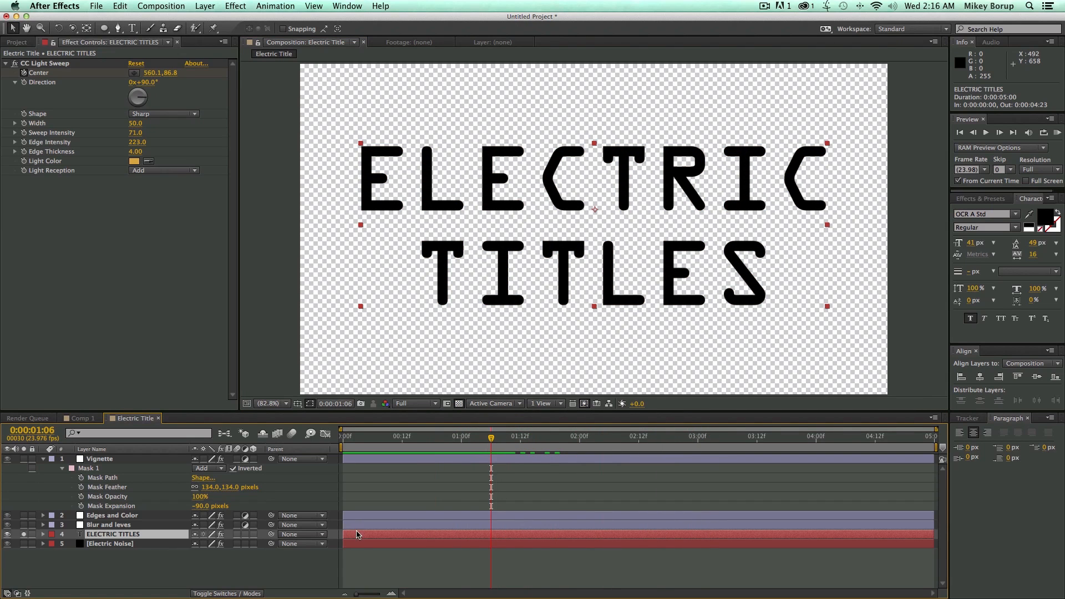
mouse_move(439, 533)
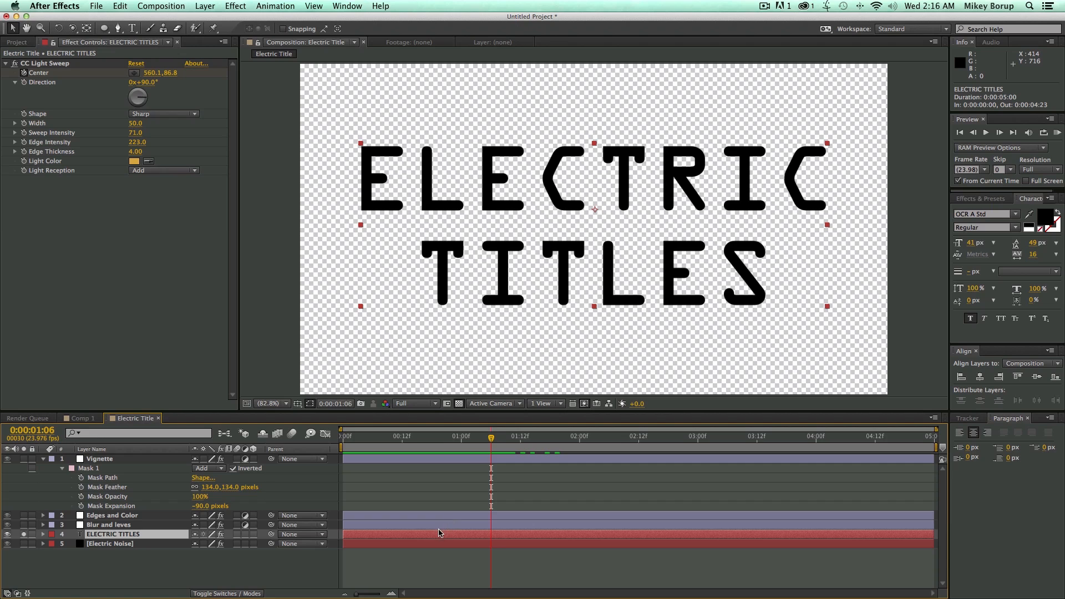
click(103, 28)
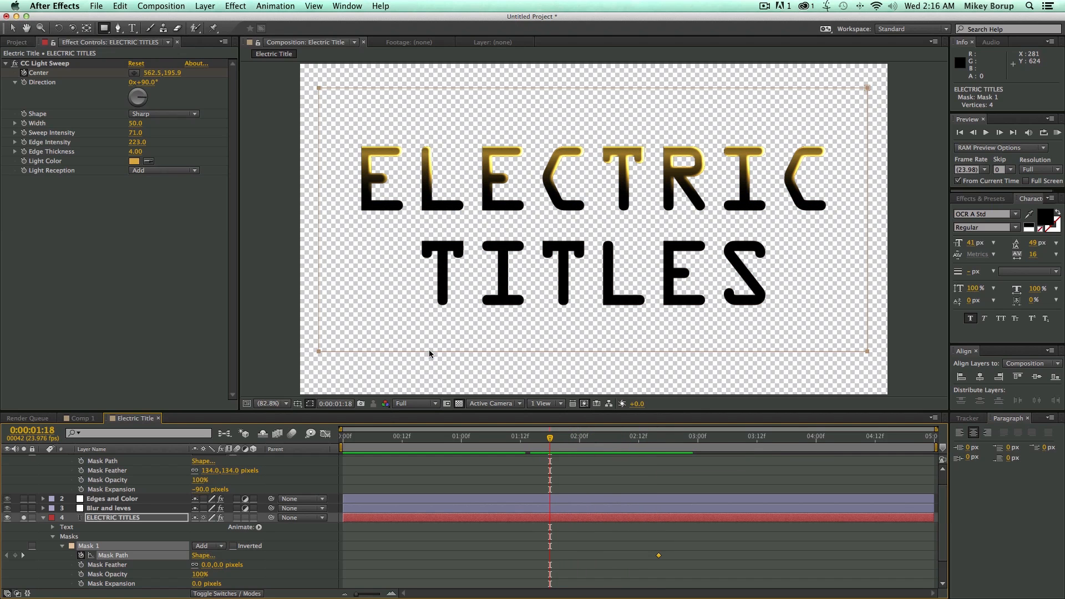
- Reshape the rectangle mask for another Mask Path keyframe so the title wipes on
drag(430, 353, 408, 235)
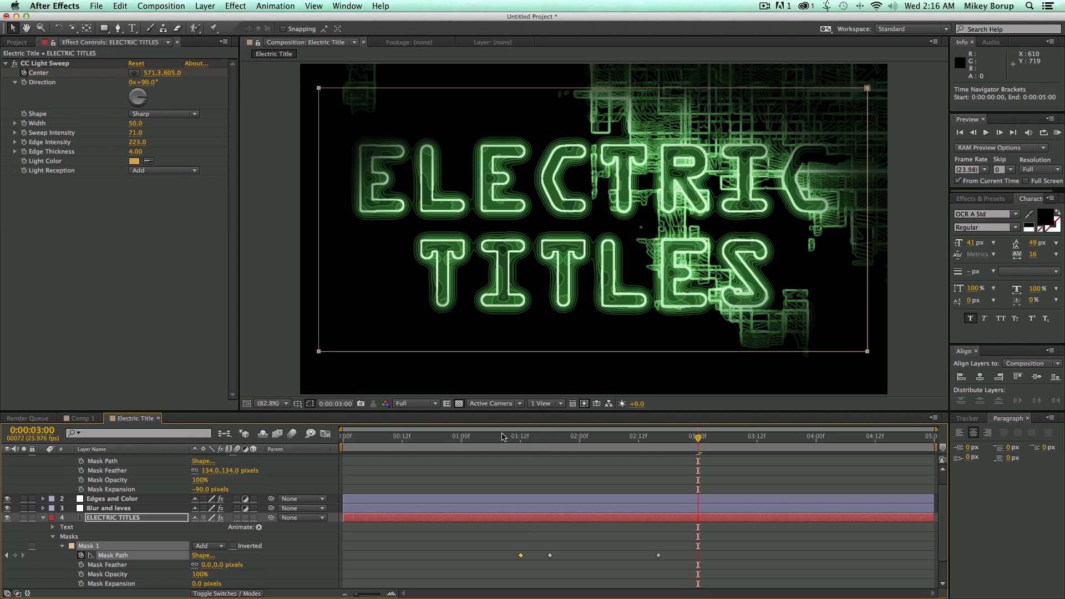
click(476, 437)
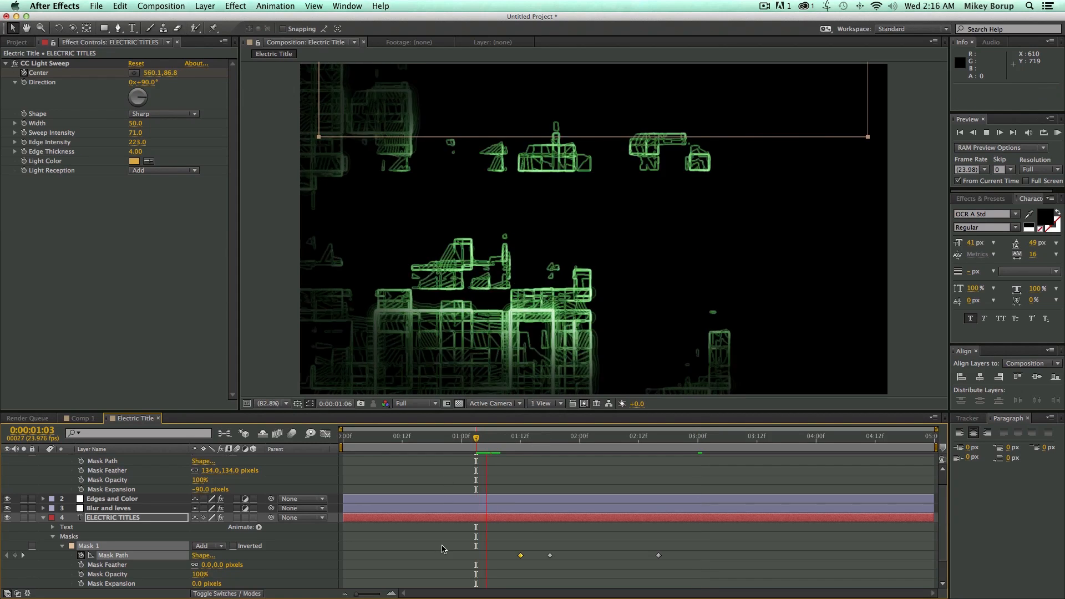
click(1000, 132)
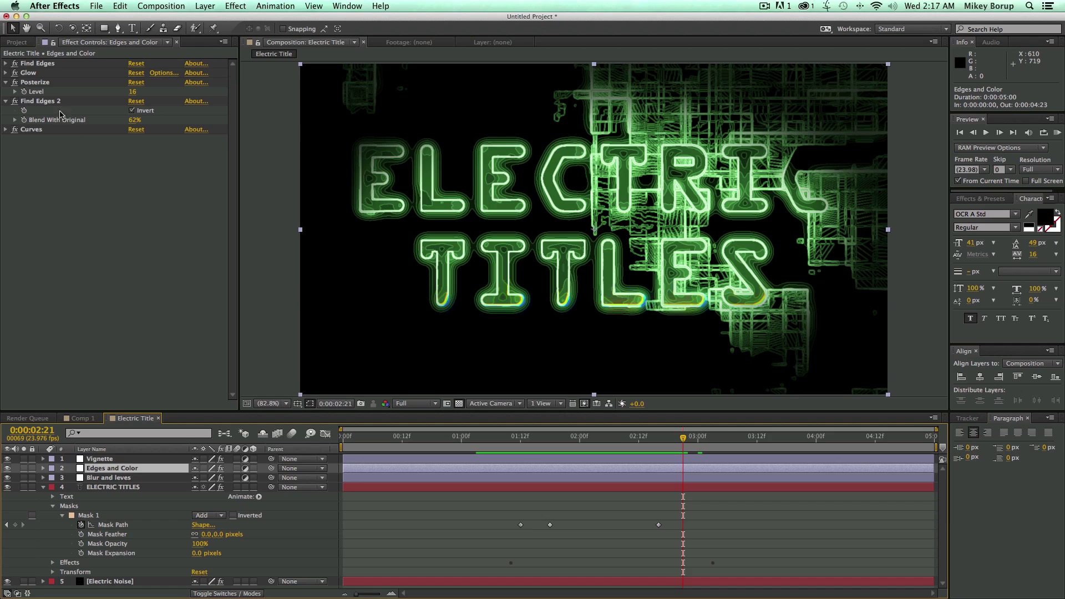
- Set Glow threshold 35.7% and radius 16, Posterize 21, Find Edges 2 blend 100%
click(5, 72)
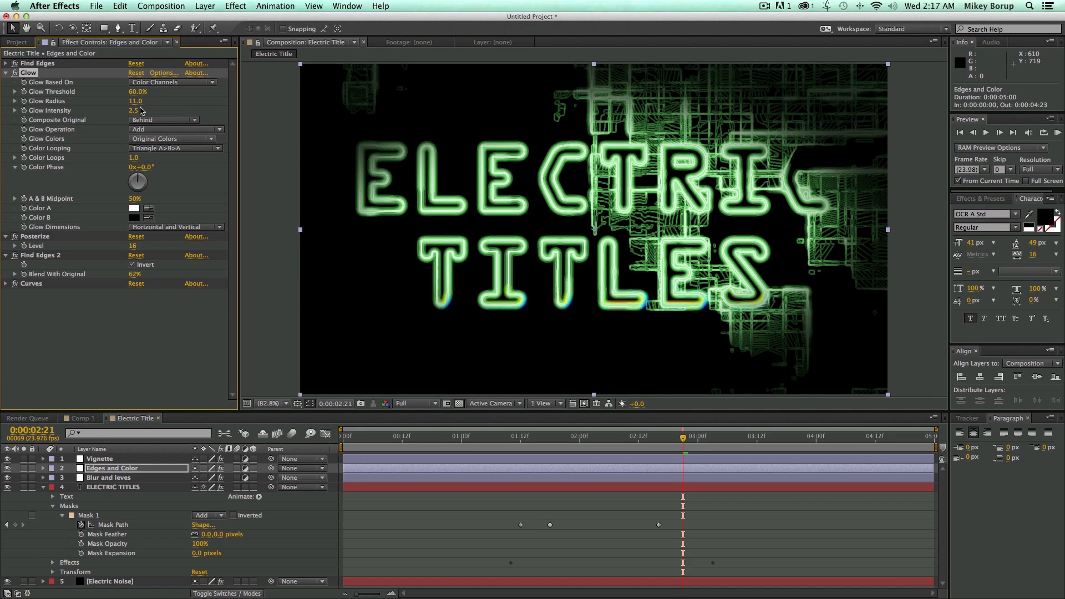
drag(137, 91, 137, 91)
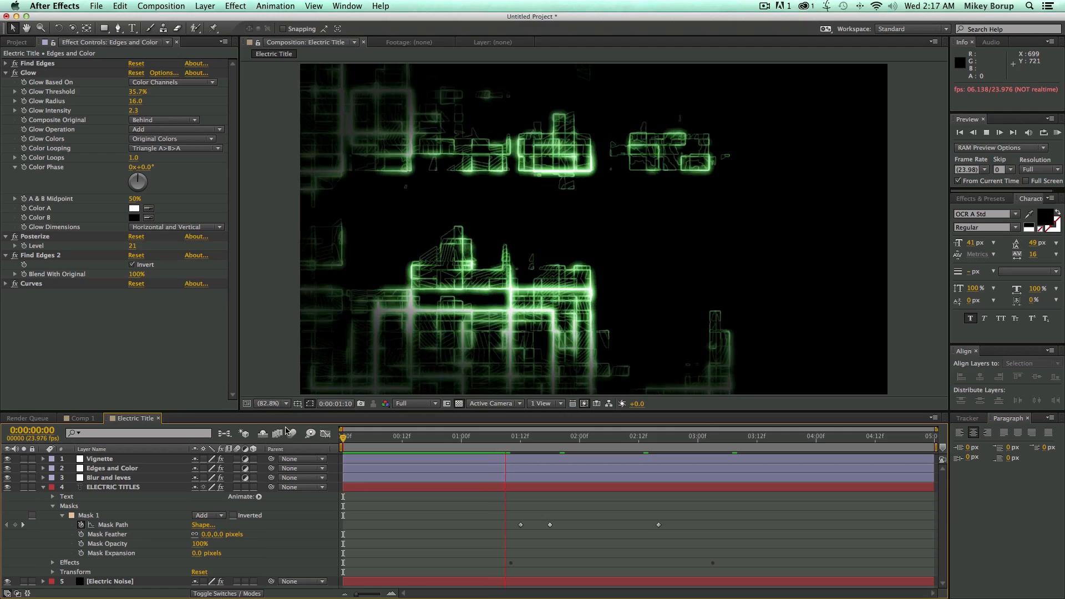
click(570, 454)
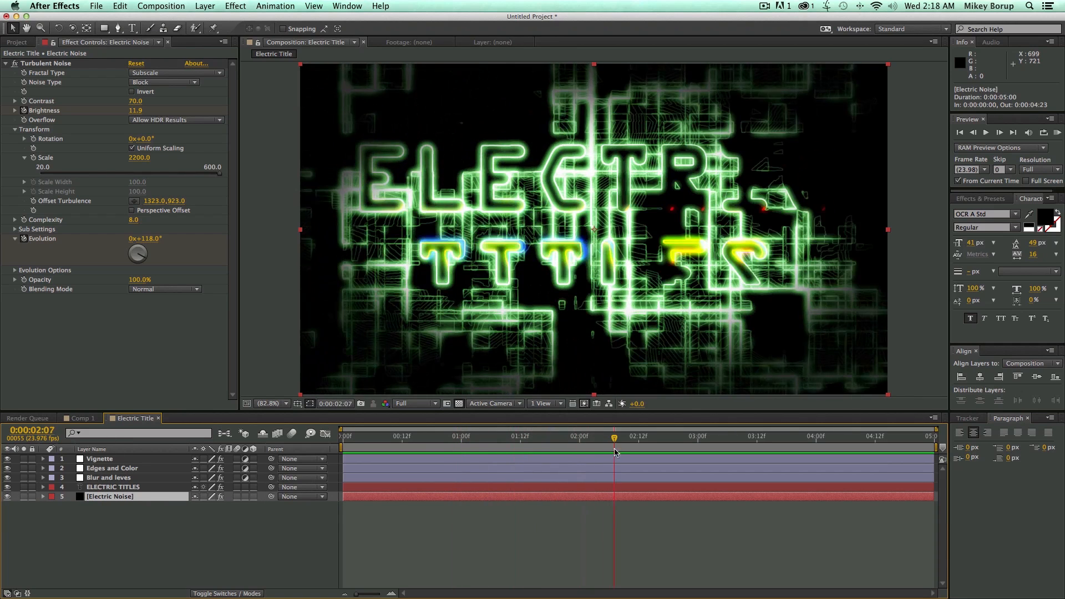
- Nudge the Blur and levels layer's position slightly
click(113, 486)
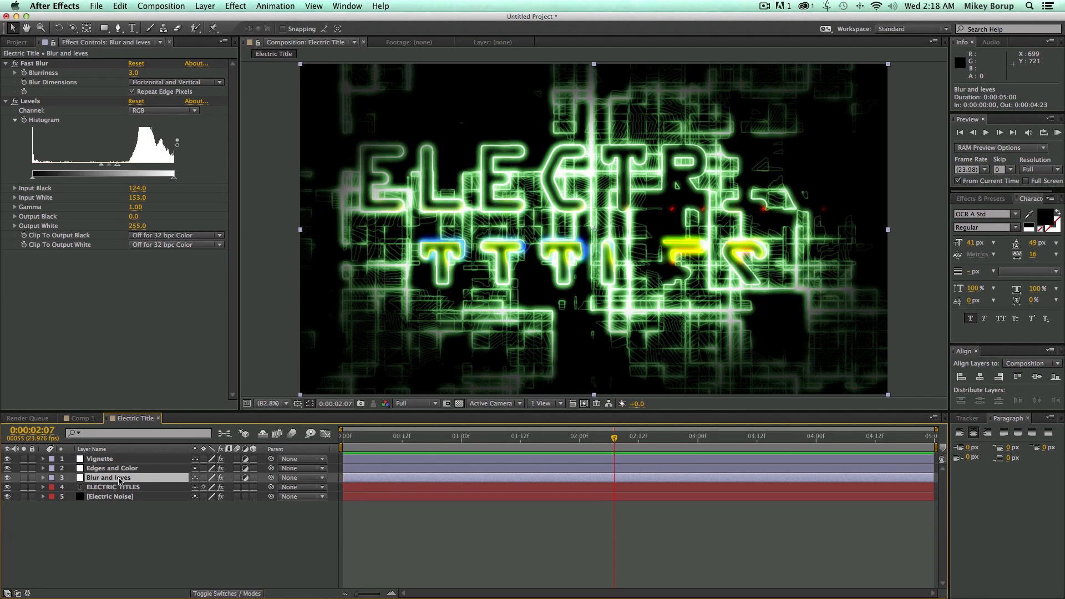
drag(612, 436, 593, 436)
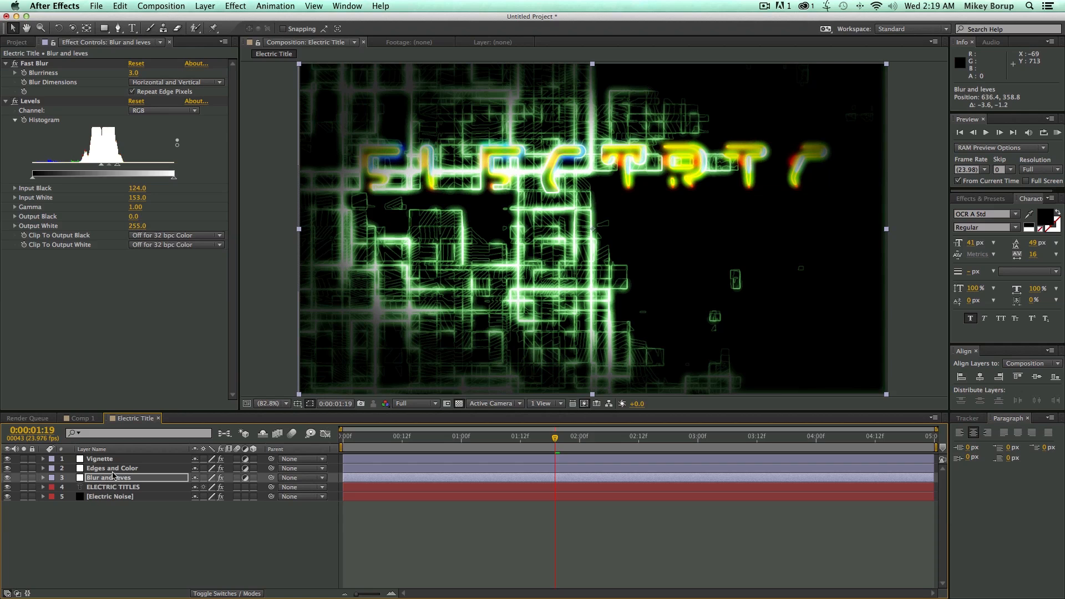
- Lower the Vignette layer's opacity to 77%
click(111, 469)
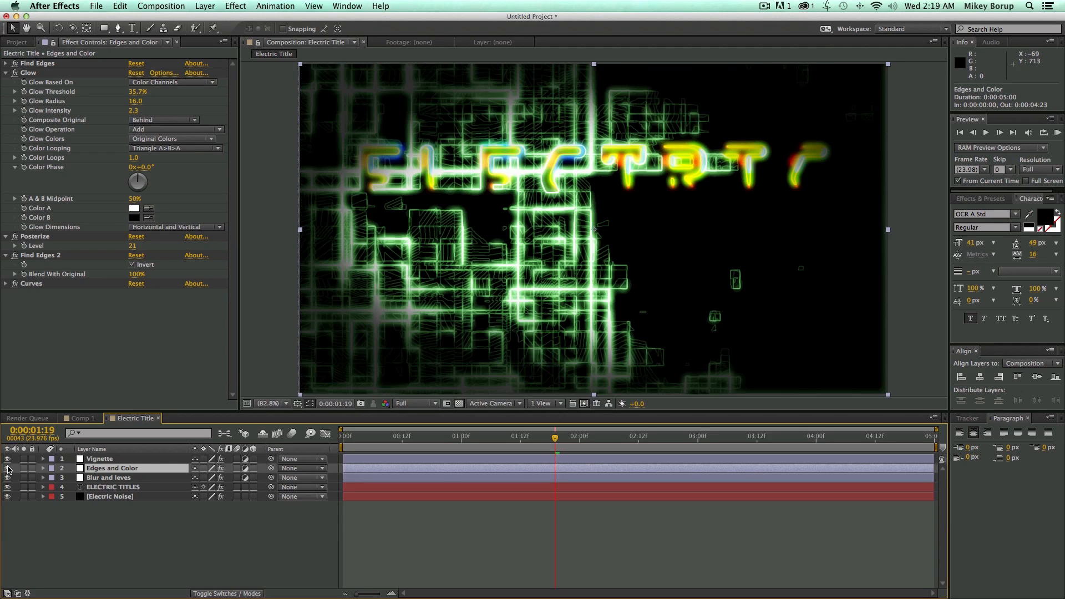
click(100, 459)
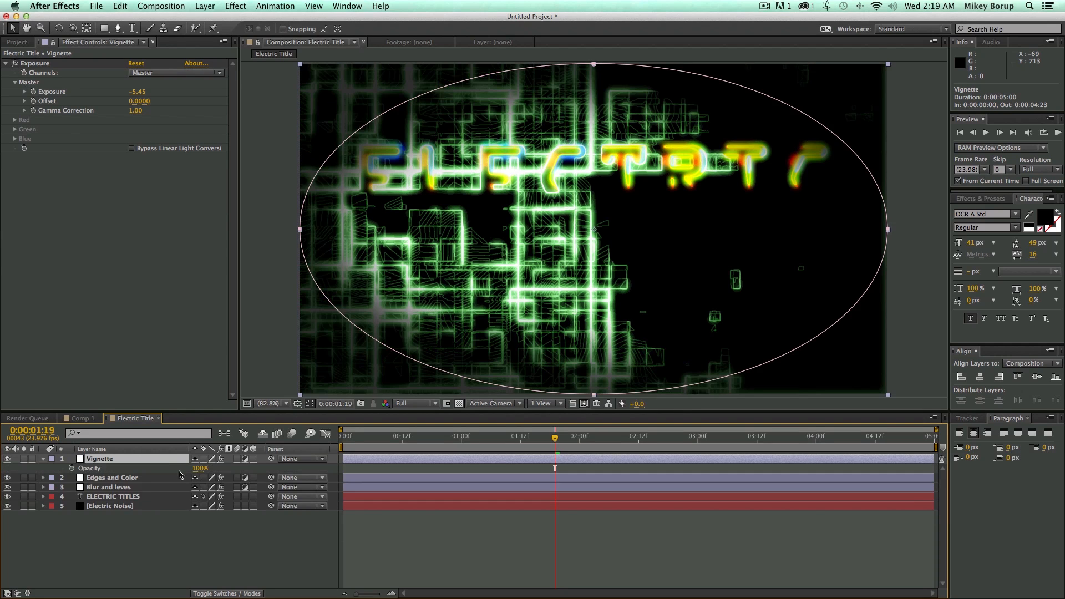
drag(200, 468, 190, 469)
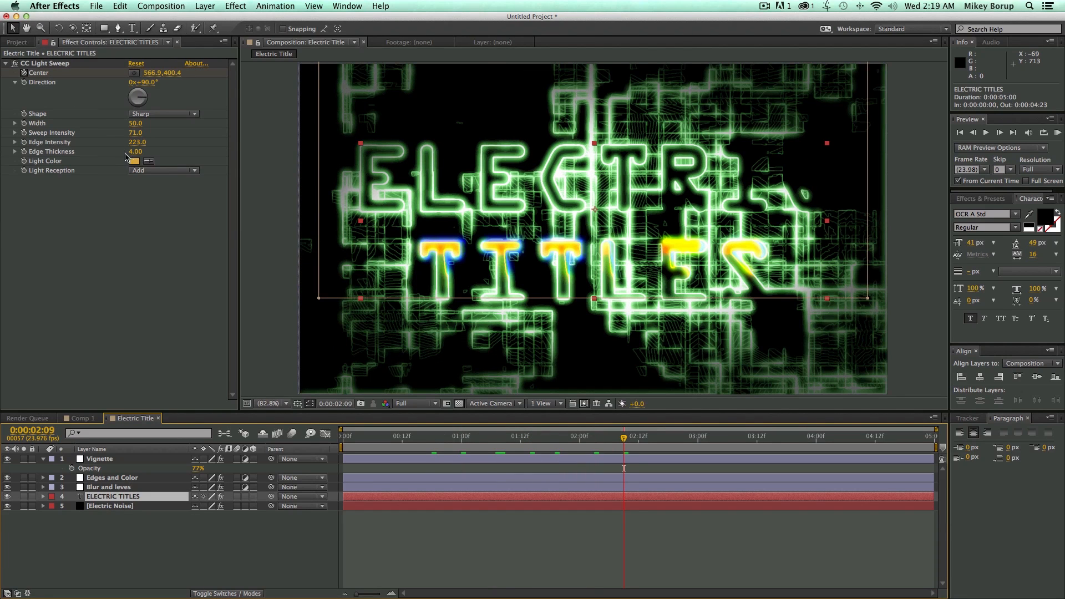
- Try a green light colour for CC Light Sweep and preview it
click(133, 161)
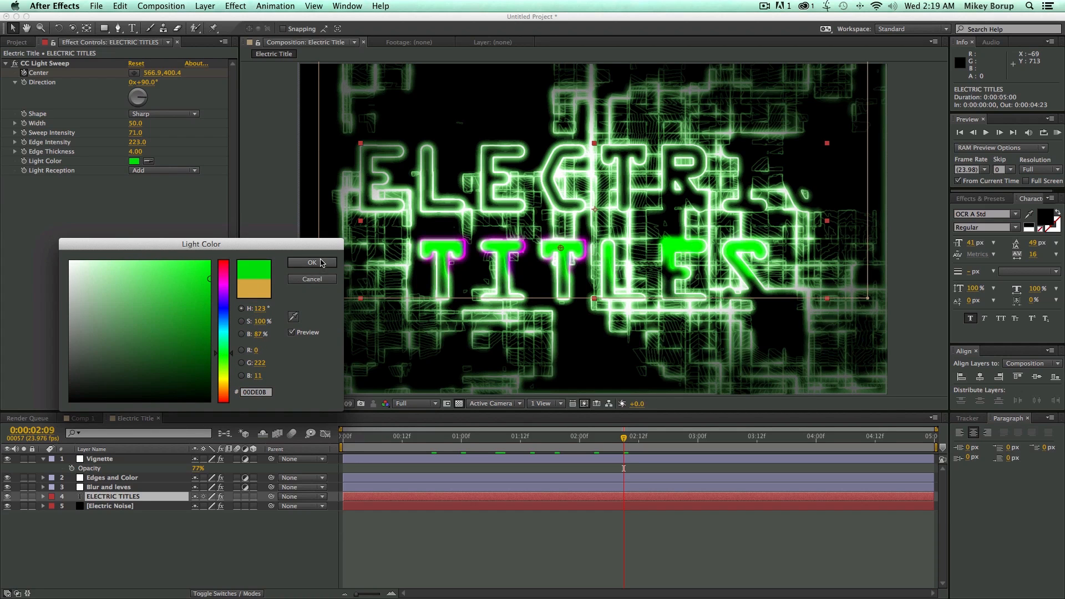
click(312, 263)
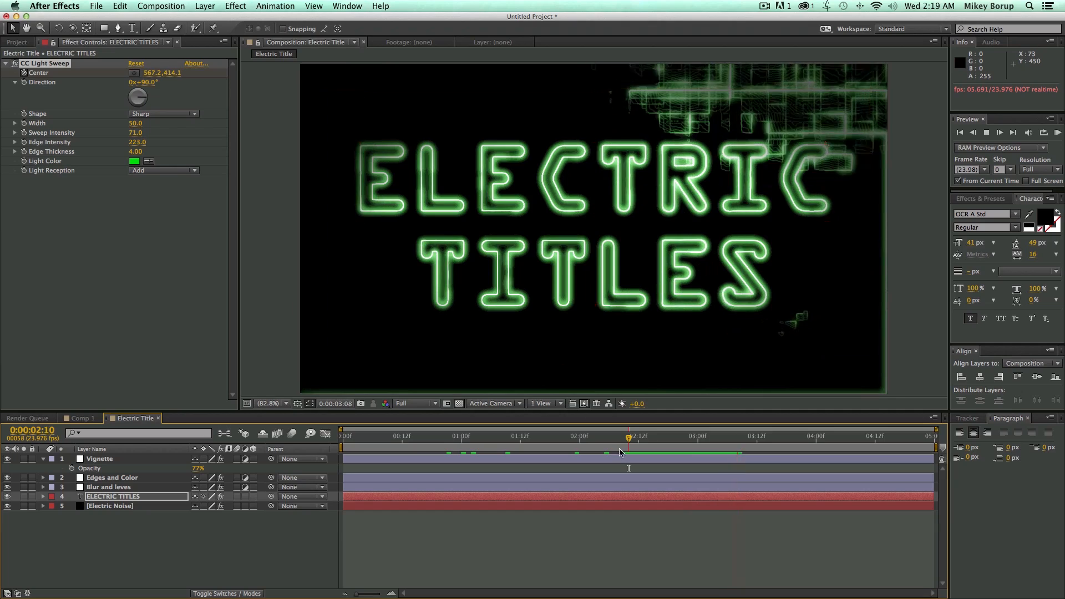
click(343, 436)
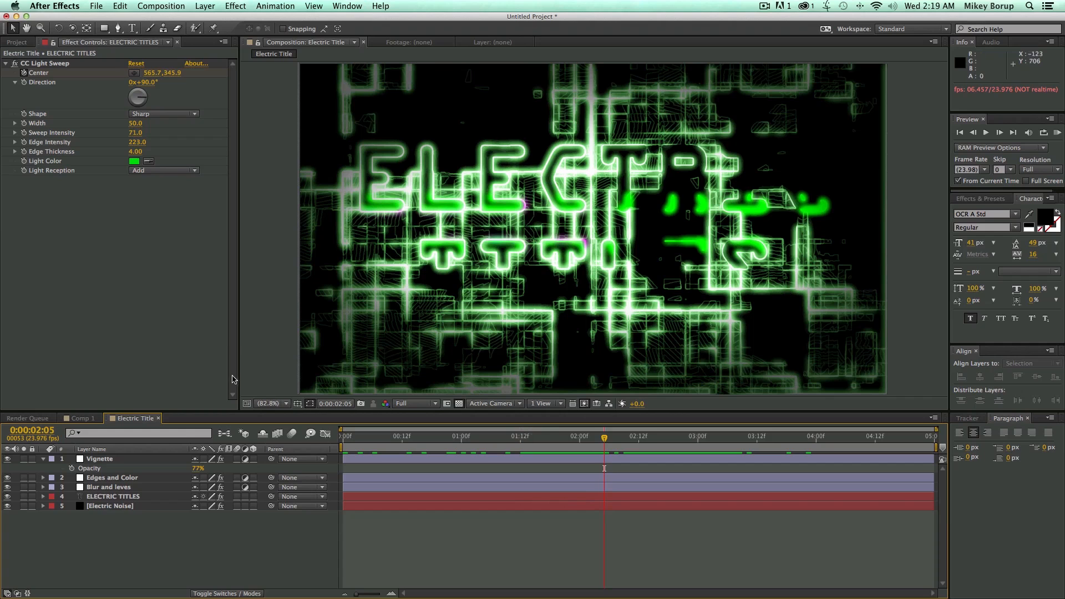
- Change the sweep light colour to pale yellow and check an earlier frame
click(132, 160)
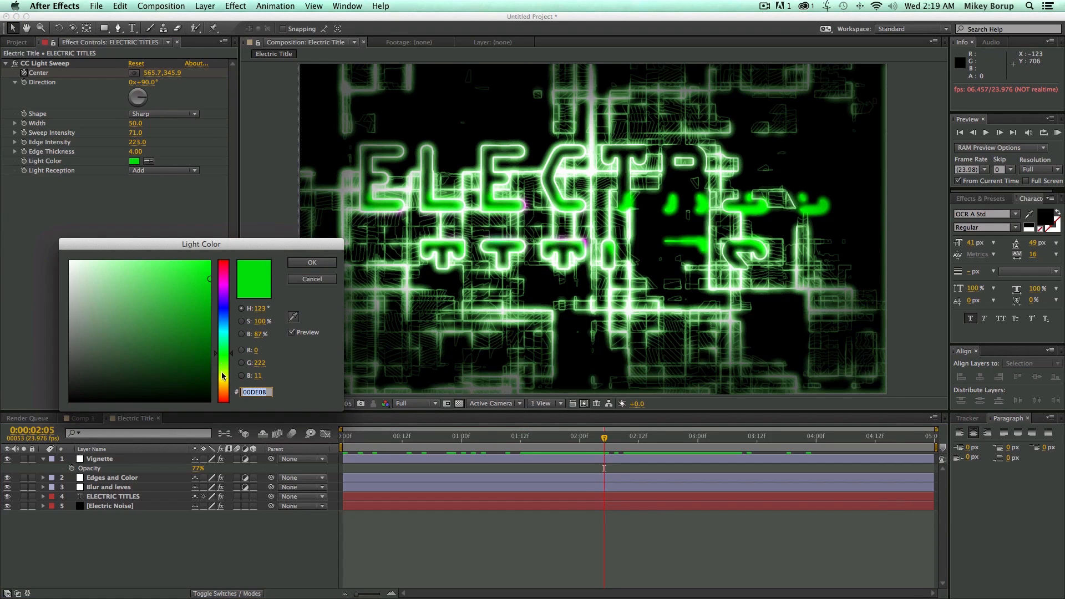
click(312, 263)
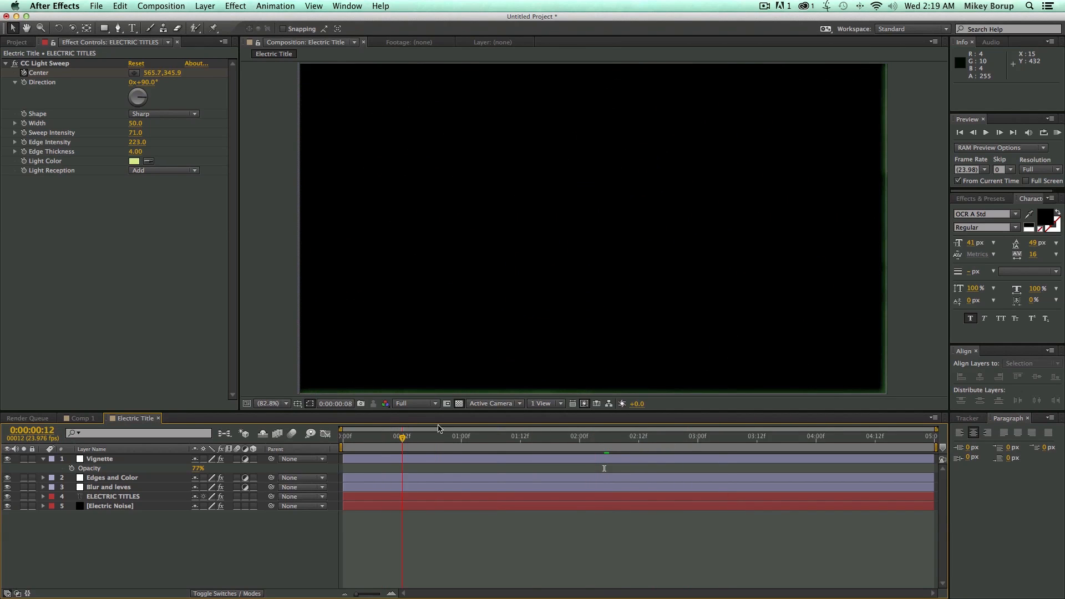
click(480, 436)
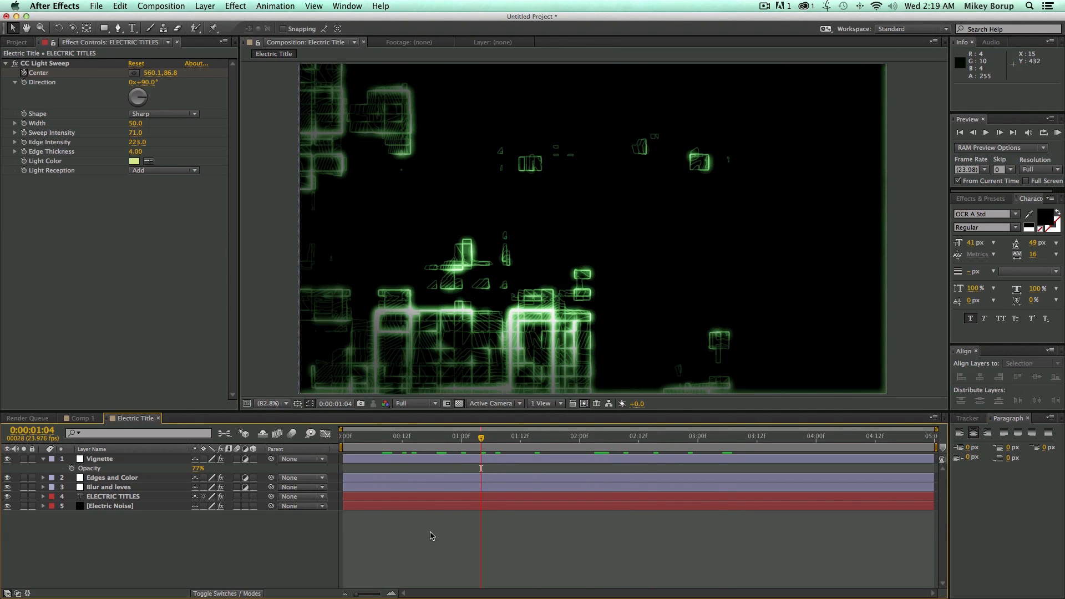